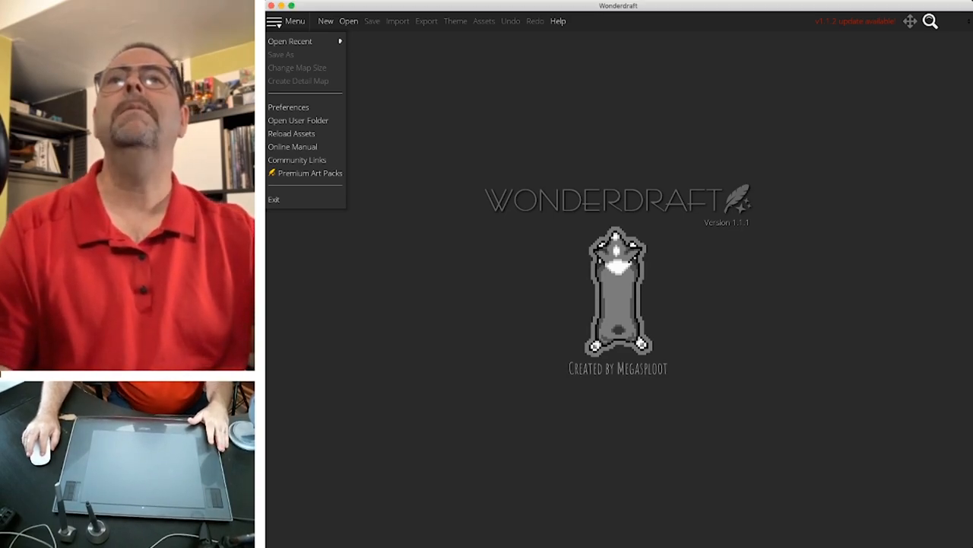
# - Dismiss the main menu and bring up the New Map dialog
pyautogui.click(290, 40)
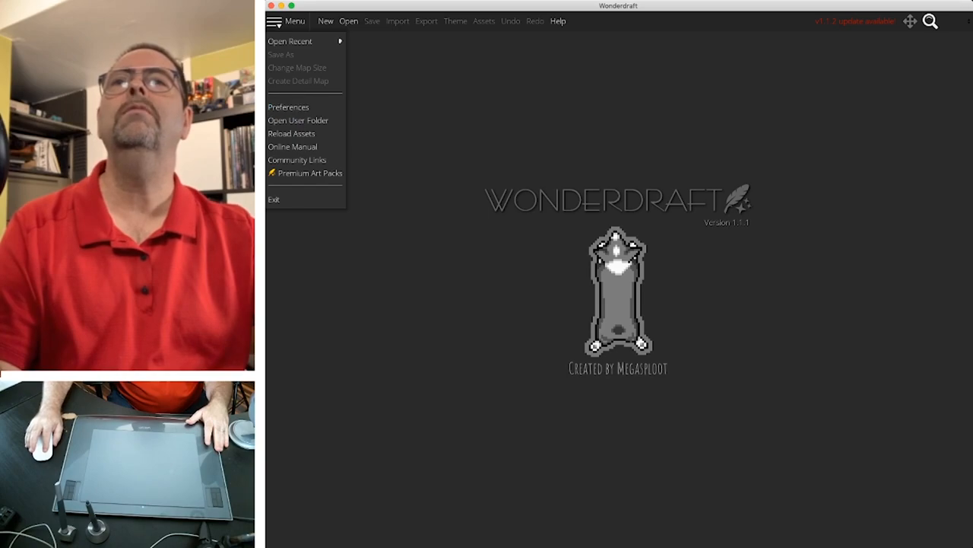
pyautogui.click(324, 21)
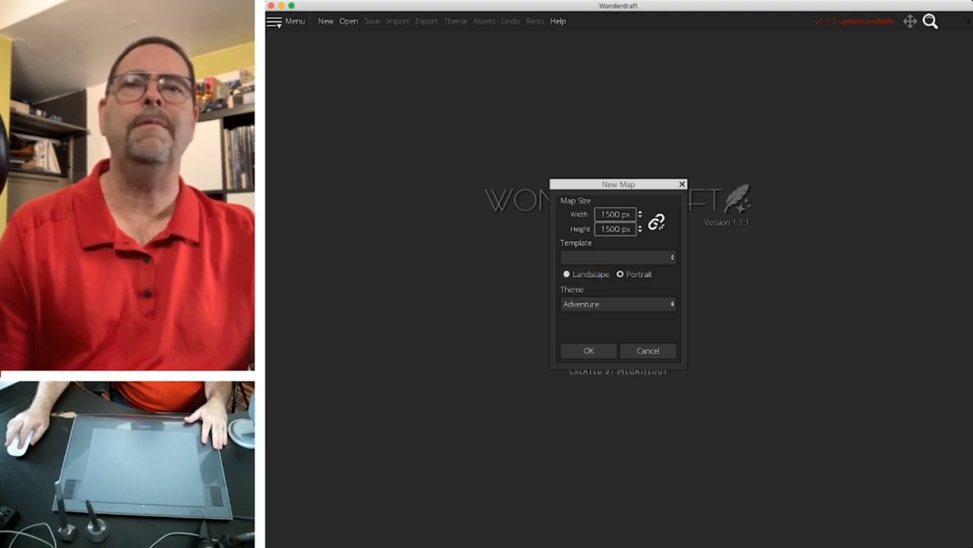
# - Create a 1500×1500 px portrait Adventure-themed map titled 'Tabula Rasa'
pyautogui.click(619, 303)
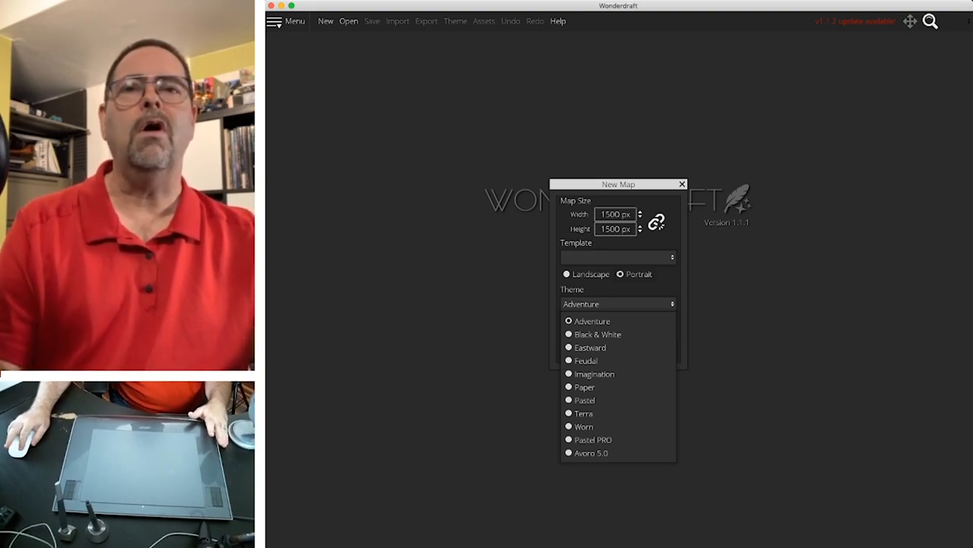
pyautogui.click(592, 320)
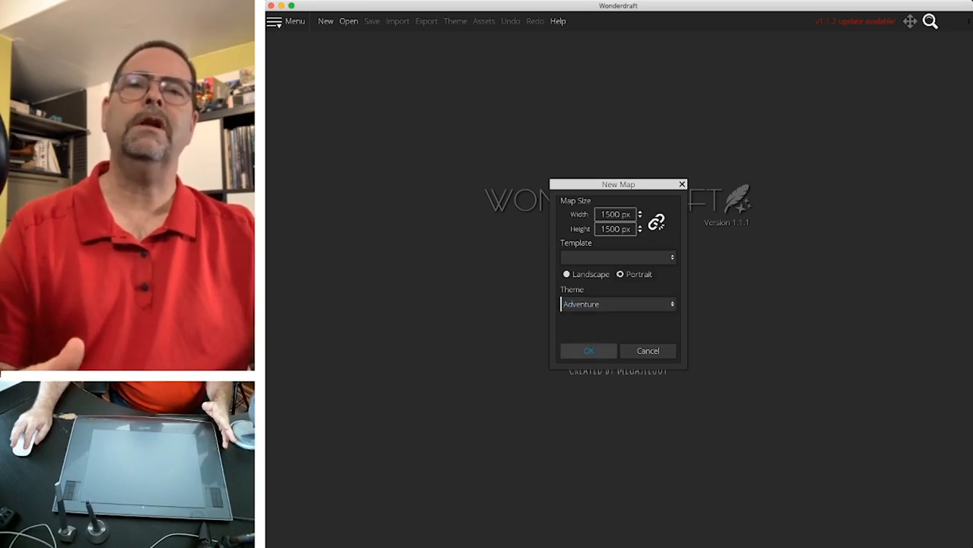
pyautogui.click(588, 351)
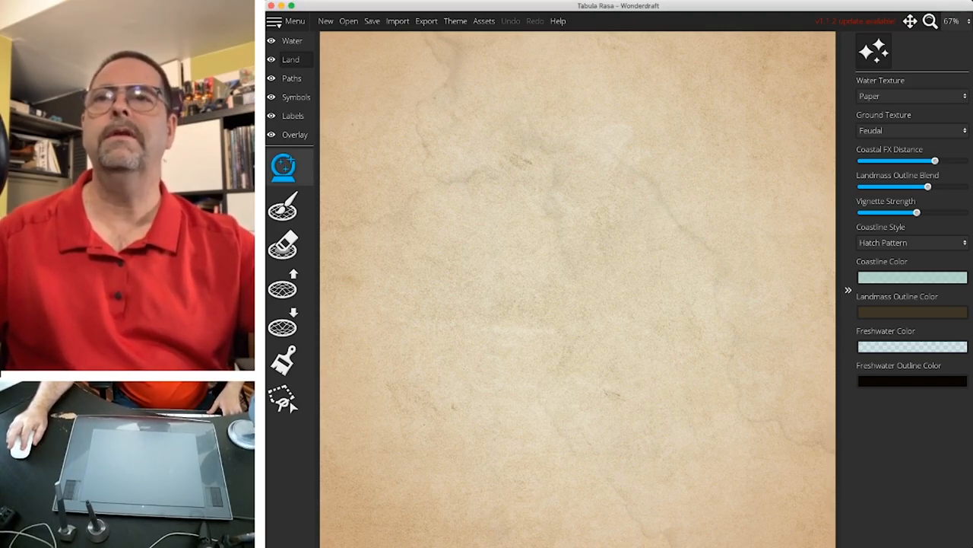
pyautogui.moveTo(283, 166)
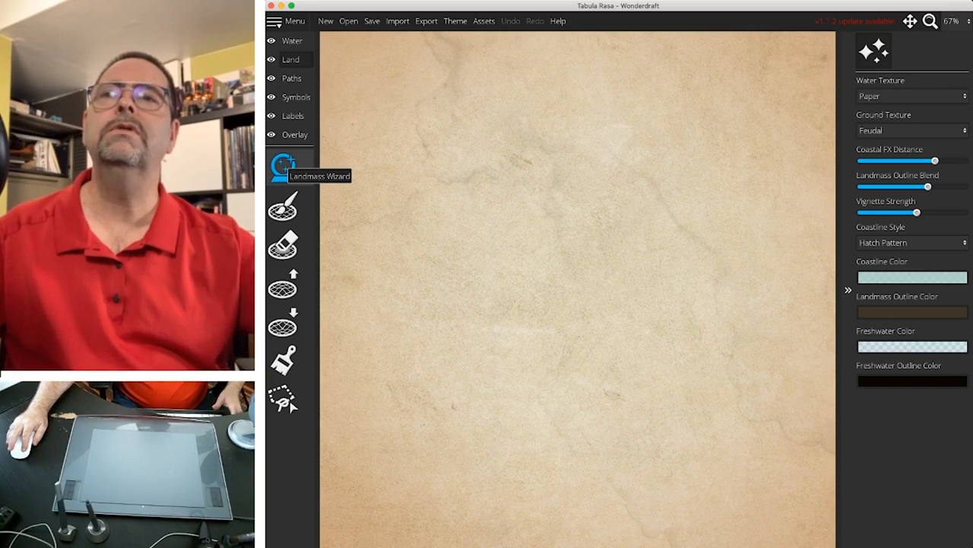
# - Generate a random landmass: Uniform pattern, Roughness 0.5, Detail 4, Water Level 0.5
pyautogui.click(282, 166)
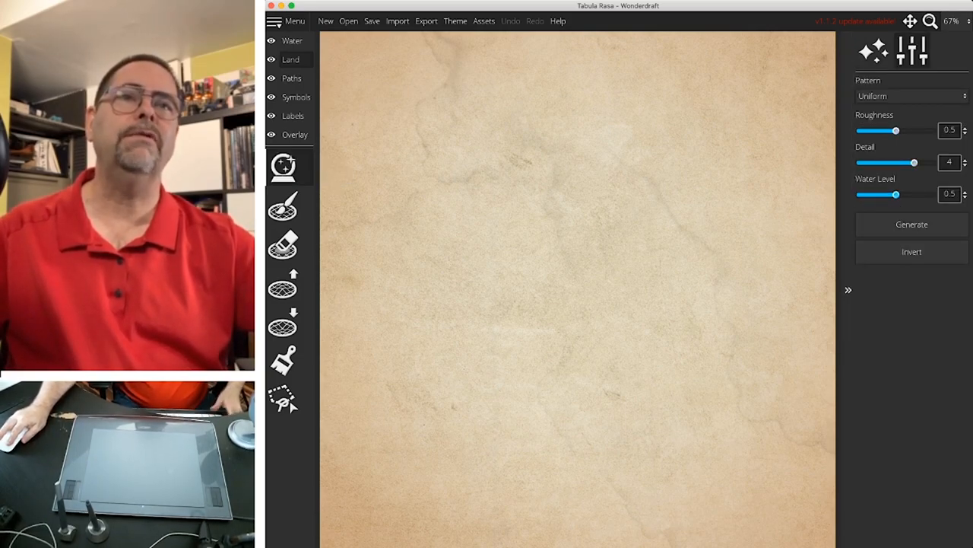
pyautogui.click(911, 224)
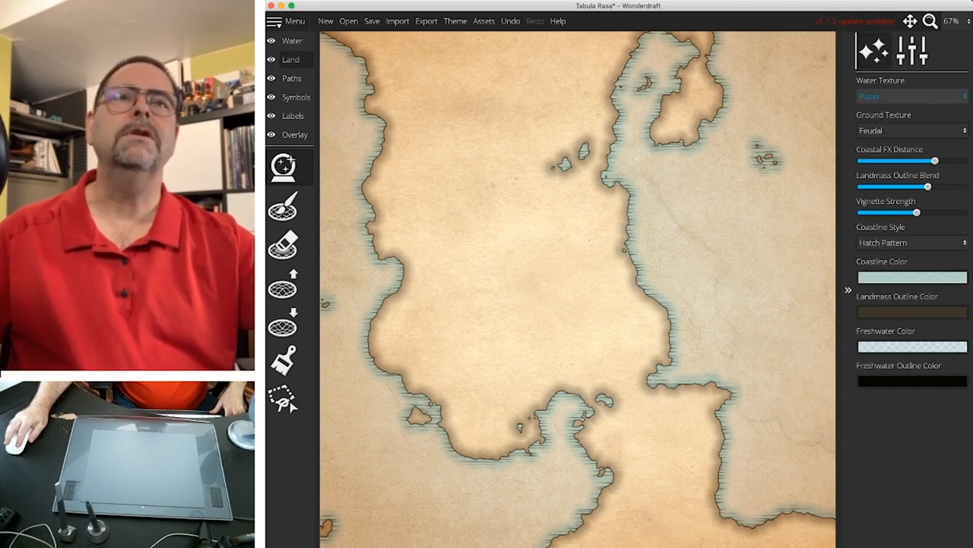
# - Try the Equirectangular and Worn water textures, ending back on Paper
pyautogui.click(911, 96)
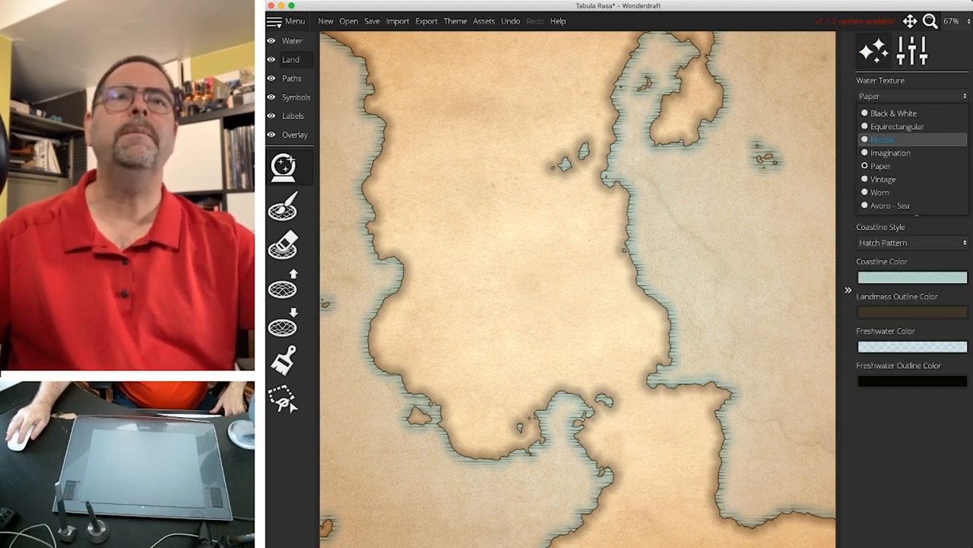
pyautogui.click(898, 126)
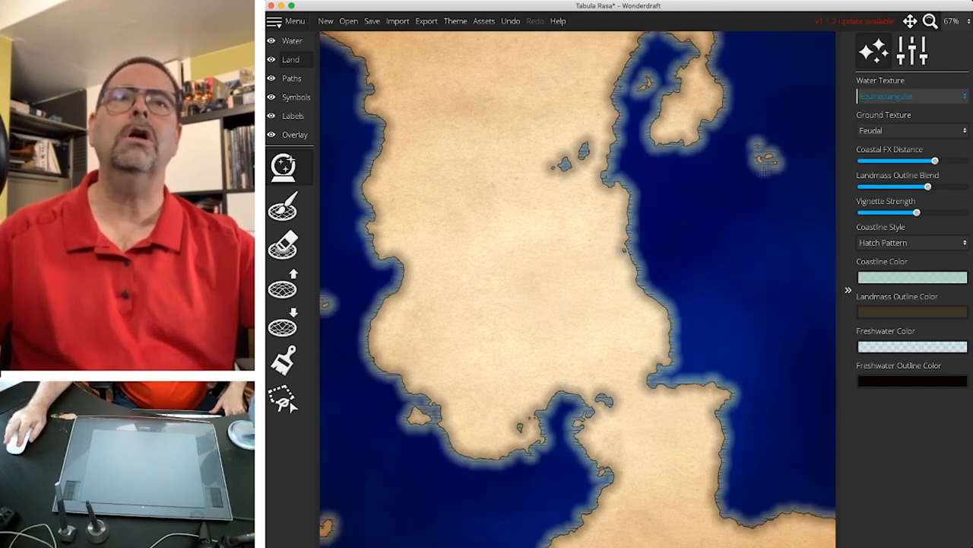
pyautogui.click(909, 95)
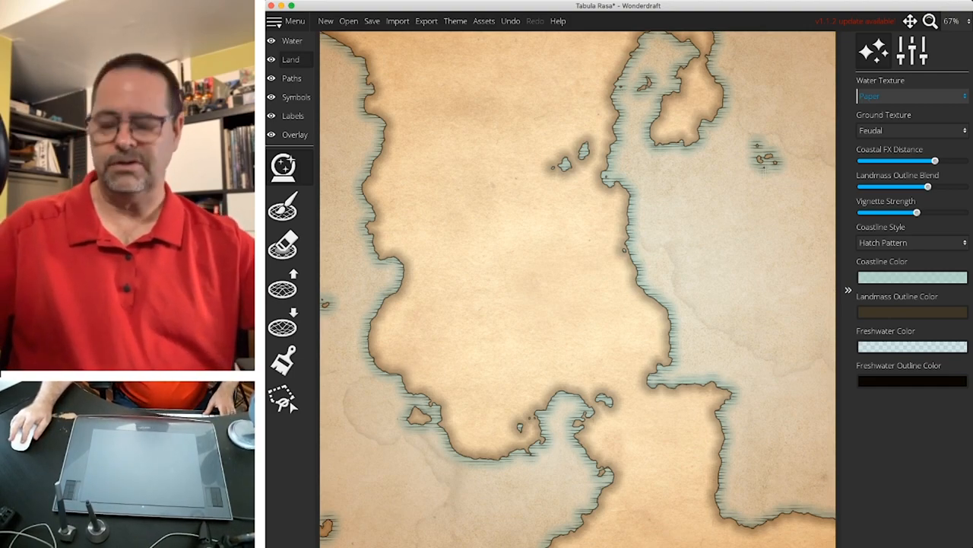
pyautogui.click(911, 96)
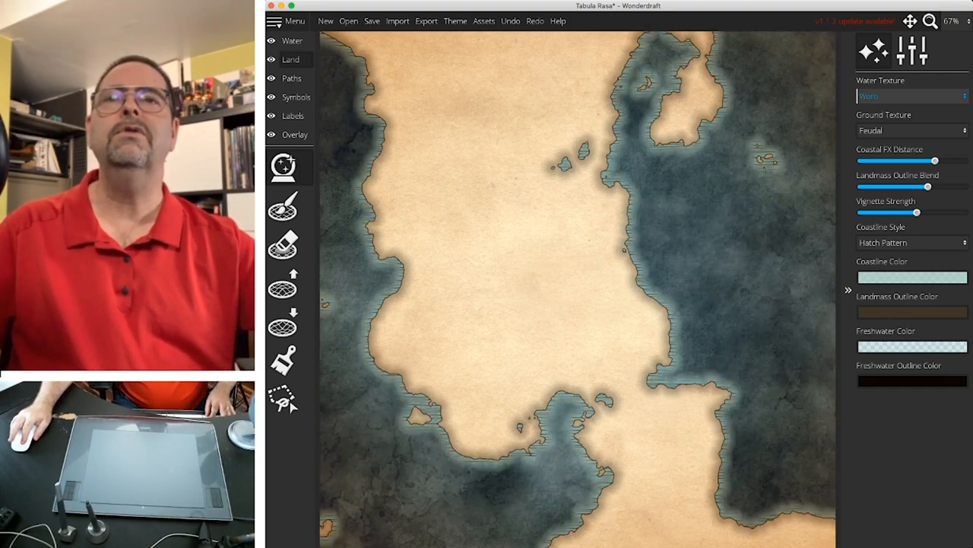
pyautogui.click(910, 96)
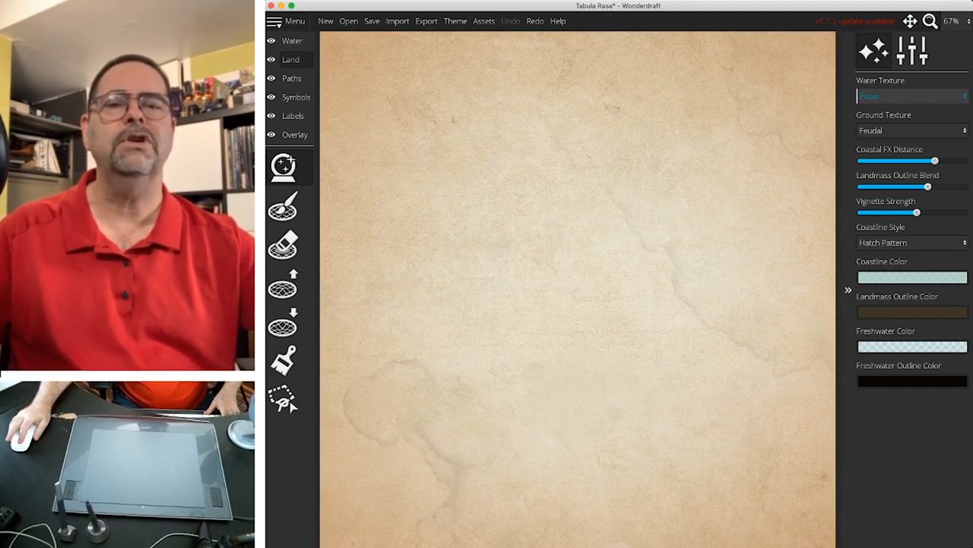
# - Hand-paint a rounded island with the Landmass Brush, enlarging it to about 112–152
pyautogui.click(283, 207)
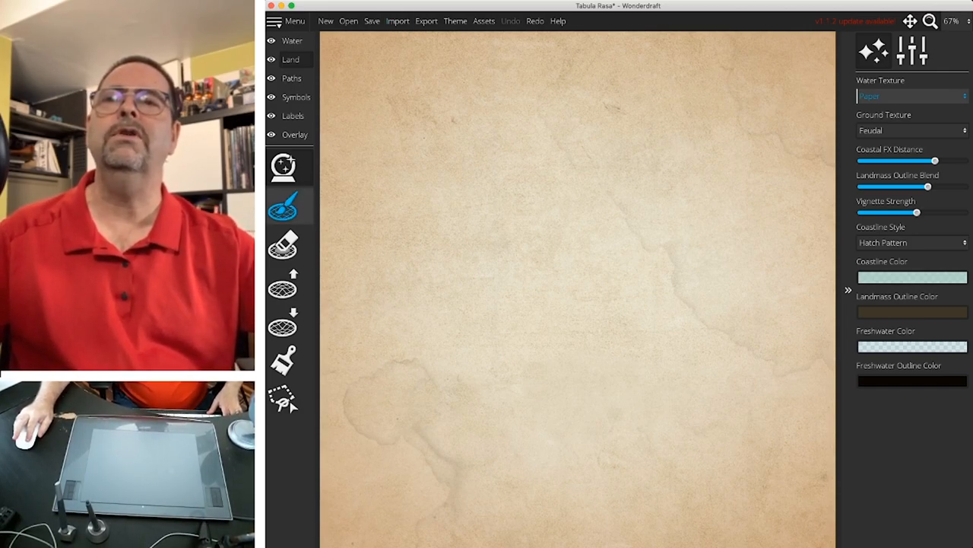
pyautogui.moveTo(283, 206)
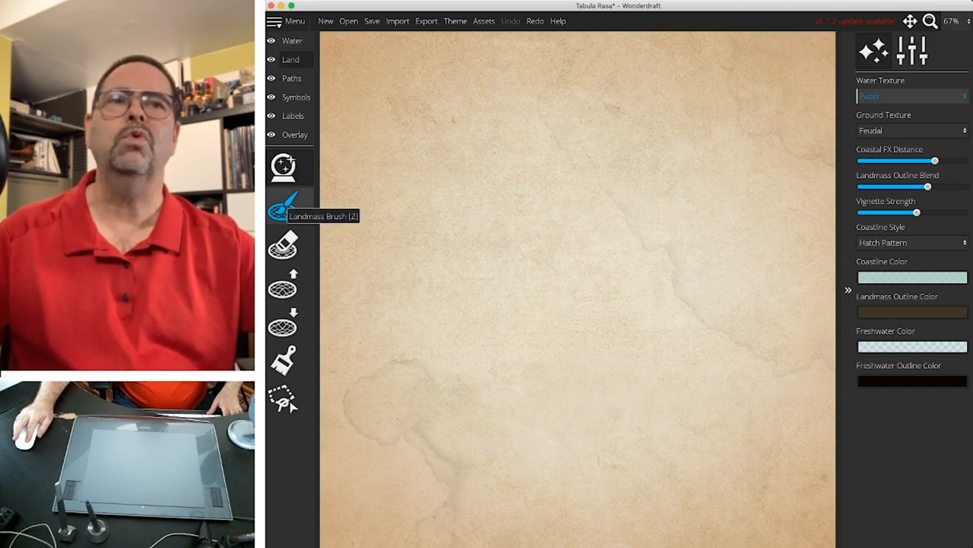
pyautogui.click(283, 205)
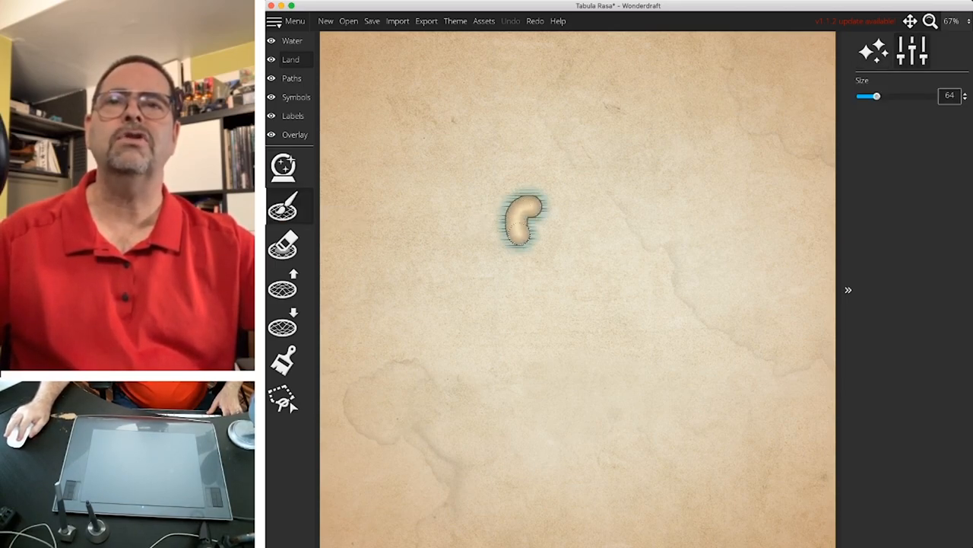
pyautogui.moveTo(525, 220); pyautogui.dragTo(578, 235)
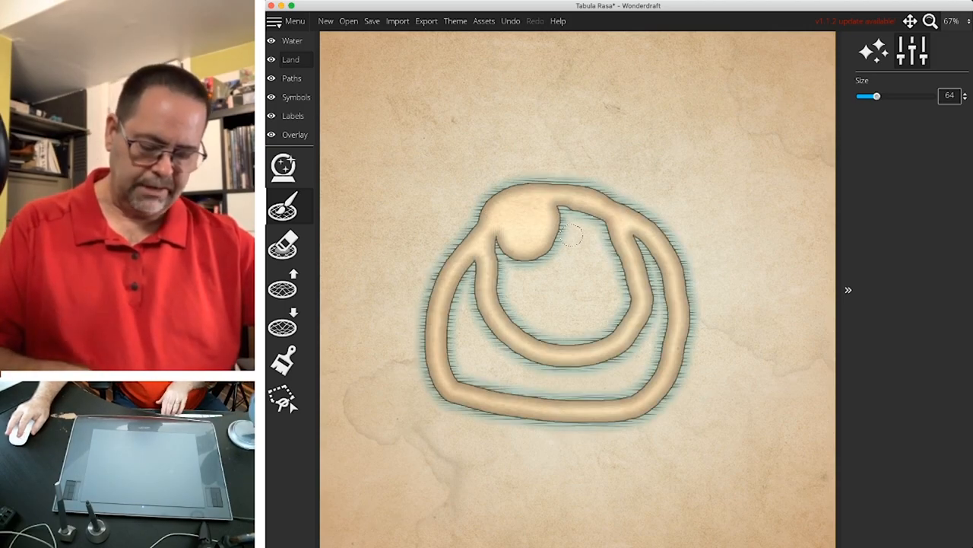
pyautogui.scroll(3)
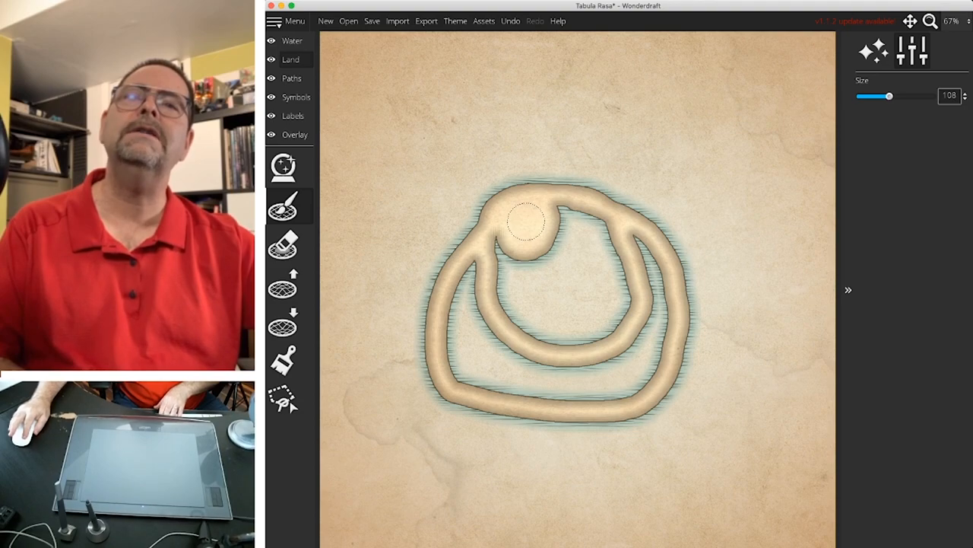
pyautogui.moveTo(888, 96); pyautogui.dragTo(902, 96)
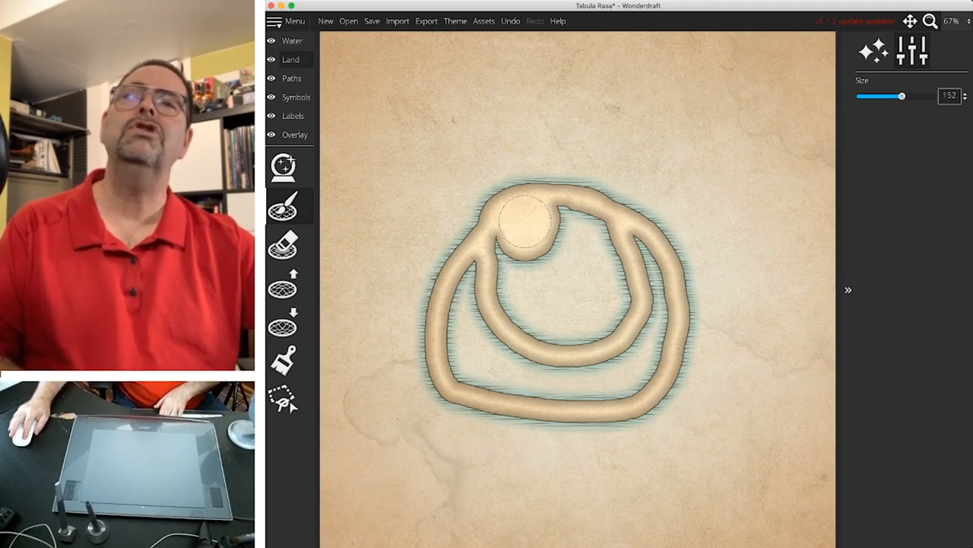
pyautogui.moveTo(525, 221); pyautogui.dragTo(540, 335)
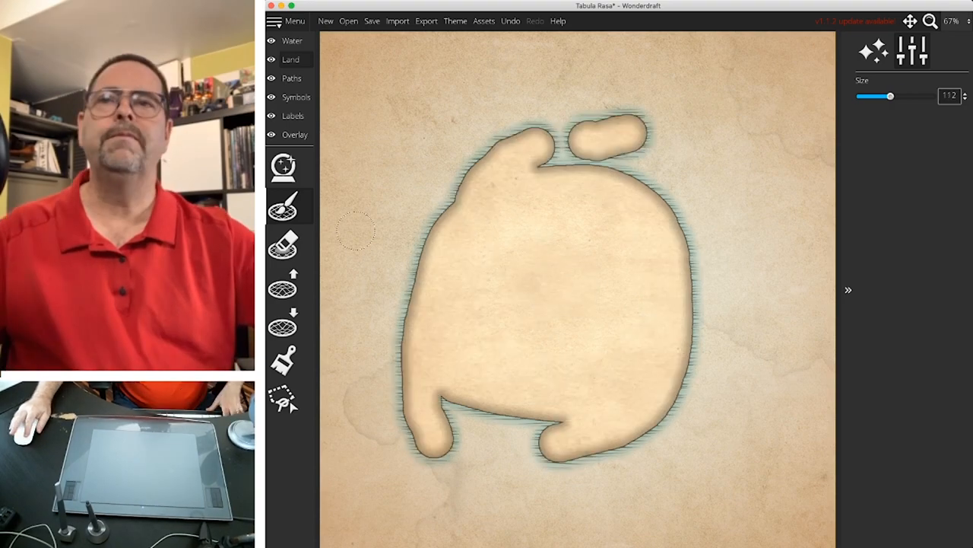
# - Roughen the north, east and south coasts with the Raise Landmass tool at size 64
pyautogui.click(283, 285)
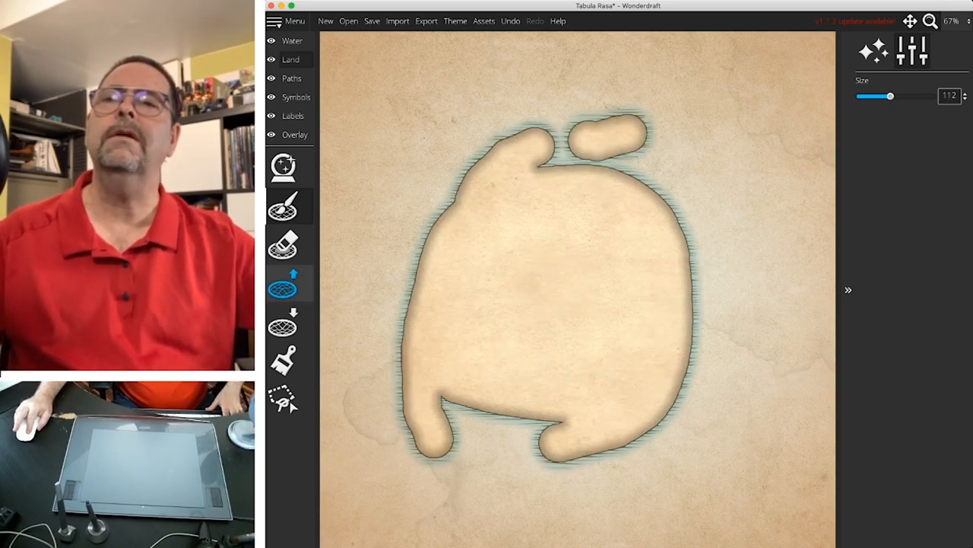
pyautogui.moveTo(282, 288)
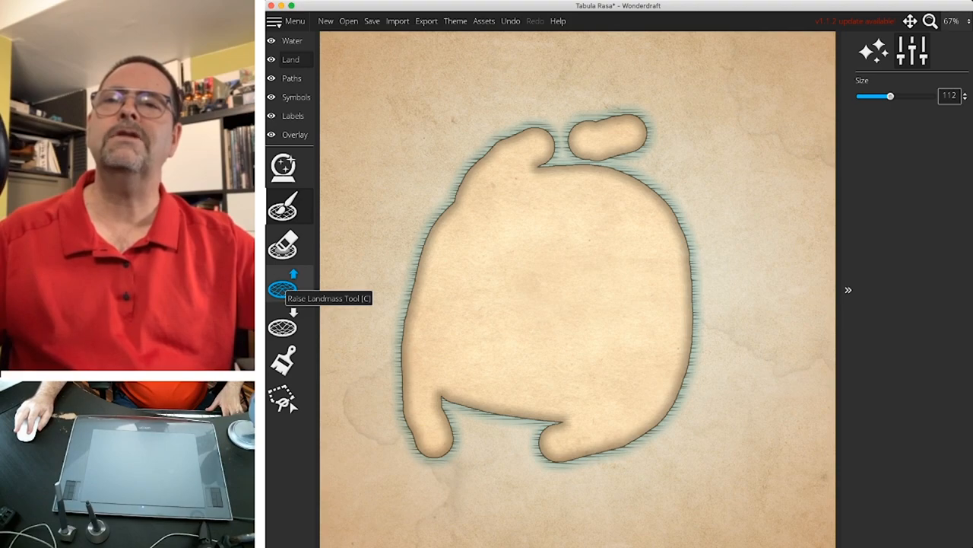
pyautogui.click(282, 287)
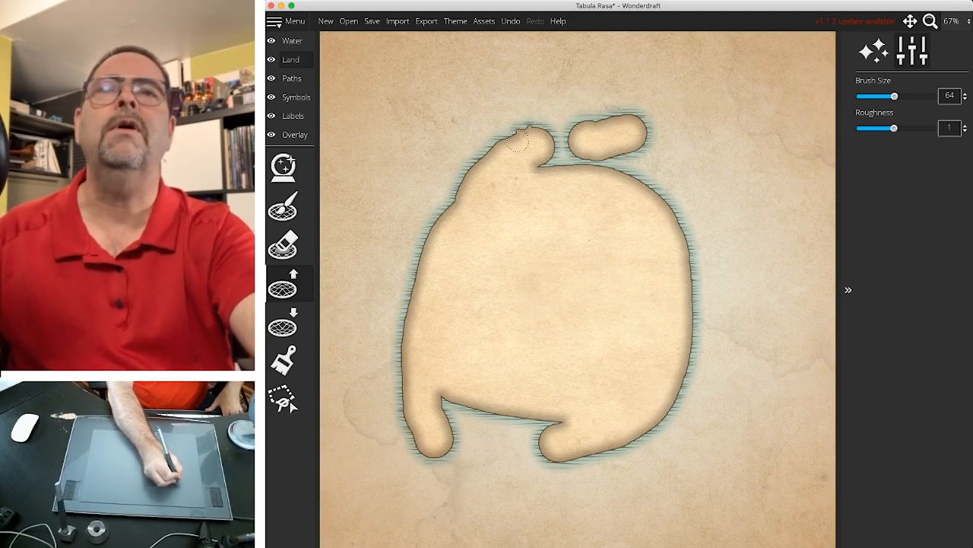
pyautogui.click(513, 141)
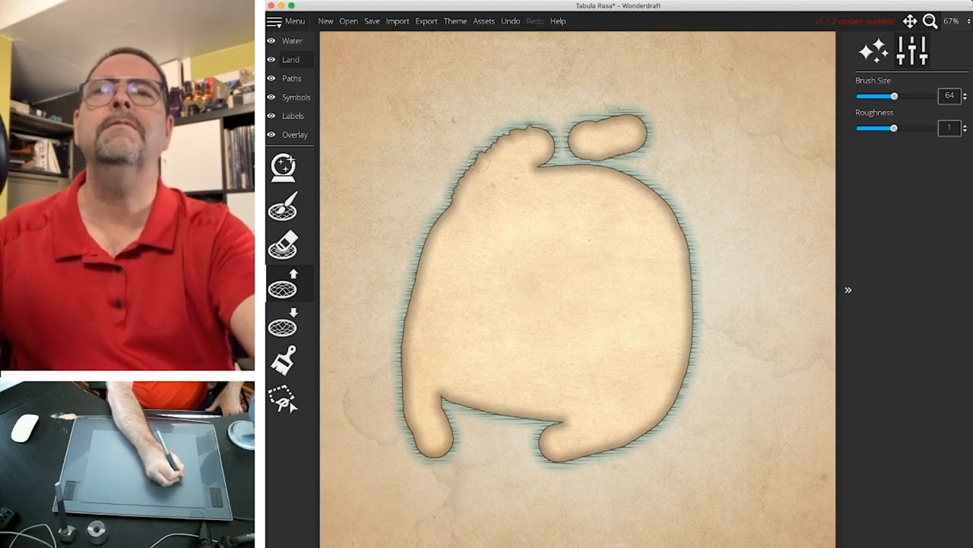
pyautogui.moveTo(894, 128); pyautogui.dragTo(870, 128)
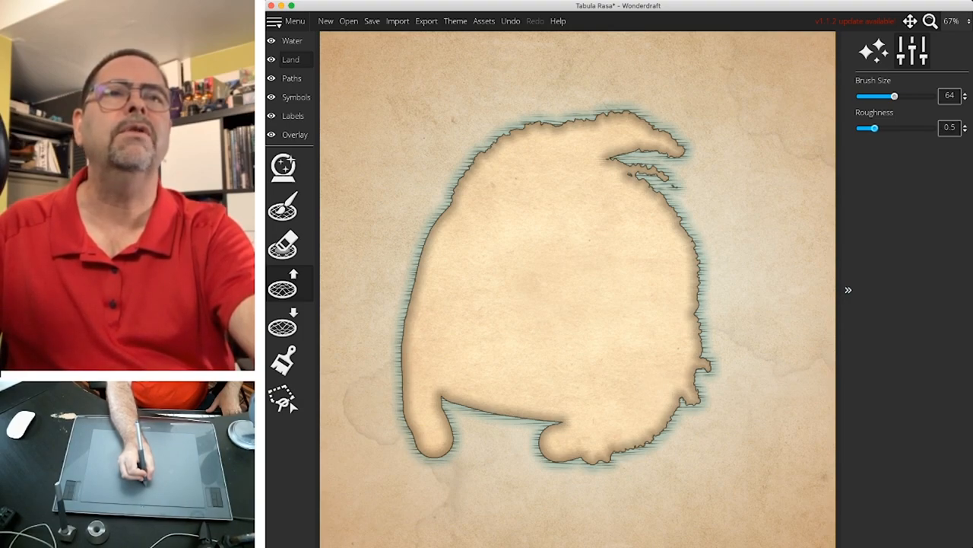
pyautogui.moveTo(875, 128); pyautogui.dragTo(873, 127)
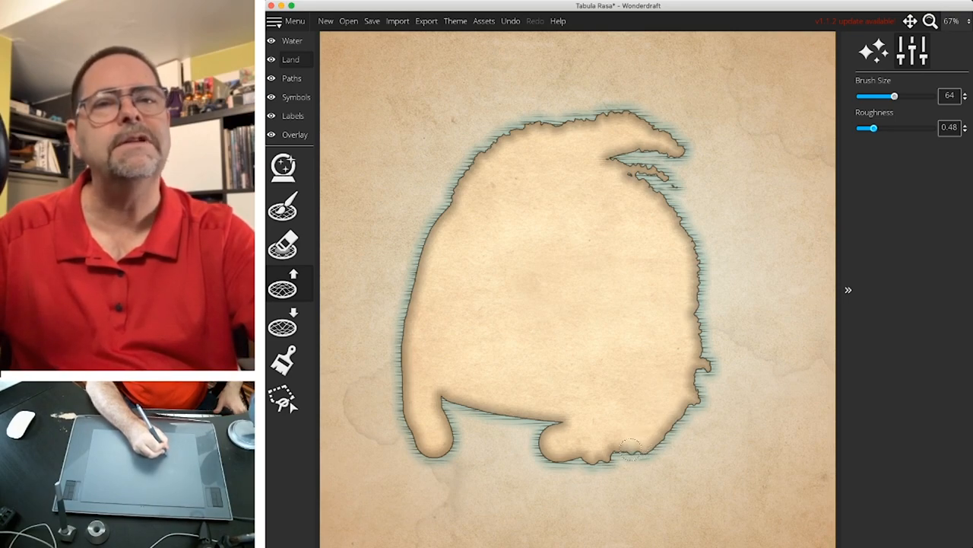
pyautogui.moveTo(775, 165)
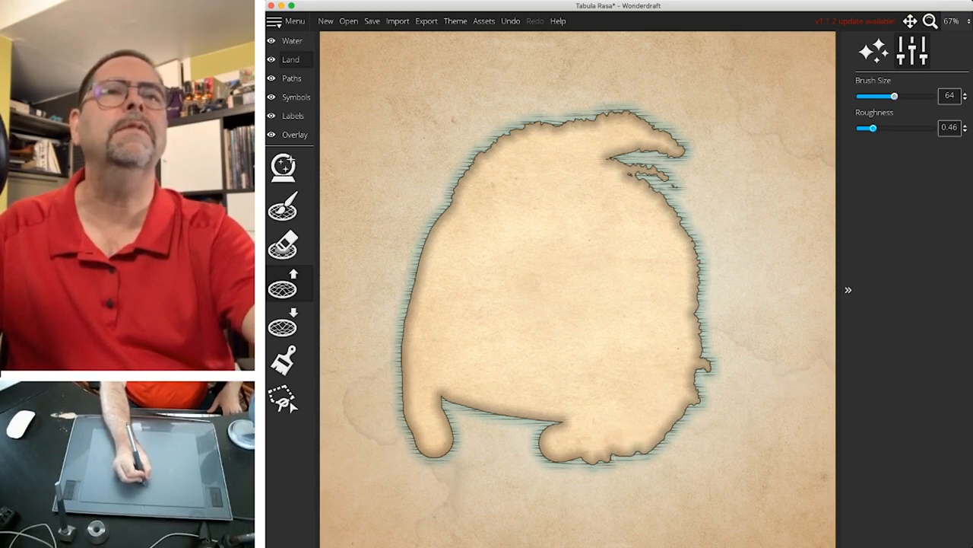
# - Raise roughness to 1.52 at brush size 67 and fray the west and south shores
pyautogui.moveTo(873, 128); pyautogui.dragTo(914, 128)
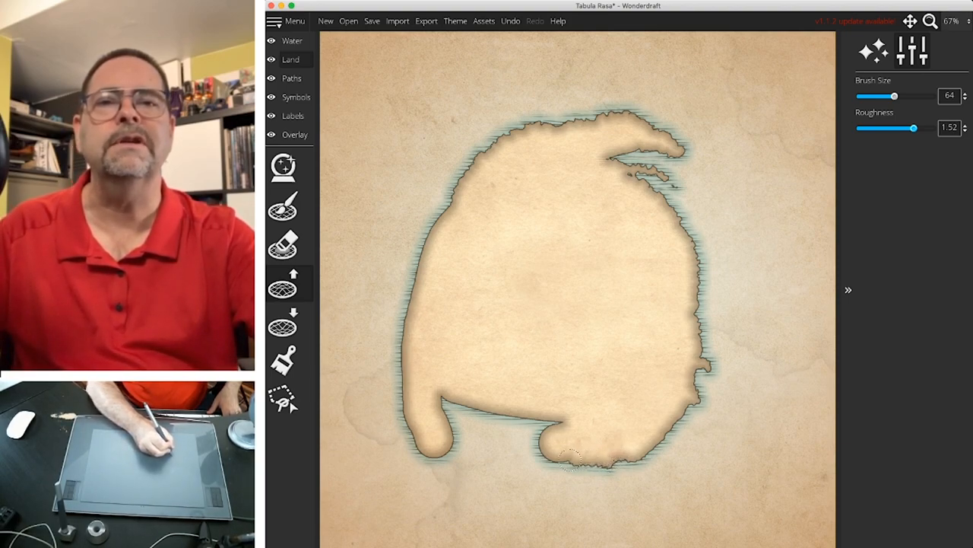
pyautogui.click(548, 449)
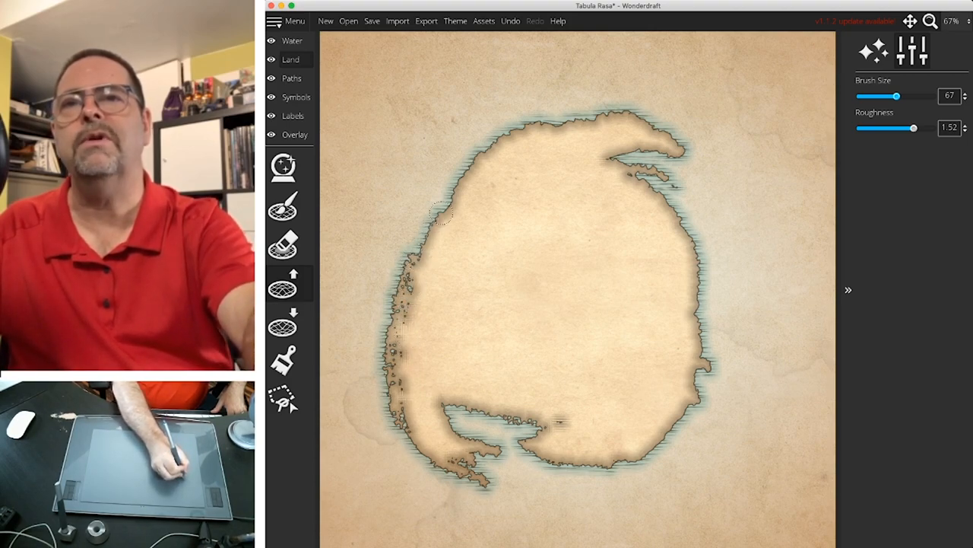
pyautogui.moveTo(456, 213); pyautogui.dragTo(502, 114)
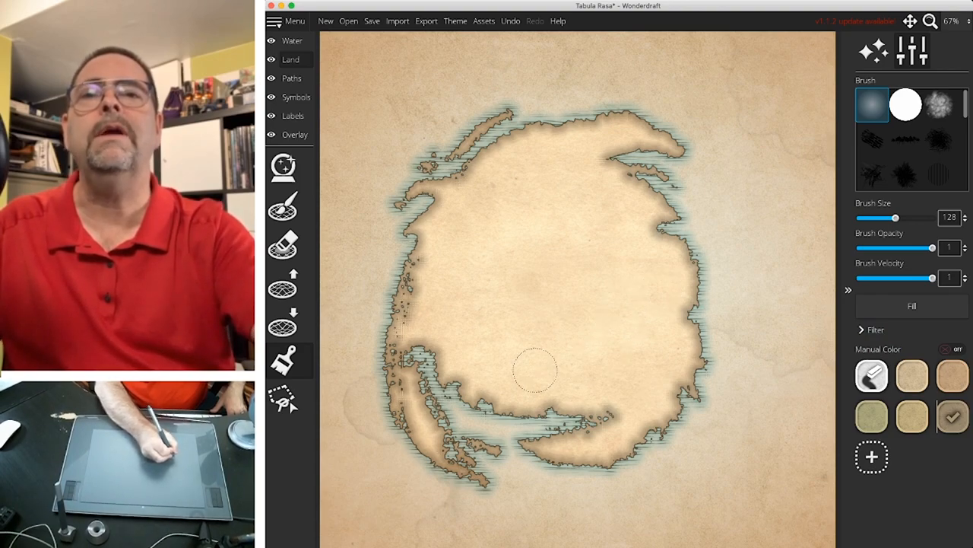
pyautogui.moveTo(433, 323)
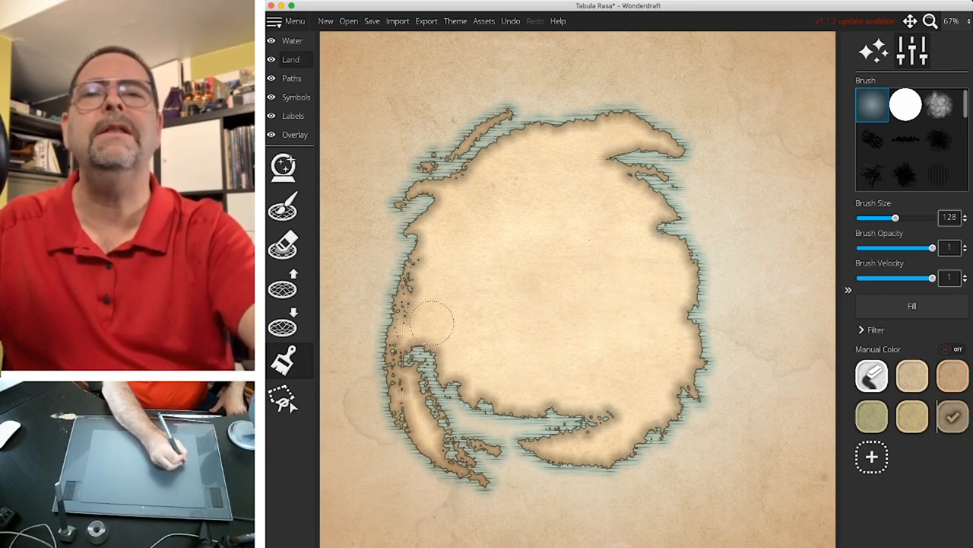
pyautogui.moveTo(438, 286)
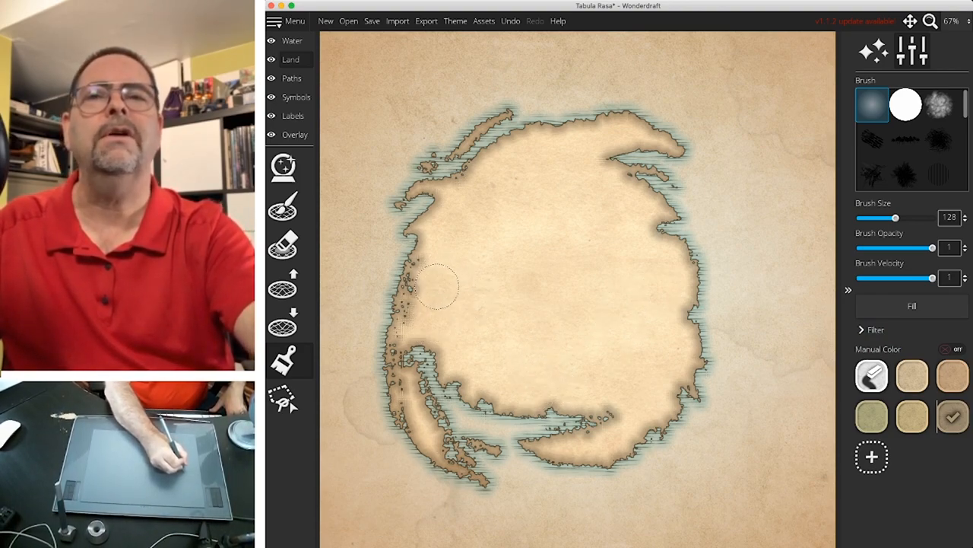
# - Shade the western and southern coasts with darker brown
pyautogui.moveTo(437, 285); pyautogui.dragTo(391, 327)
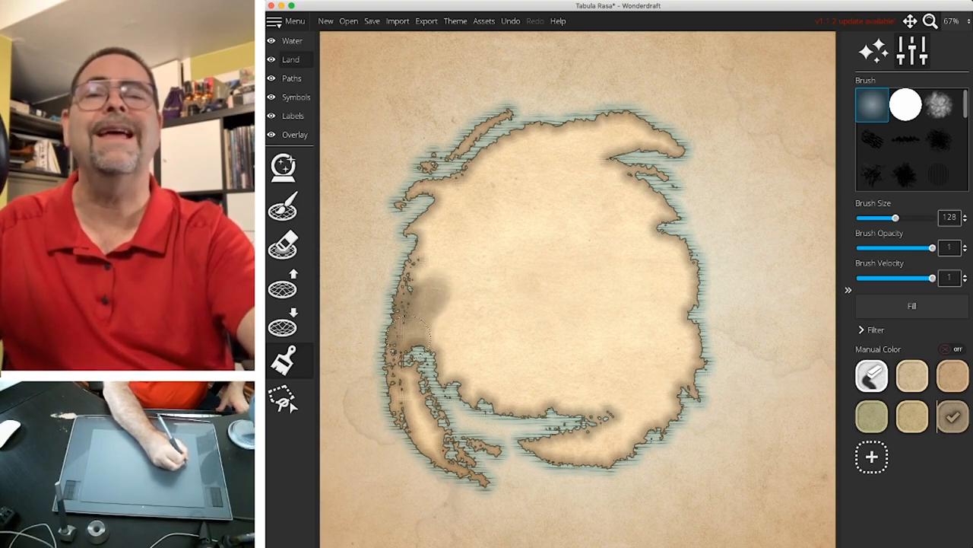
pyautogui.moveTo(410, 335); pyautogui.dragTo(491, 384)
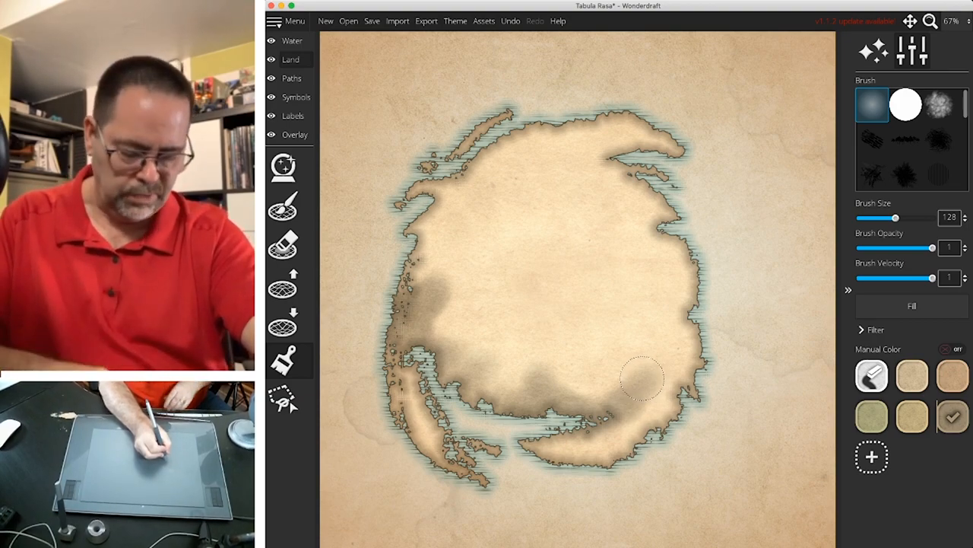
pyautogui.moveTo(651, 380)
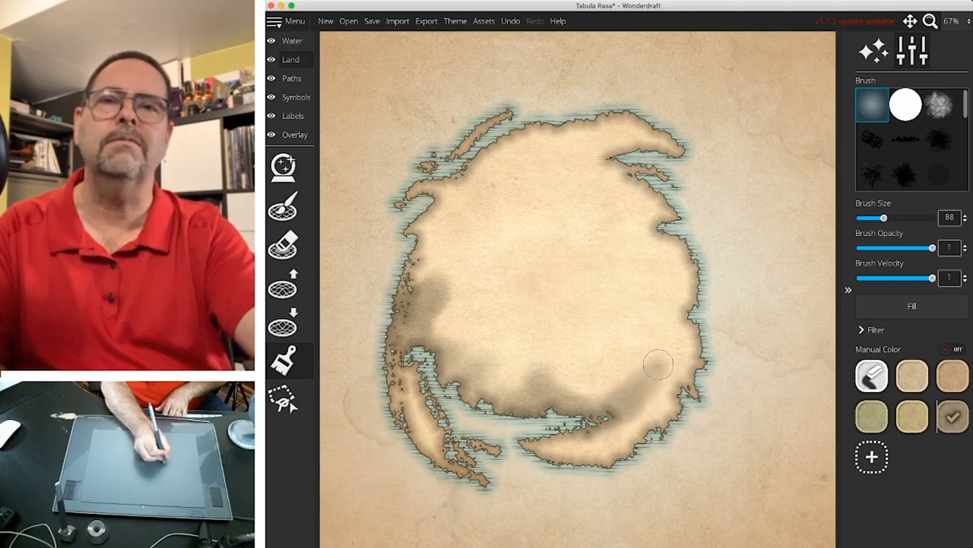
pyautogui.moveTo(885, 218); pyautogui.dragTo(869, 218)
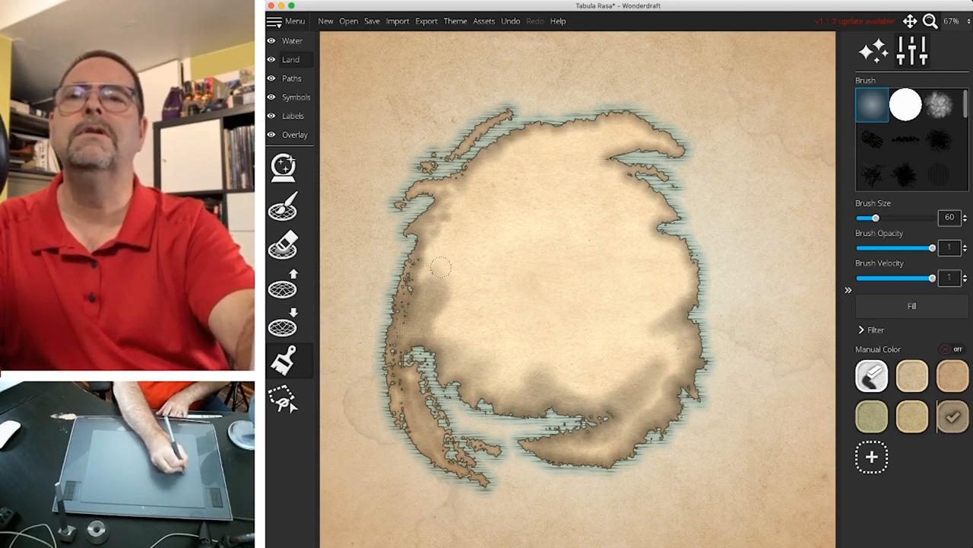
pyautogui.moveTo(456, 266)
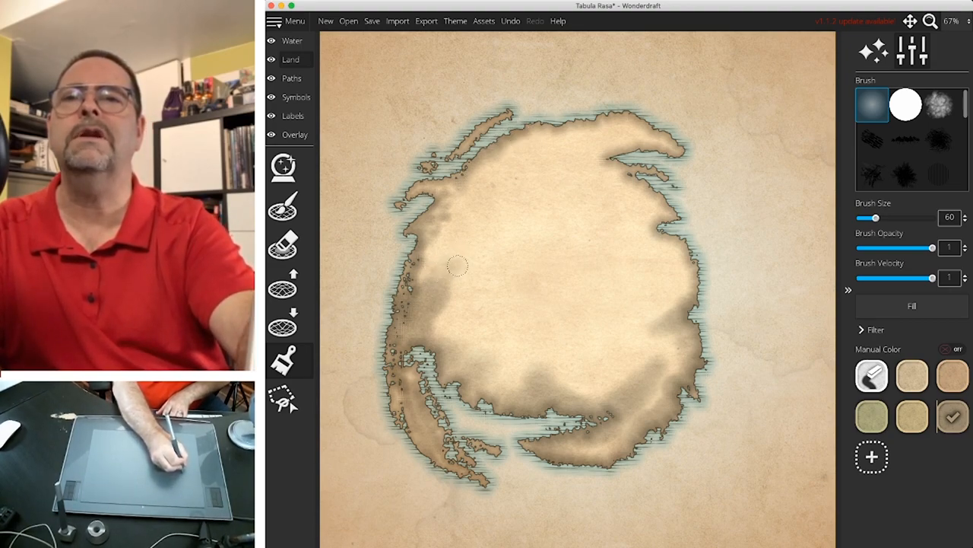
pyautogui.moveTo(459, 266); pyautogui.dragTo(582, 392)
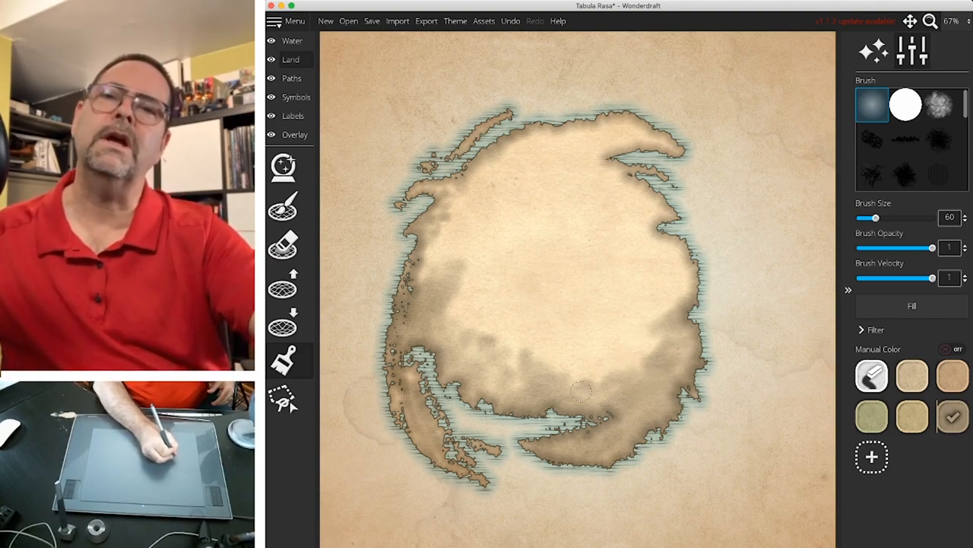
pyautogui.moveTo(504, 370)
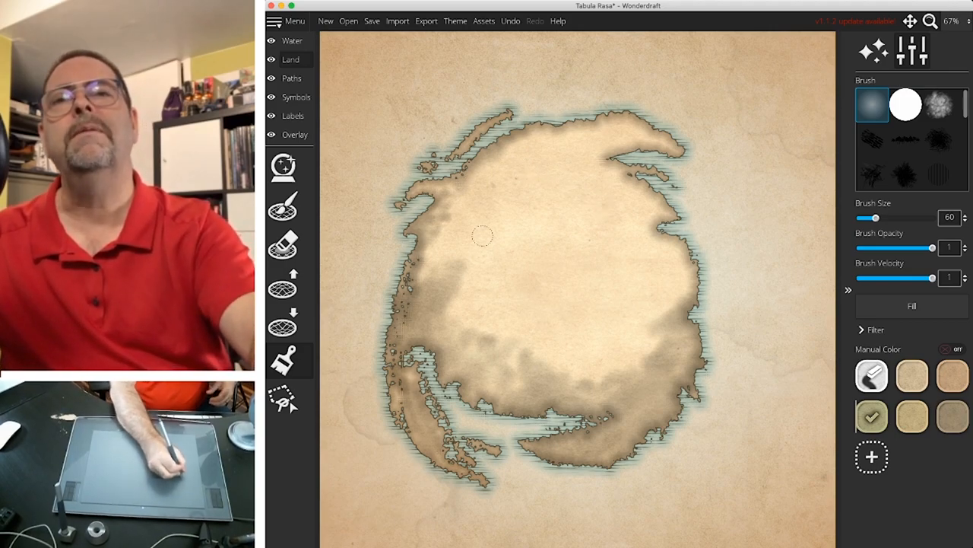
pyautogui.moveTo(524, 217)
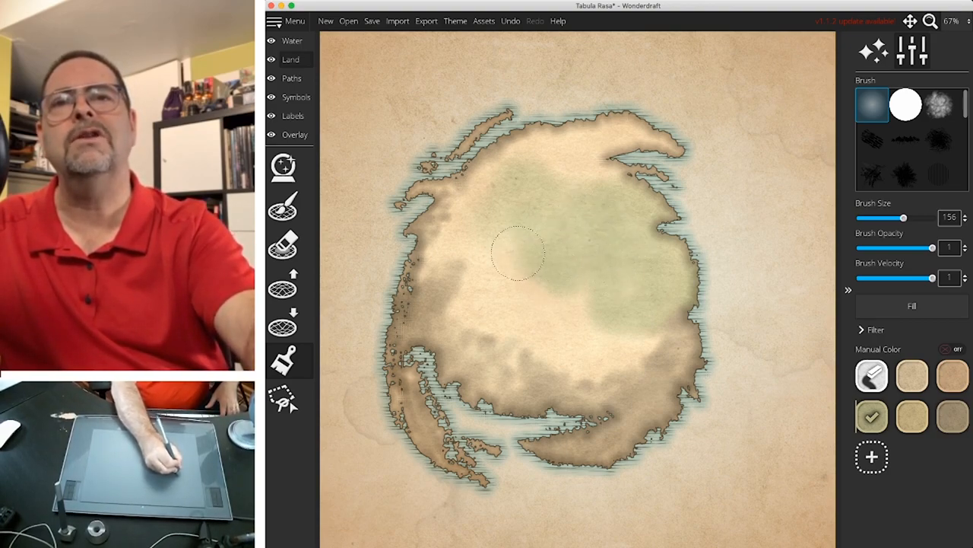
# - Paint green across the interior and a warm reddish tint over the northeast tip
pyautogui.moveTo(520, 251); pyautogui.dragTo(486, 182)
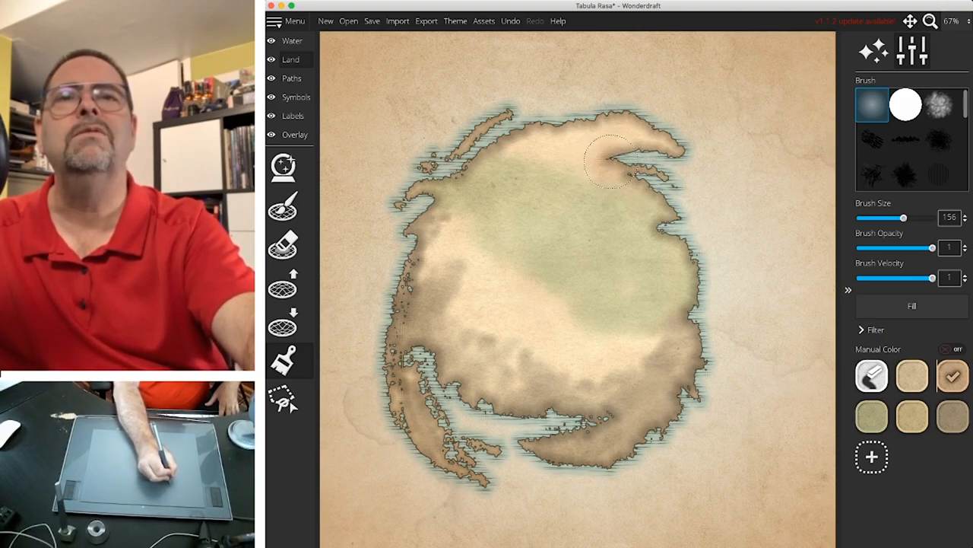
pyautogui.moveTo(904, 218); pyautogui.dragTo(879, 218)
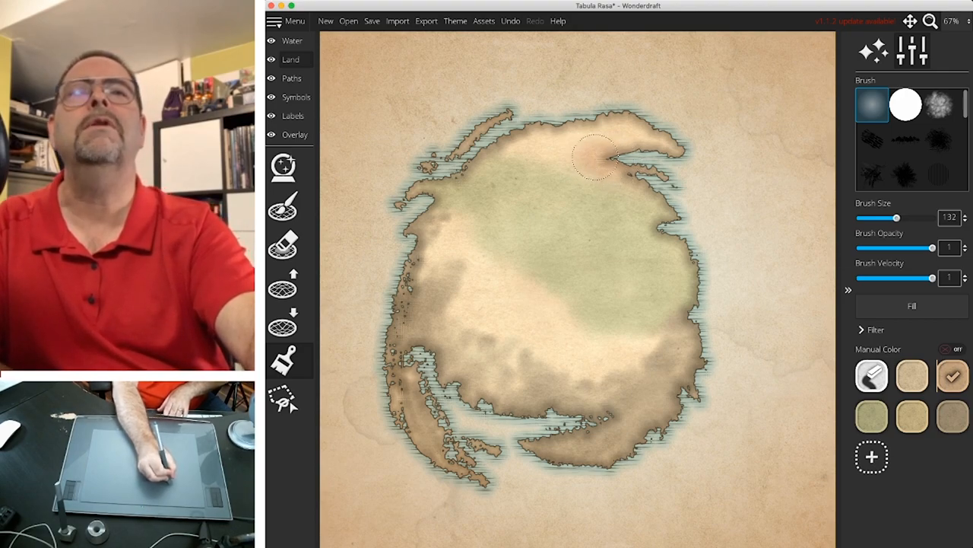
pyautogui.moveTo(898, 217); pyautogui.dragTo(878, 217)
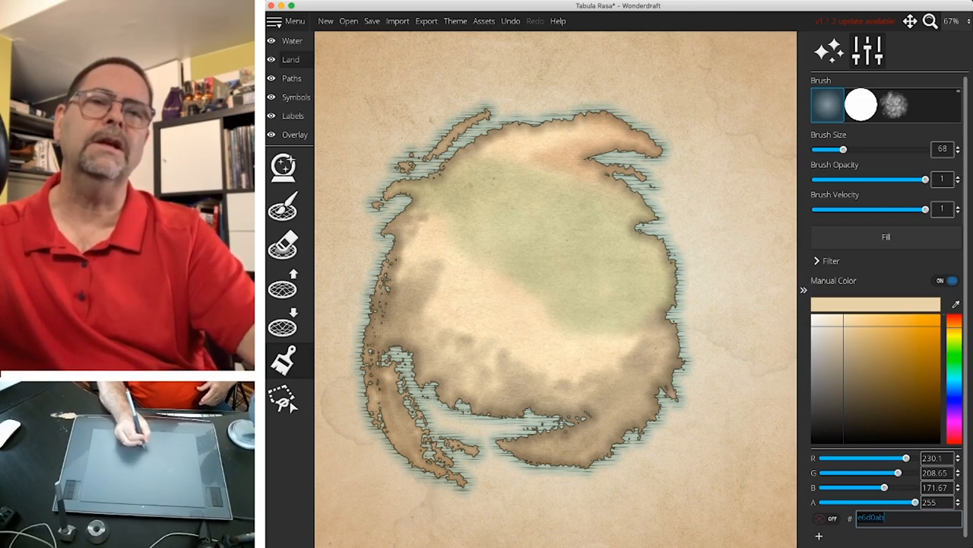
pyautogui.moveTo(905, 502); pyautogui.dragTo(895, 502)
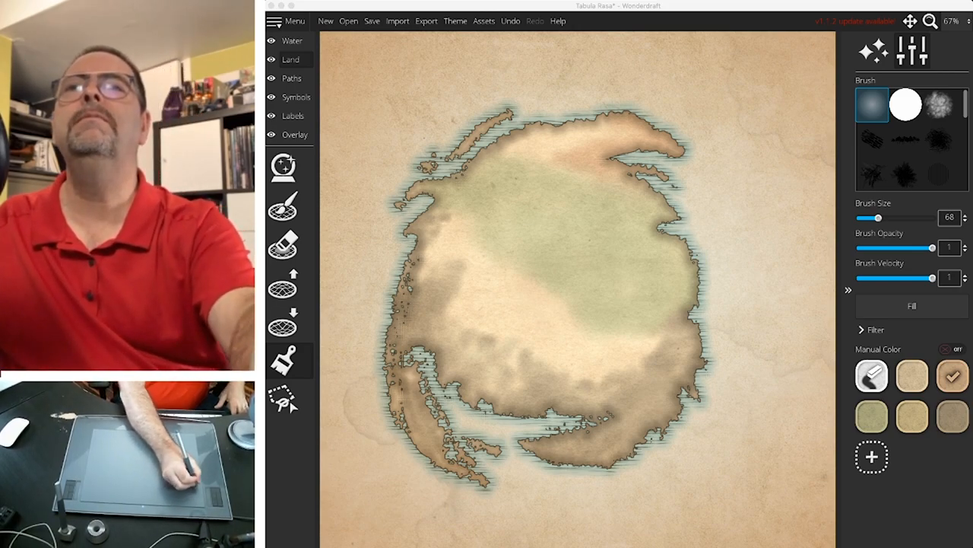
# - Switch to the mountain symbol tool and pick a snowy mountain symbol
pyautogui.click(296, 96)
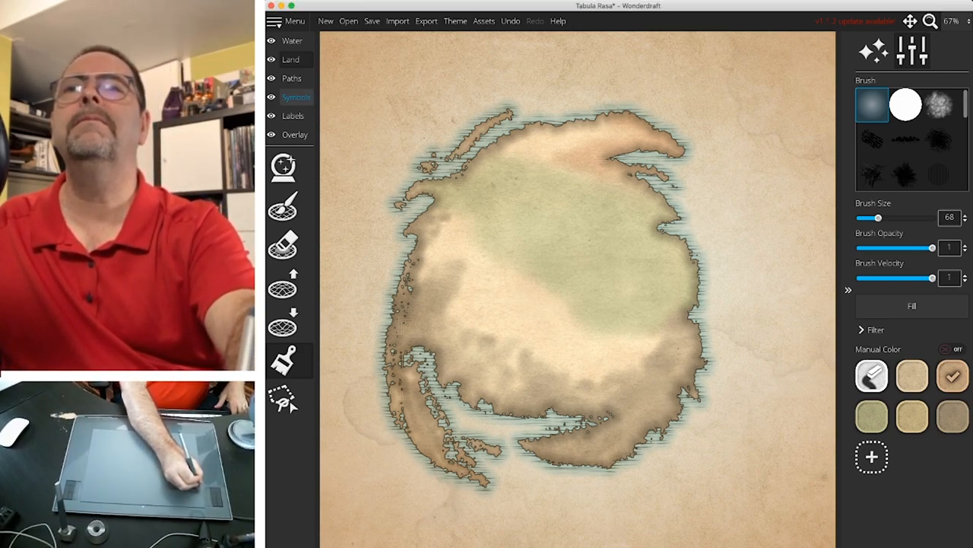
pyautogui.click(912, 50)
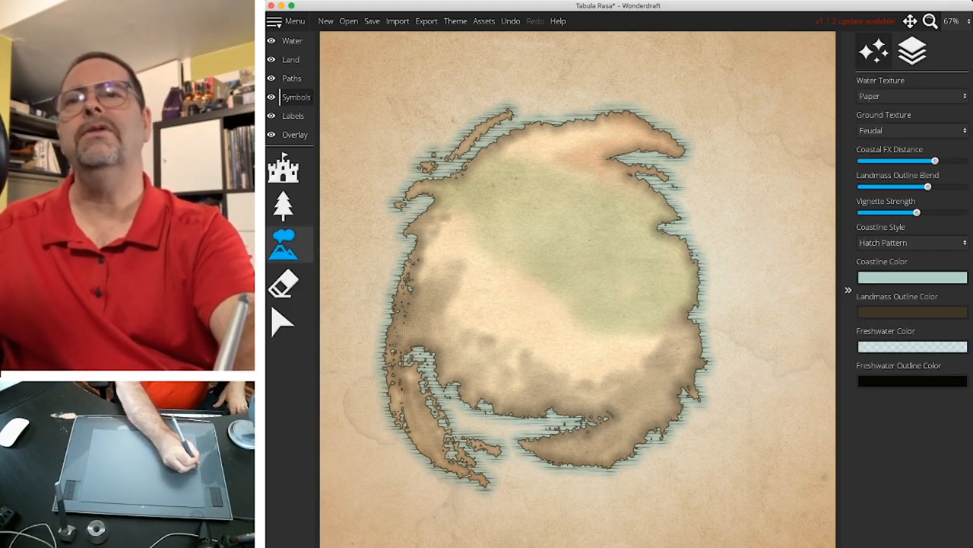
pyautogui.click(283, 167)
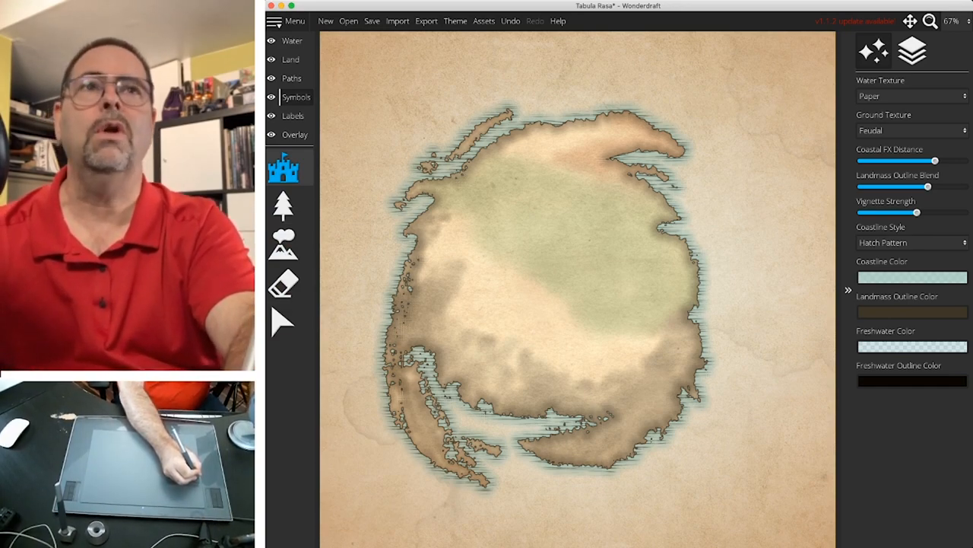
pyautogui.click(283, 206)
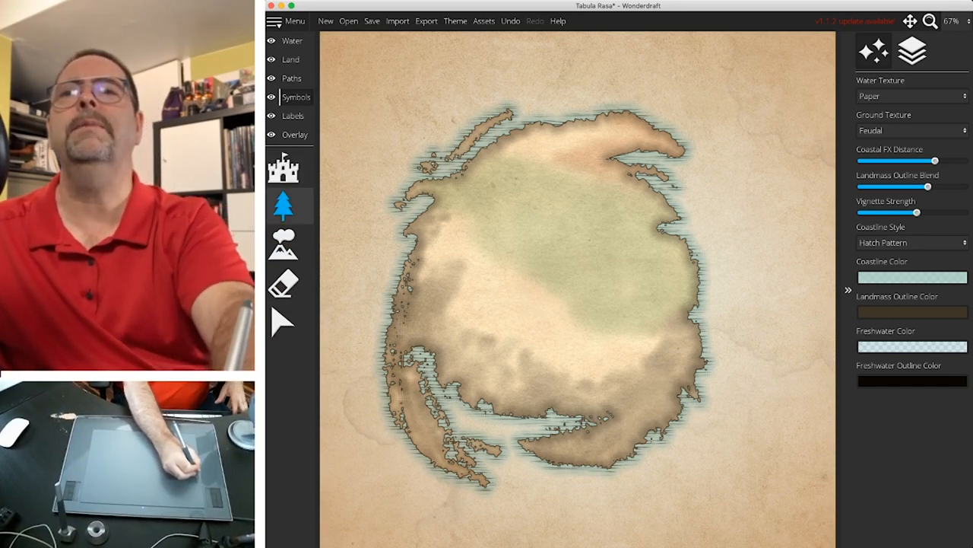
pyautogui.click(283, 244)
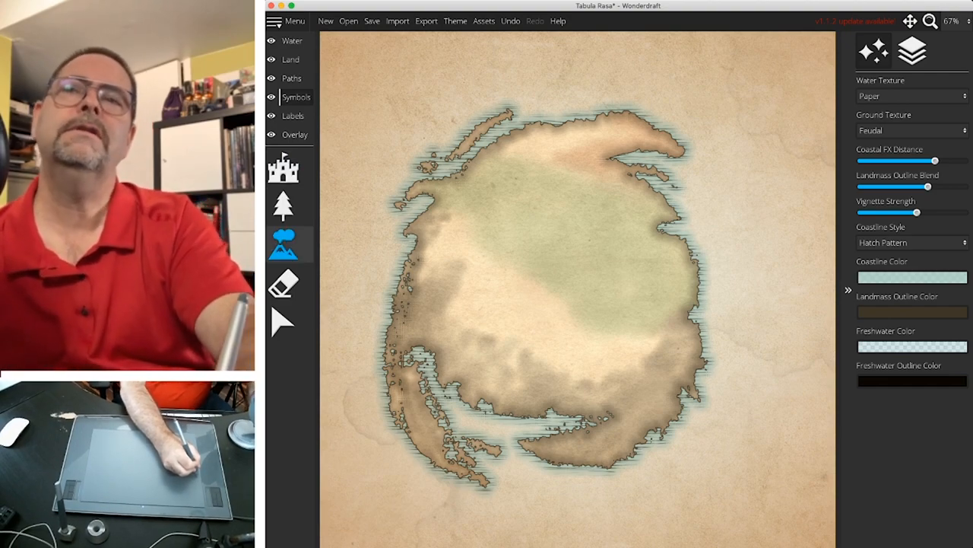
pyautogui.click(283, 243)
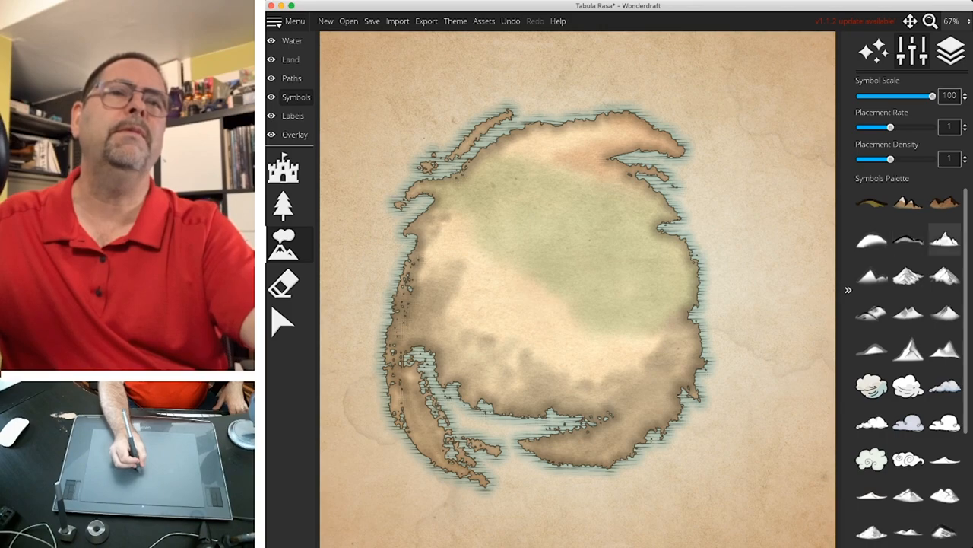
pyautogui.click(909, 274)
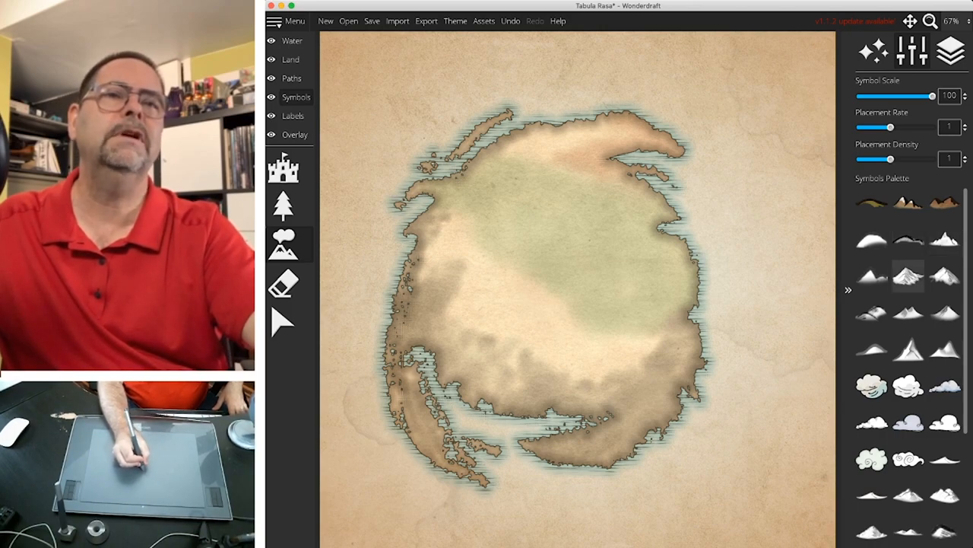
pyautogui.click(495, 247)
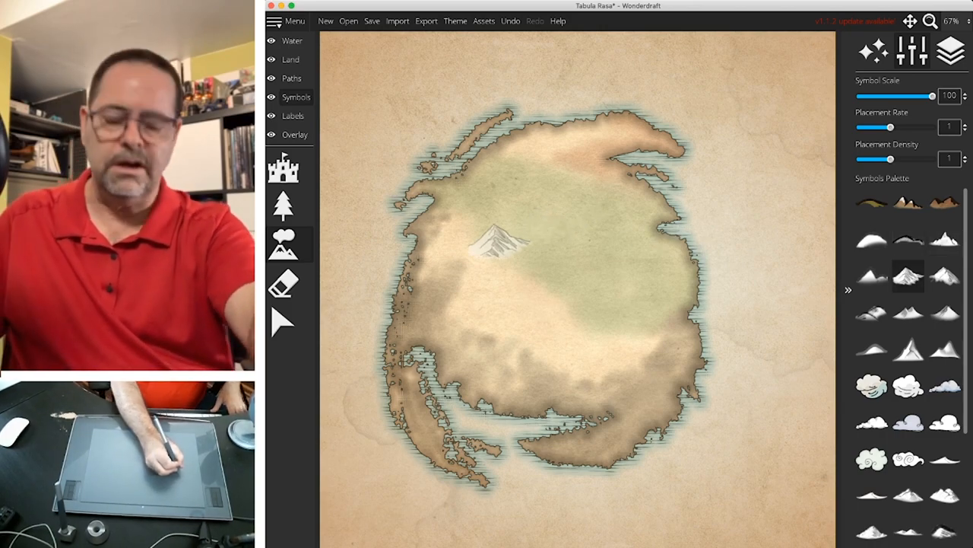
# - Reduce the Symbol Scale to 70
pyautogui.moveTo(919, 96); pyautogui.dragTo(903, 97)
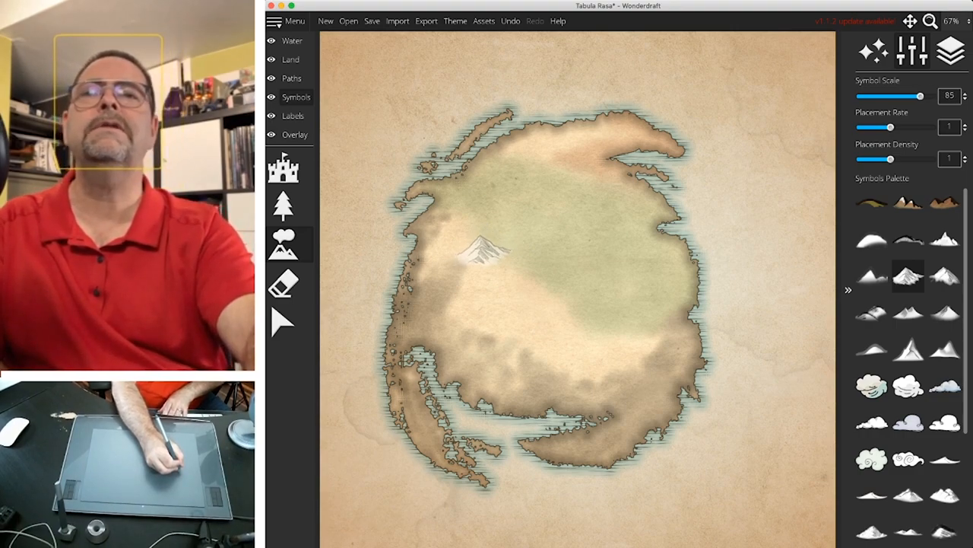
pyautogui.moveTo(920, 95); pyautogui.dragTo(916, 95)
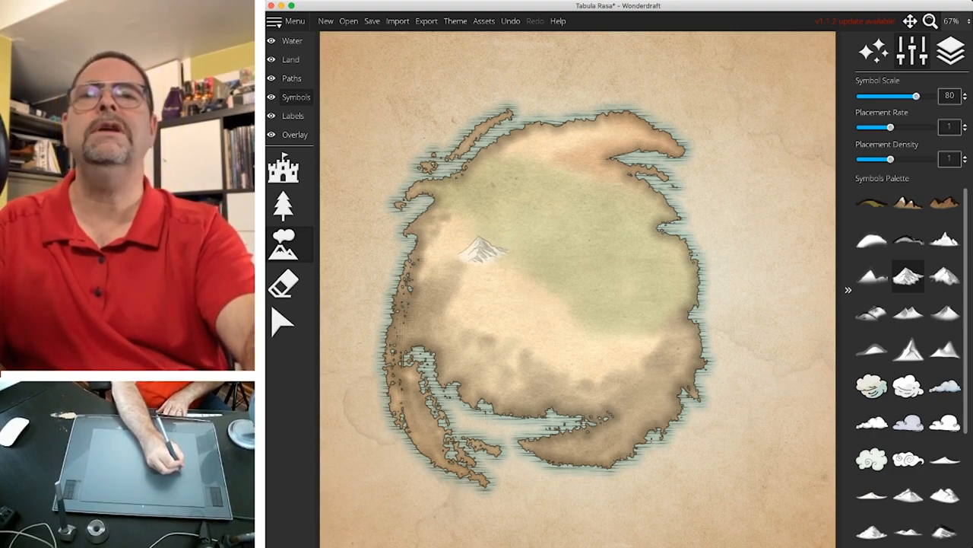
pyautogui.moveTo(917, 96); pyautogui.dragTo(904, 96)
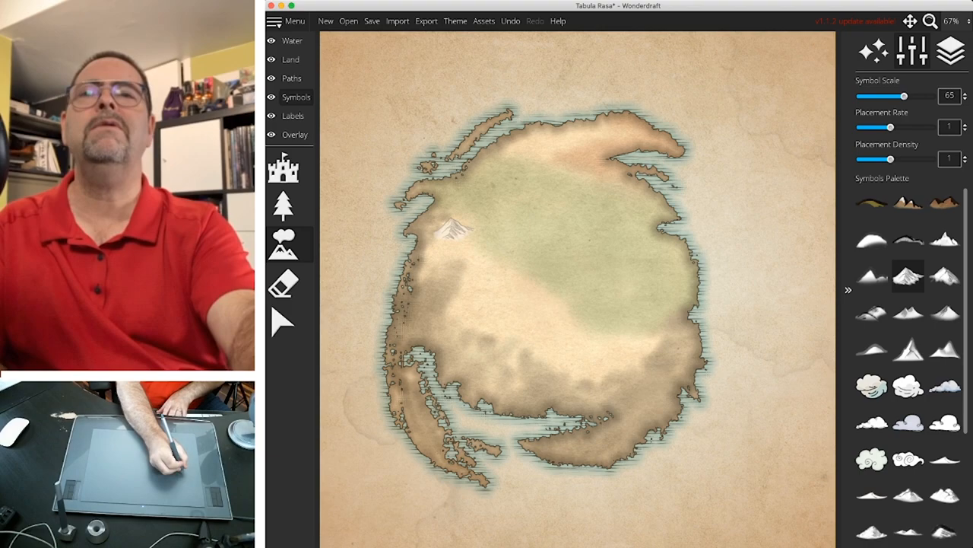
pyautogui.moveTo(905, 95); pyautogui.dragTo(908, 96)
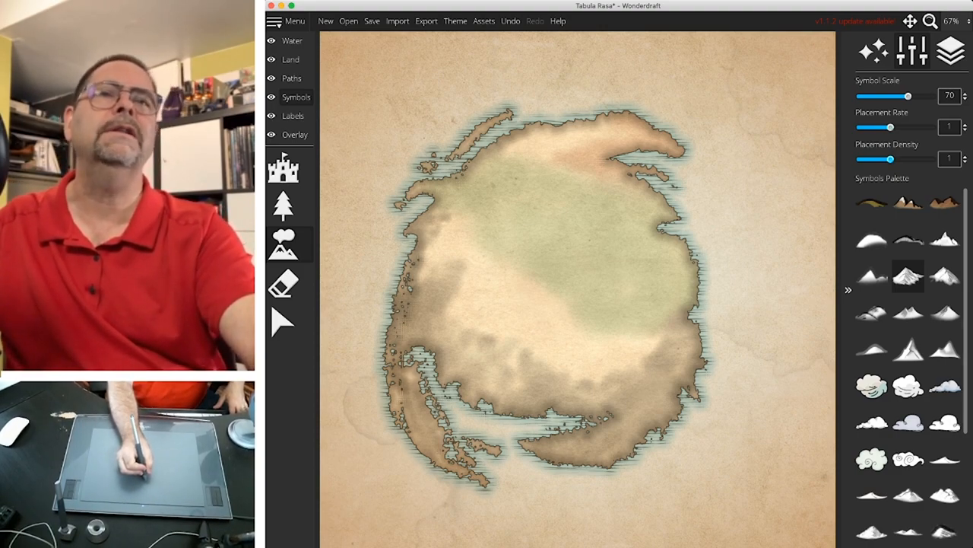
# - Place a mountain range across the southwest interior, adjusting placement density
pyautogui.click(456, 289)
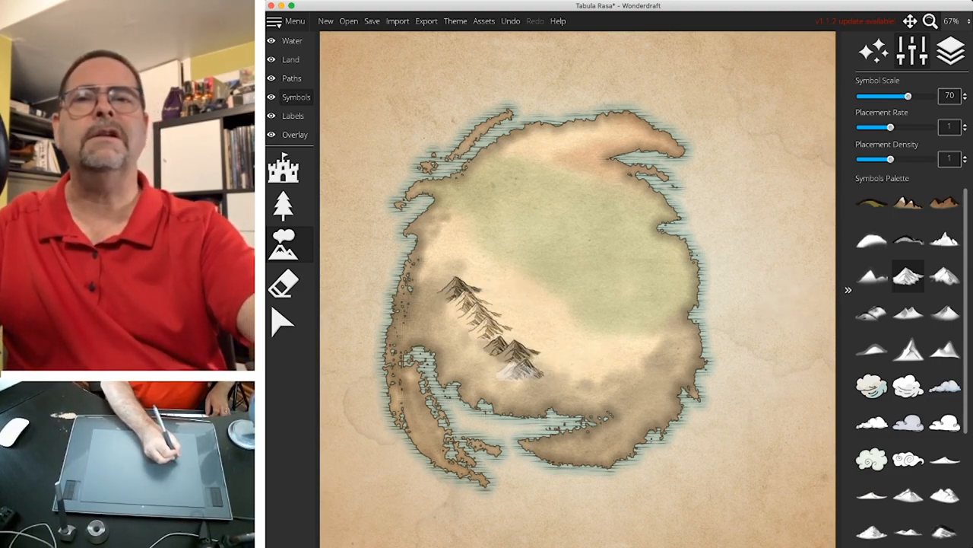
pyautogui.click(684, 171)
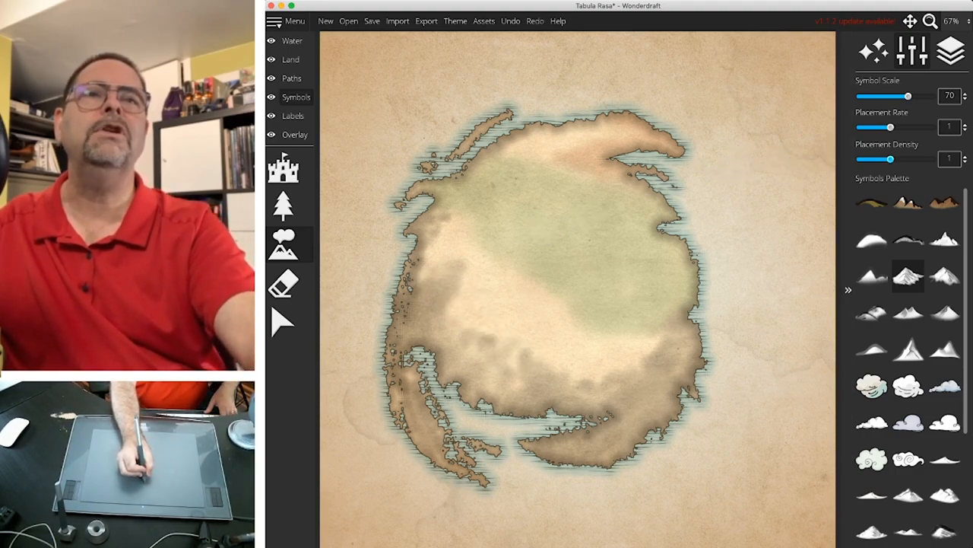
pyautogui.moveTo(891, 159); pyautogui.dragTo(931, 159)
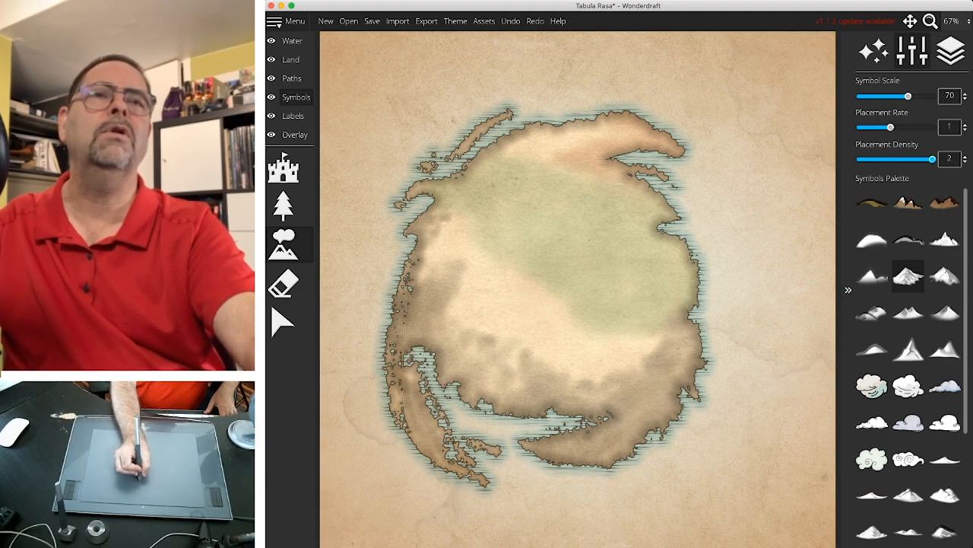
pyautogui.click(470, 287)
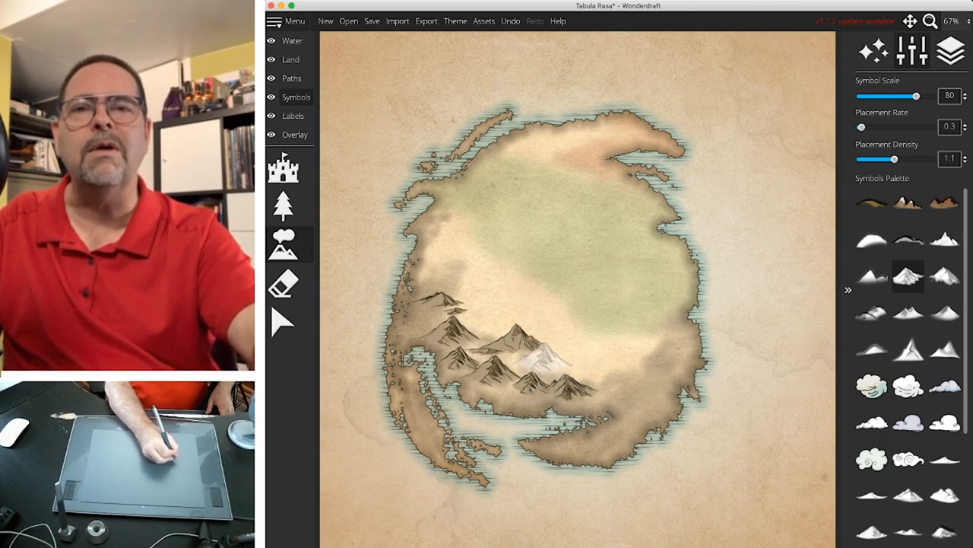
pyautogui.click(585, 365)
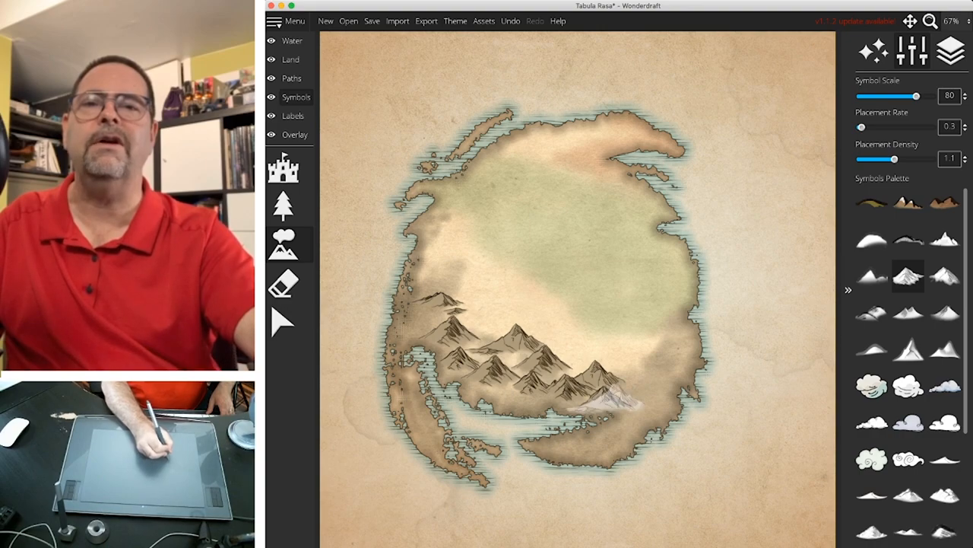
pyautogui.moveTo(916, 96); pyautogui.dragTo(884, 96)
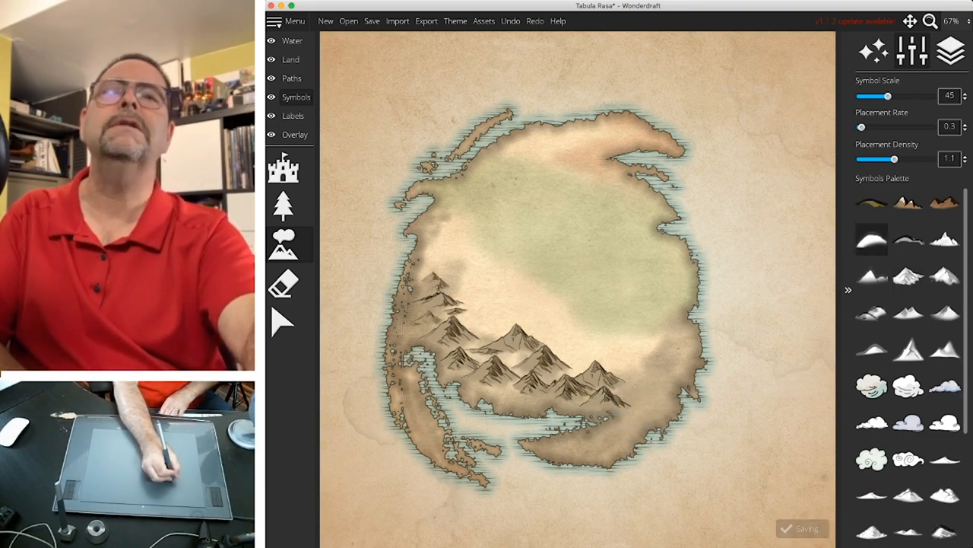
# - Set Symbol Scale to 80 and scatter small ridge hills across the north
pyautogui.moveTo(888, 96); pyautogui.dragTo(896, 95)
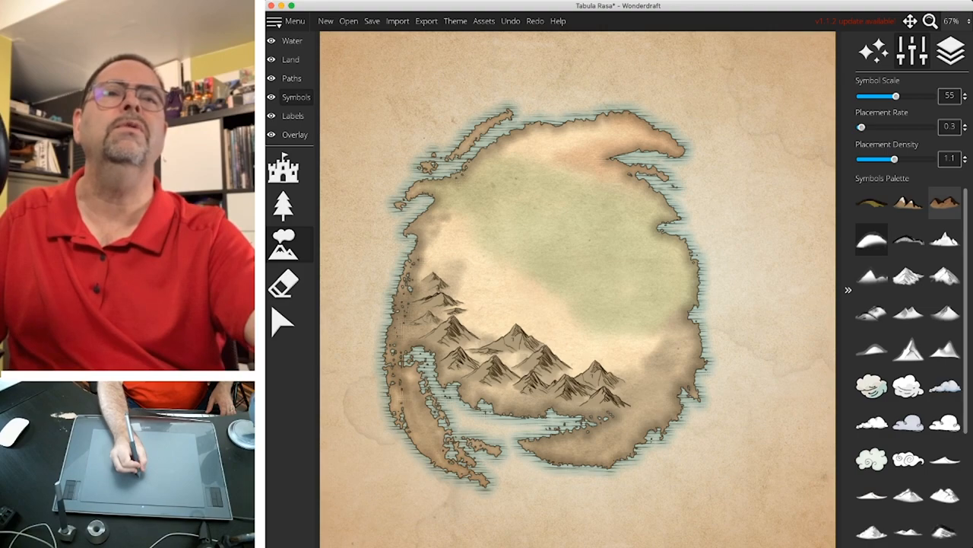
pyautogui.click(909, 240)
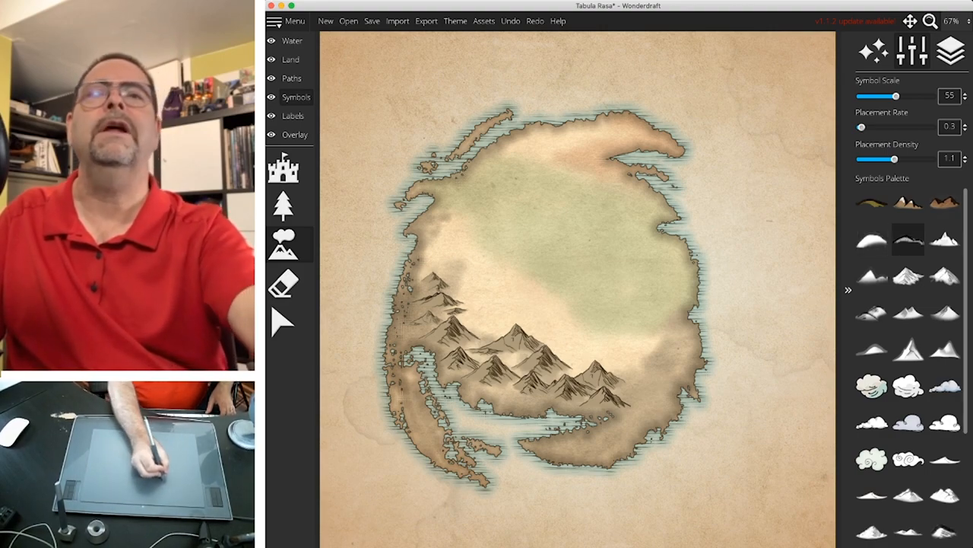
pyautogui.moveTo(896, 96); pyautogui.dragTo(916, 95)
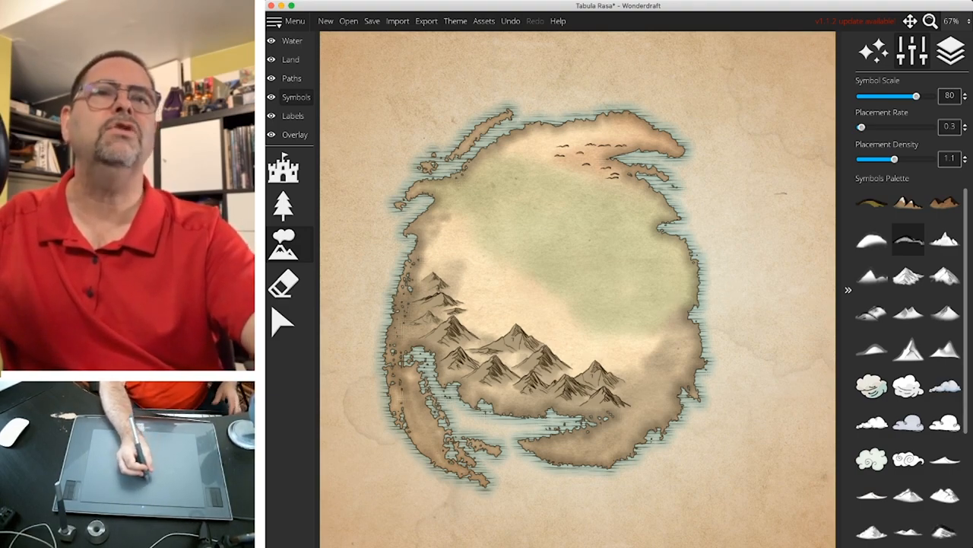
pyautogui.moveTo(862, 127); pyautogui.dragTo(885, 127)
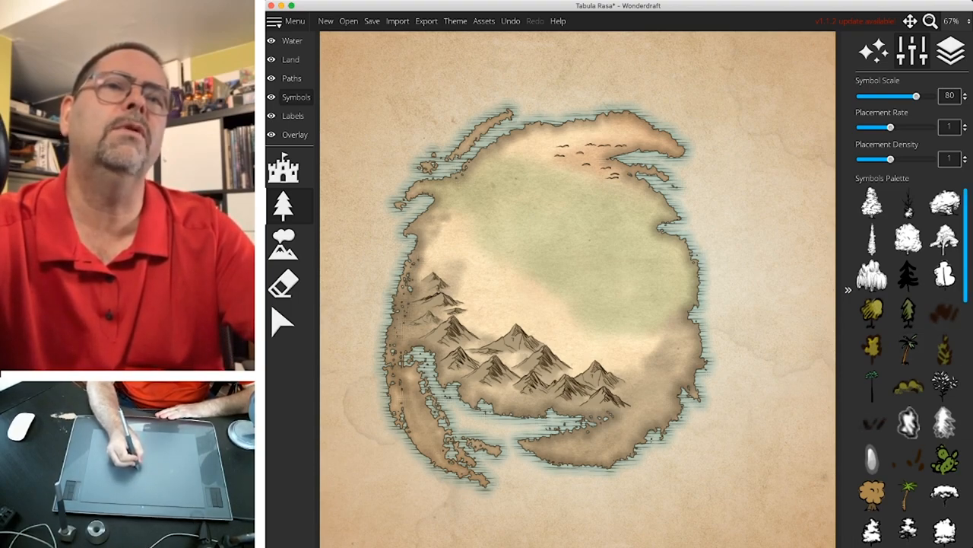
# - Paint a dense pine forest at scale 90 across the northern and central interior
pyautogui.scroll(-3)
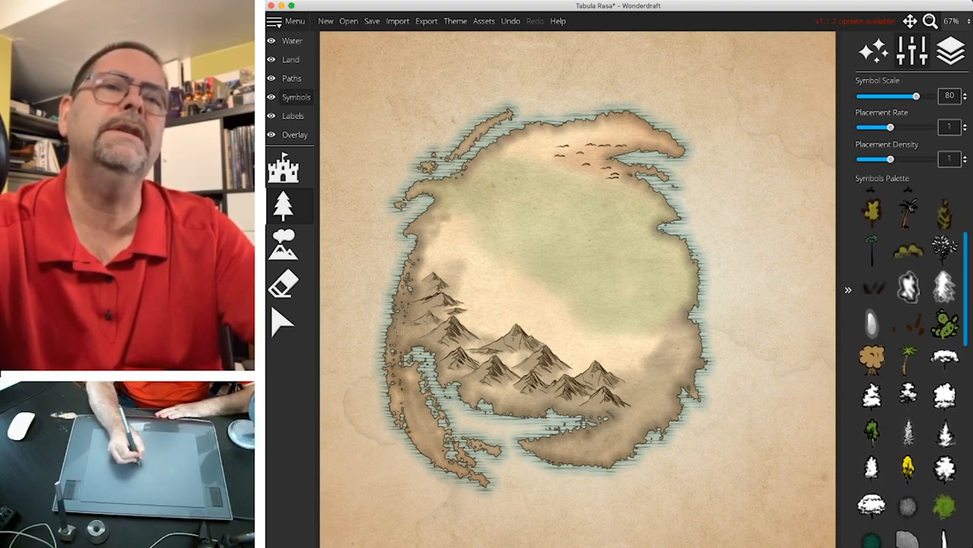
pyautogui.scroll(-3)
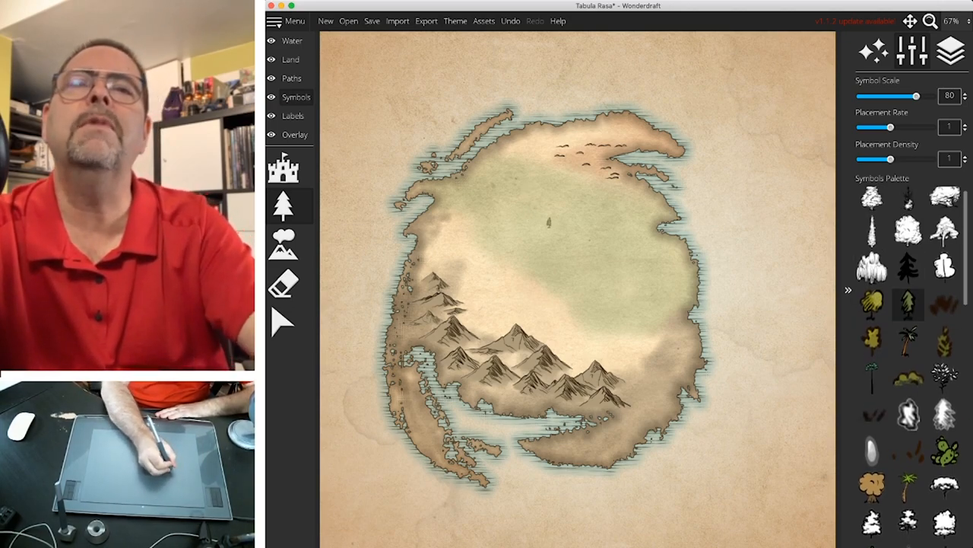
pyautogui.moveTo(917, 95); pyautogui.dragTo(925, 95)
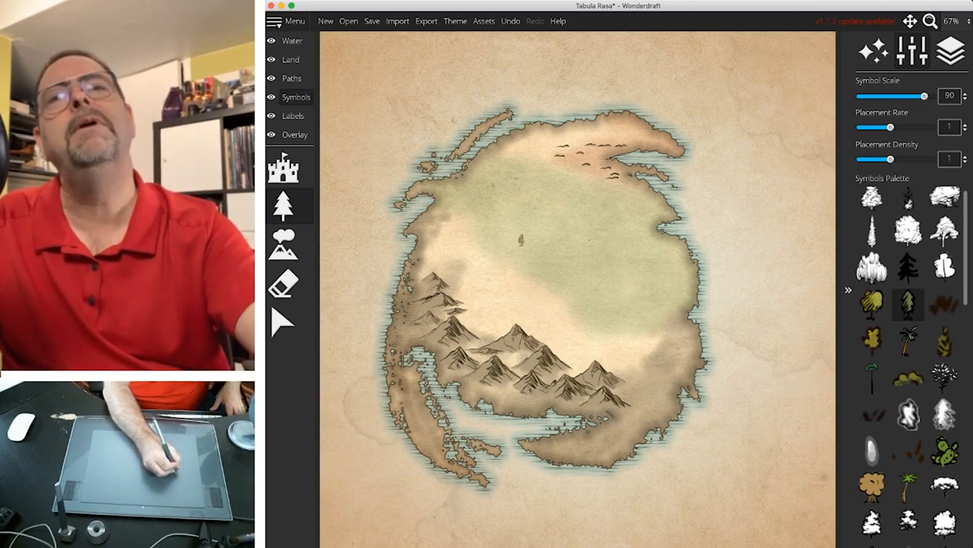
pyautogui.click(525, 246)
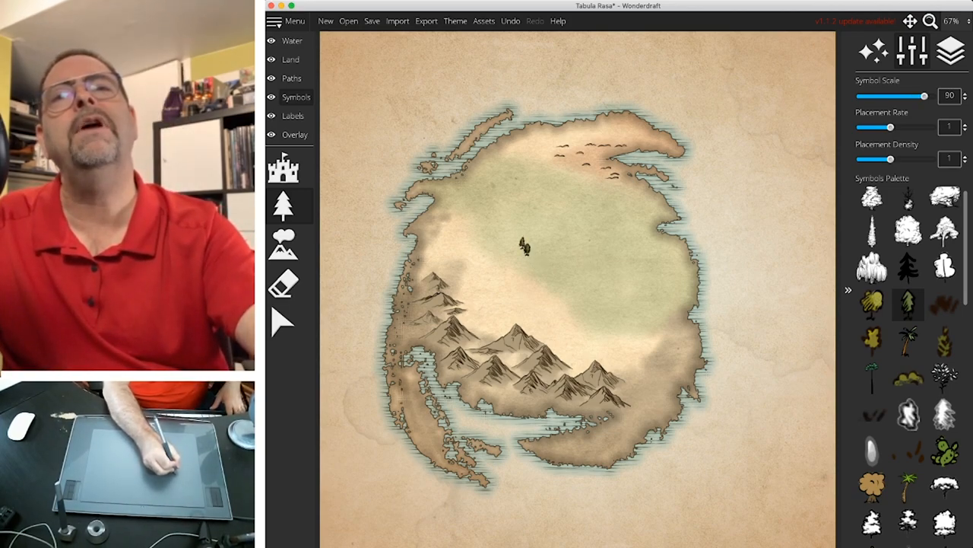
pyautogui.moveTo(532, 247); pyautogui.dragTo(593, 297)
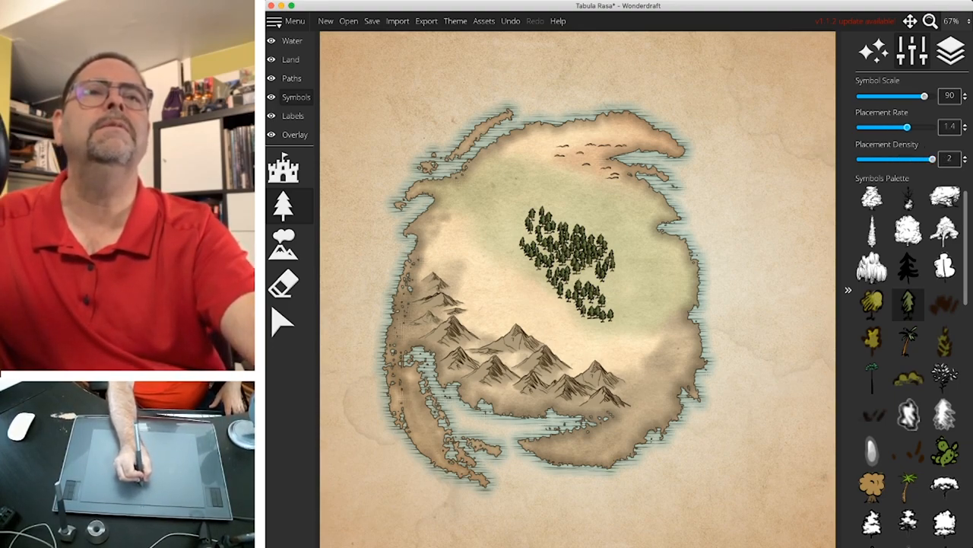
pyautogui.moveTo(906, 127); pyautogui.dragTo(924, 127)
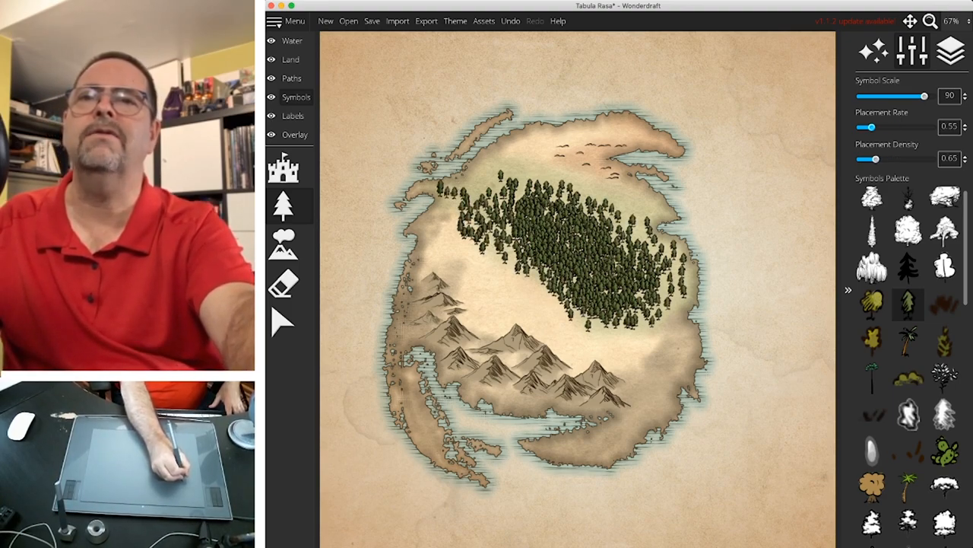
pyautogui.click(475, 178)
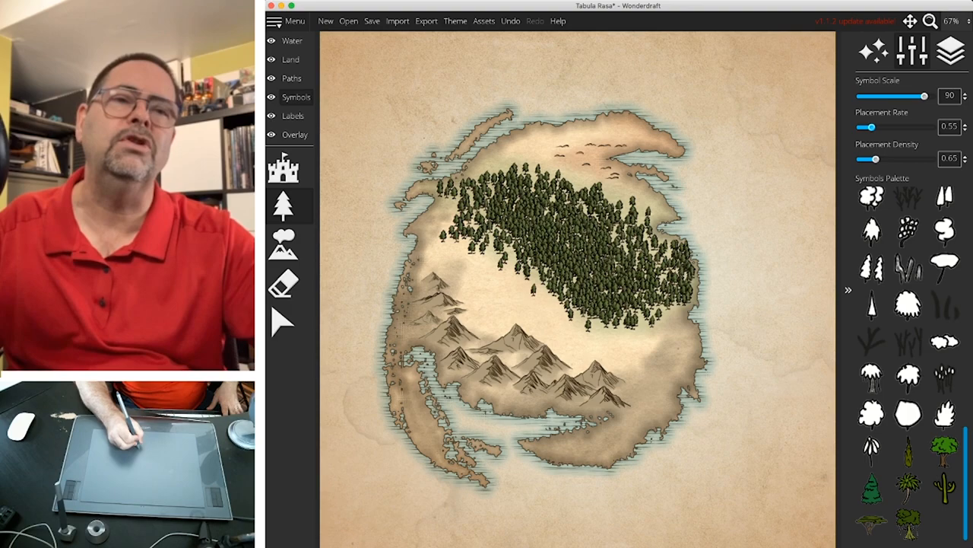
pyautogui.scroll(-3)
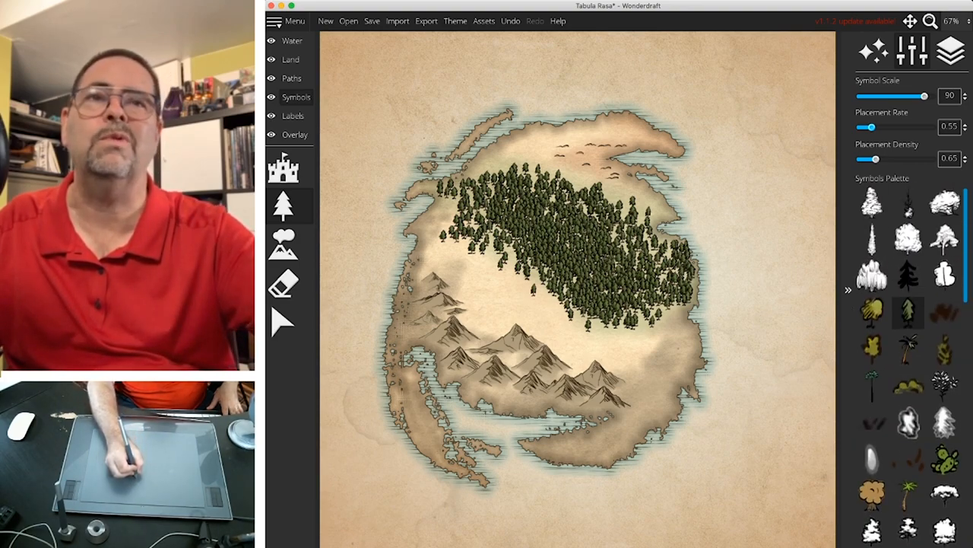
pyautogui.moveTo(871, 384)
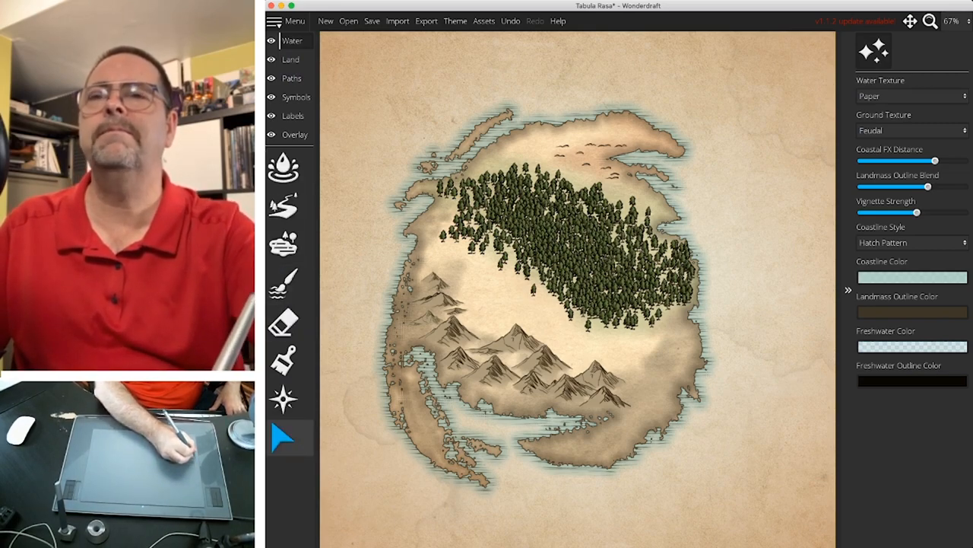
# - Select the Water layer's River tool, showing width 4 and roughness 2 settings
pyautogui.click(283, 167)
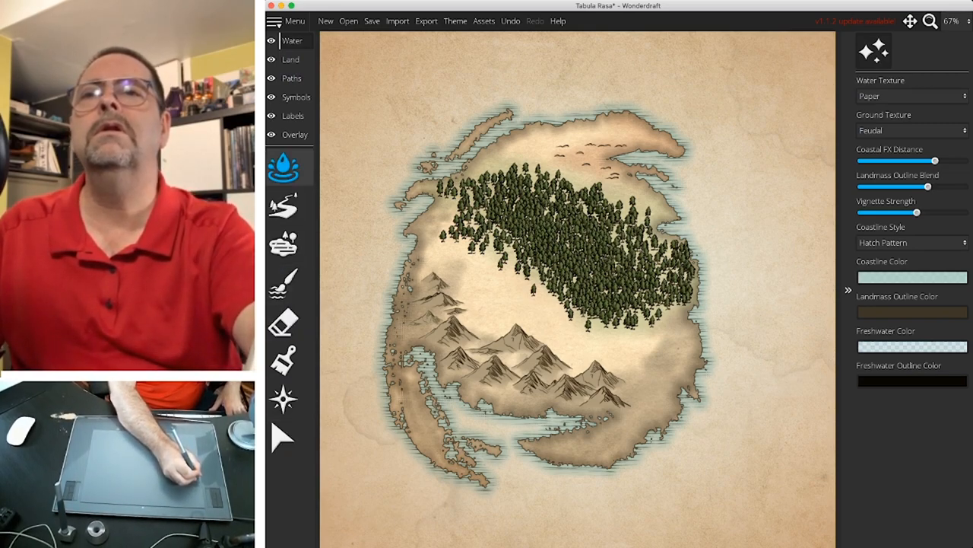
pyautogui.moveTo(283, 166)
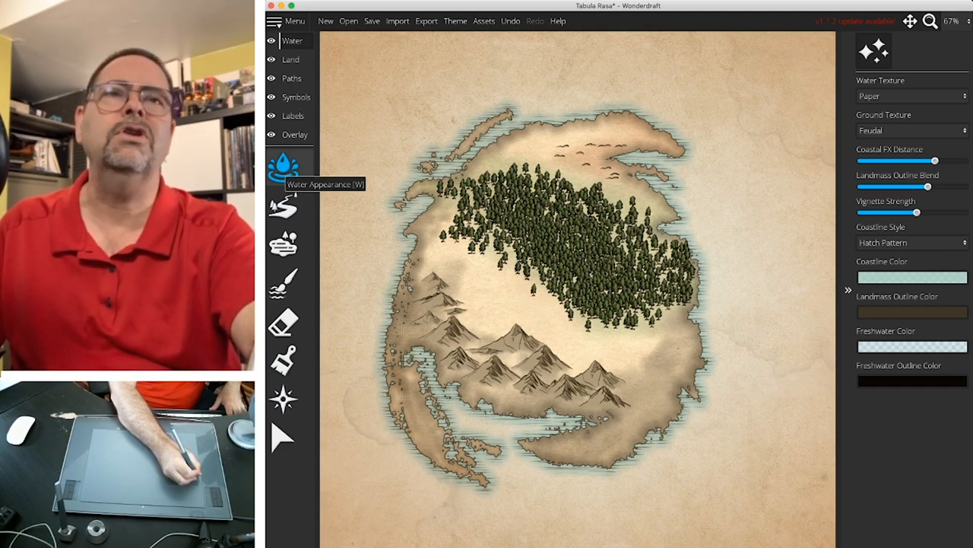
pyautogui.click(283, 206)
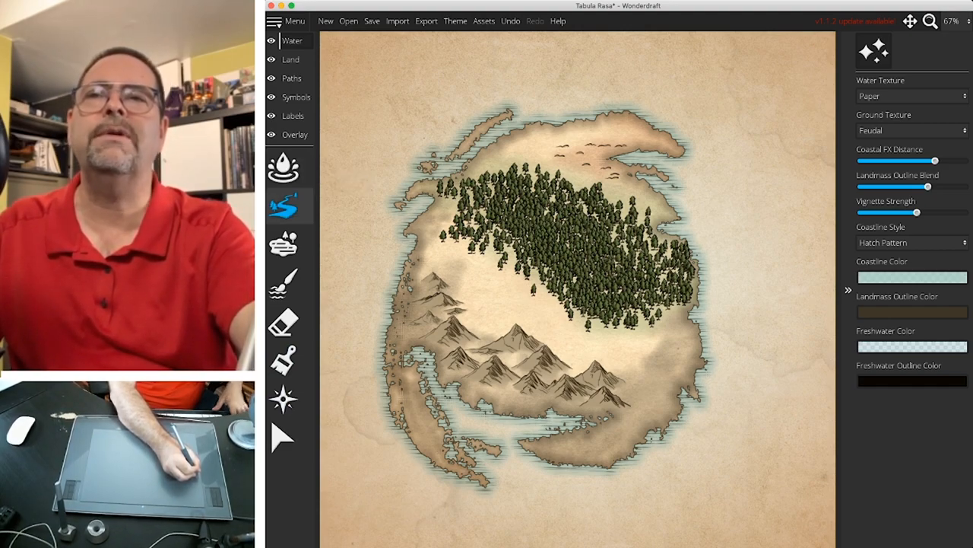
pyautogui.click(285, 205)
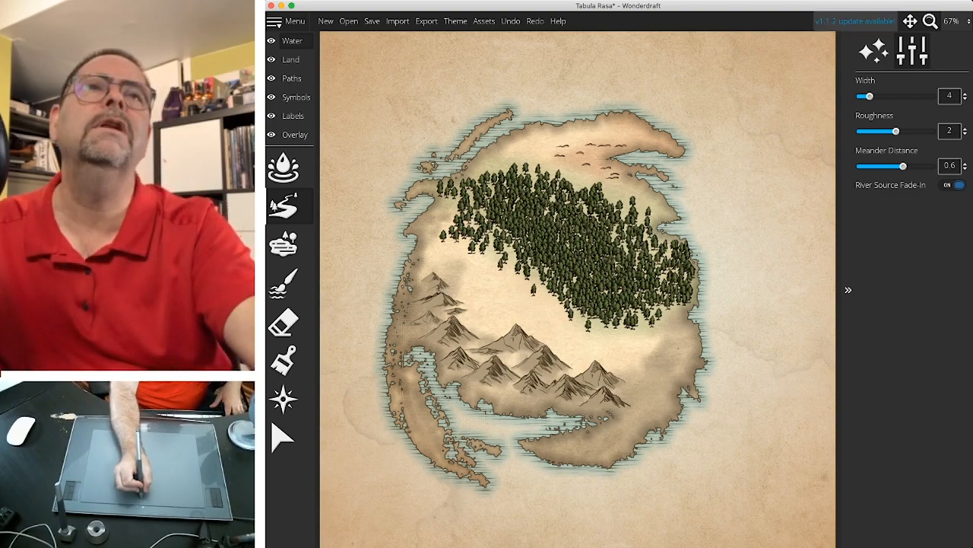
# - Zoom to 150% and draw a river from the northern hills east to the coast
pyautogui.click(950, 20)
pyautogui.write('150')
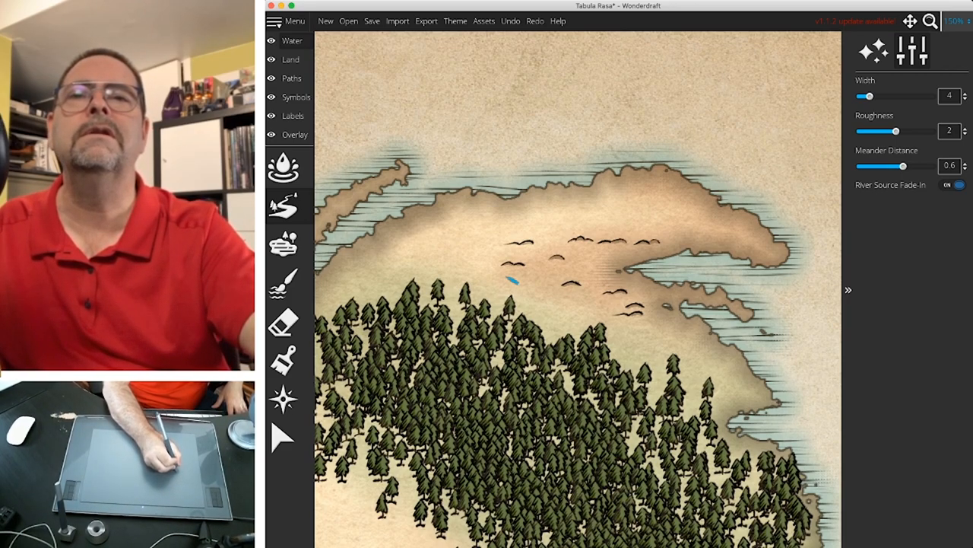
pyautogui.moveTo(509, 280); pyautogui.dragTo(555, 274)
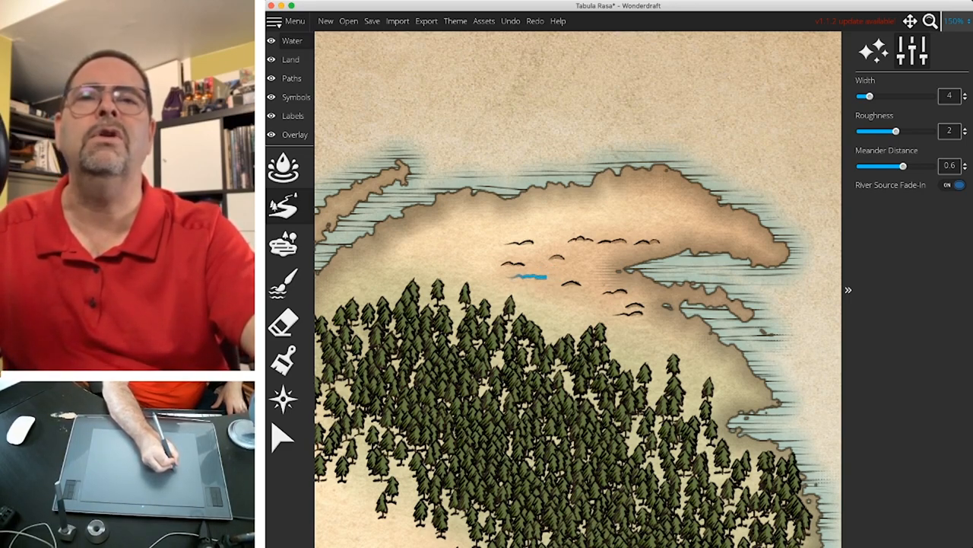
pyautogui.moveTo(532, 278); pyautogui.dragTo(559, 267)
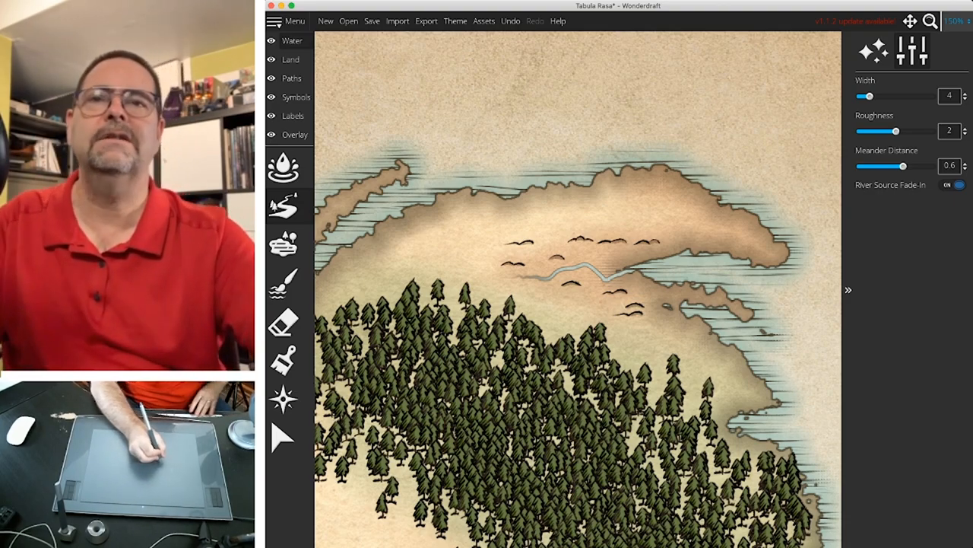
# - Draw a second river from the western mountains north into the pine forest
pyautogui.scroll(-3)
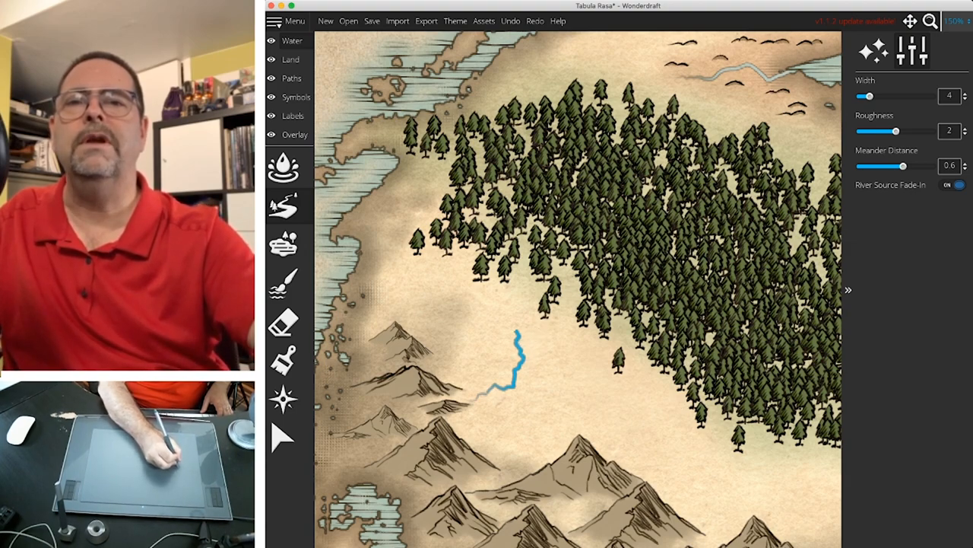
pyautogui.moveTo(519, 335); pyautogui.dragTo(514, 292)
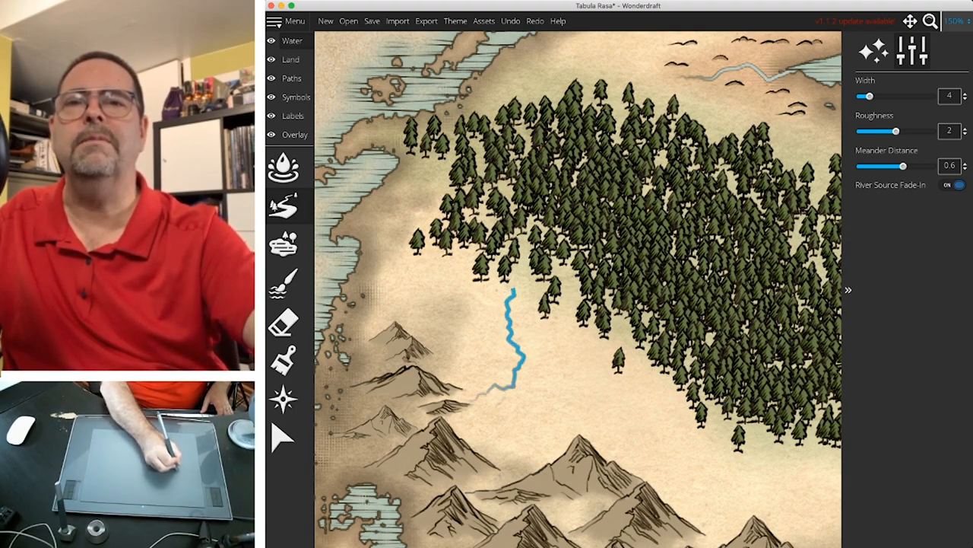
pyautogui.moveTo(517, 289); pyautogui.dragTo(555, 270)
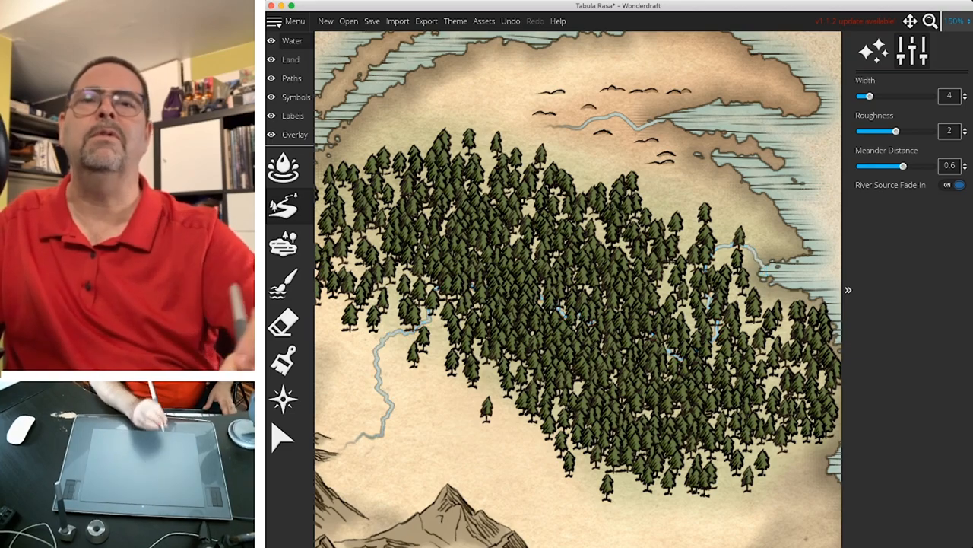
pyautogui.click(296, 96)
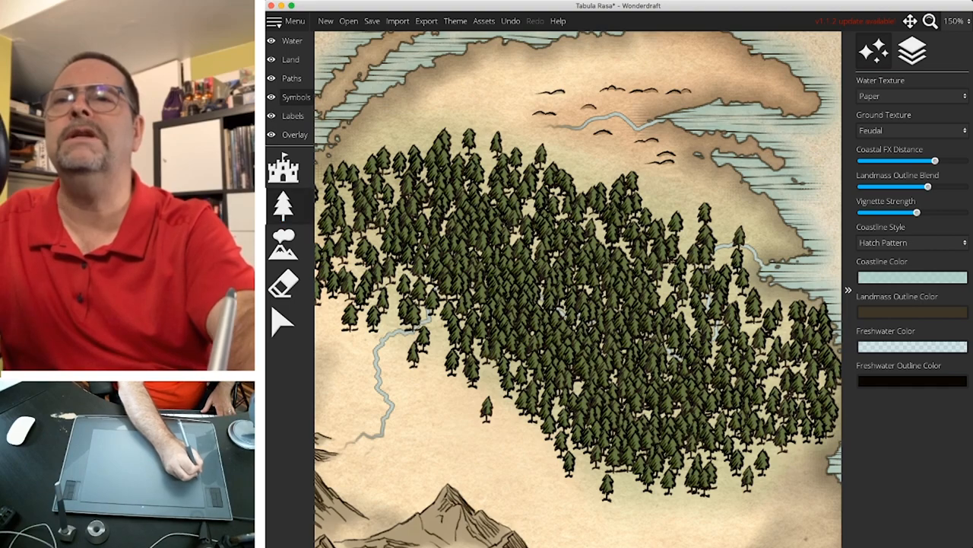
# - Erase trees covering the forest rivers with a size-10 symbol eraser, then resume river drawing
pyautogui.click(283, 283)
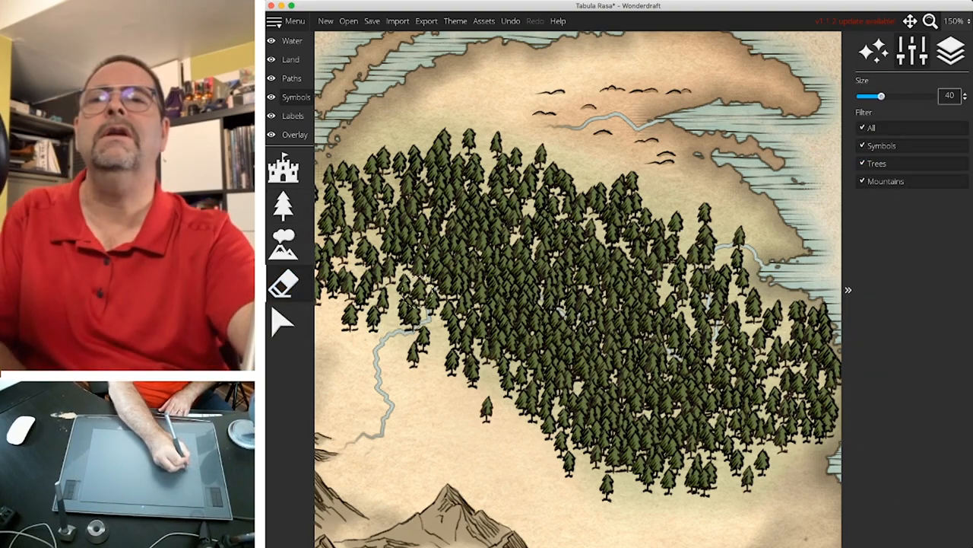
pyautogui.moveTo(882, 96); pyautogui.dragTo(871, 96)
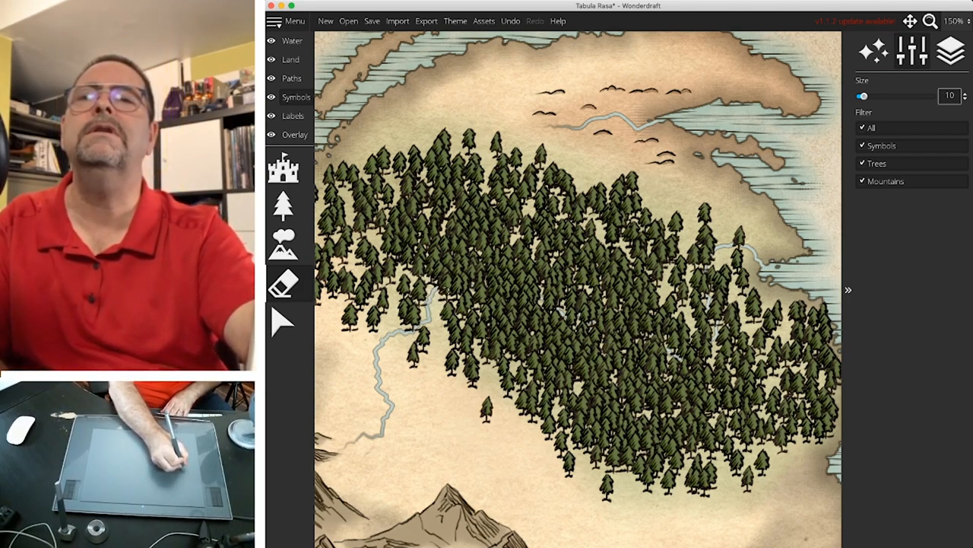
pyautogui.click(456, 285)
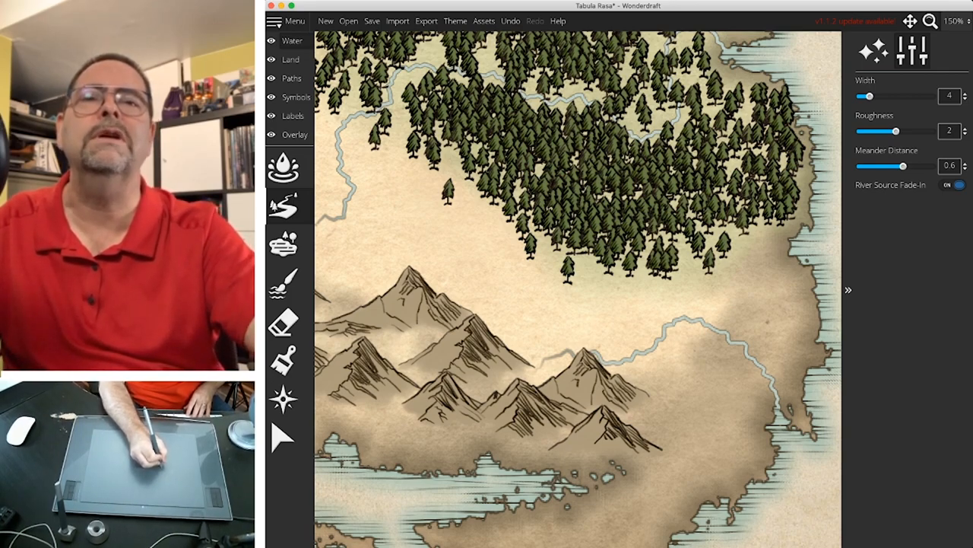
# - Draw a winding river from beside the mountain peaks eastward across open land toward the southeast
pyautogui.moveTo(741, 308); pyautogui.dragTo(699, 327)
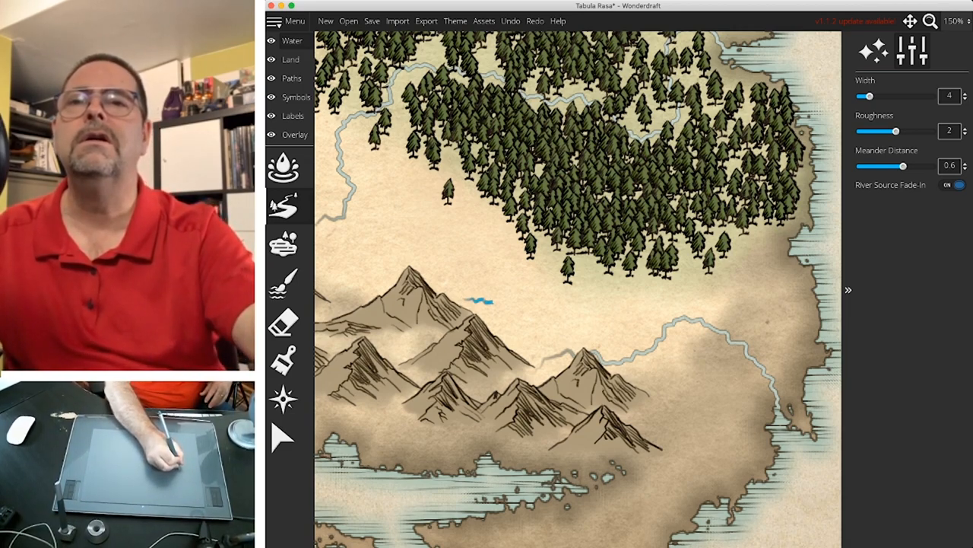
pyautogui.moveTo(483, 299); pyautogui.dragTo(529, 293)
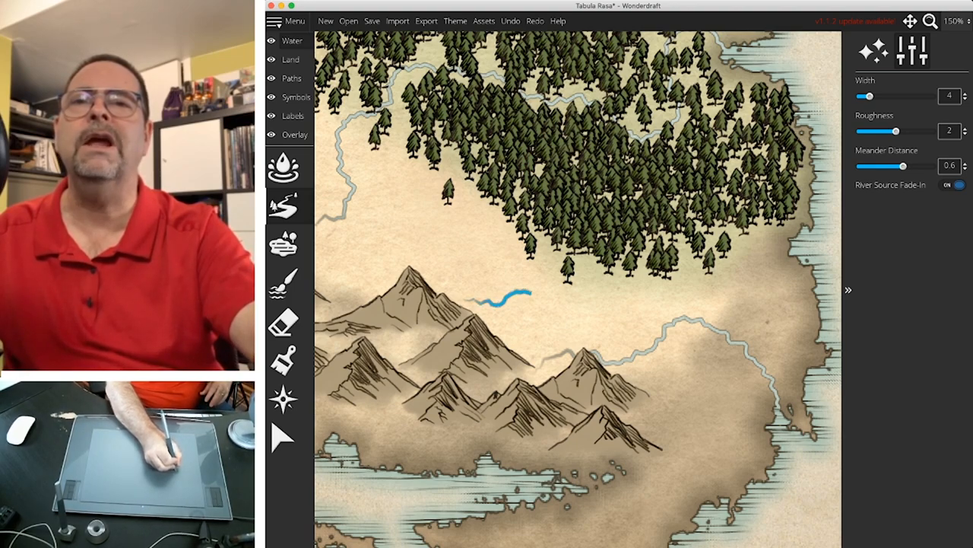
pyautogui.moveTo(533, 293); pyautogui.dragTo(589, 320)
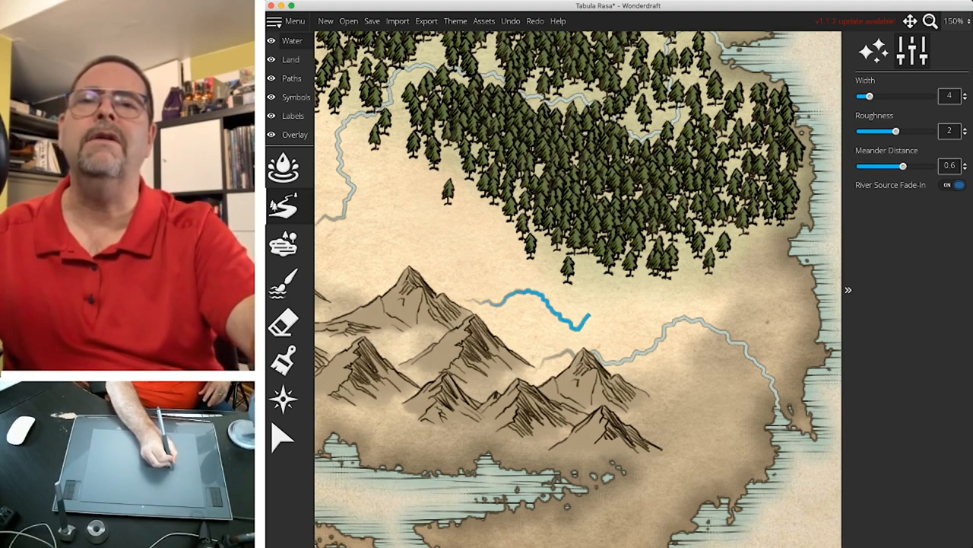
pyautogui.moveTo(589, 319); pyautogui.dragTo(662, 319)
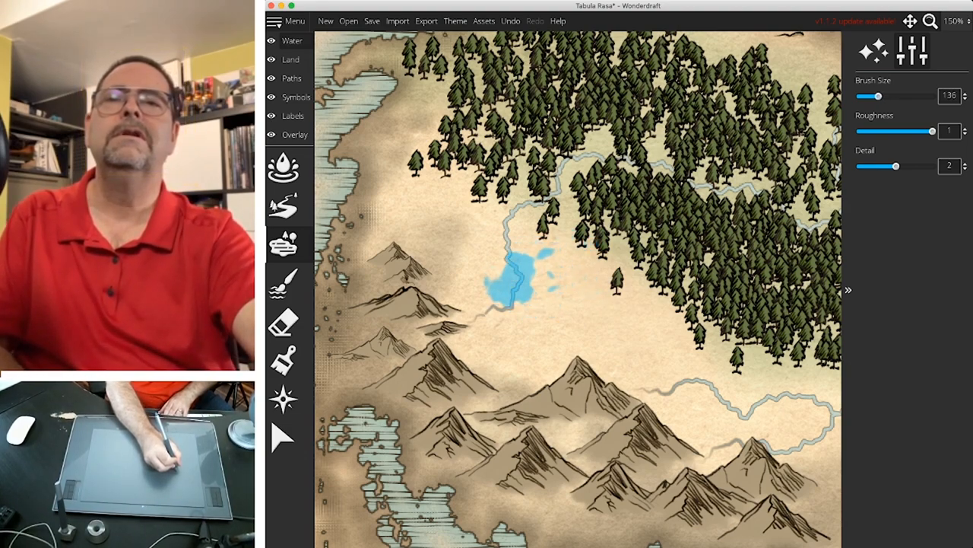
# - Shape a small lake beside the western river and paint it blue with a smaller colour brush
pyautogui.moveTo(879, 96); pyautogui.dragTo(875, 96)
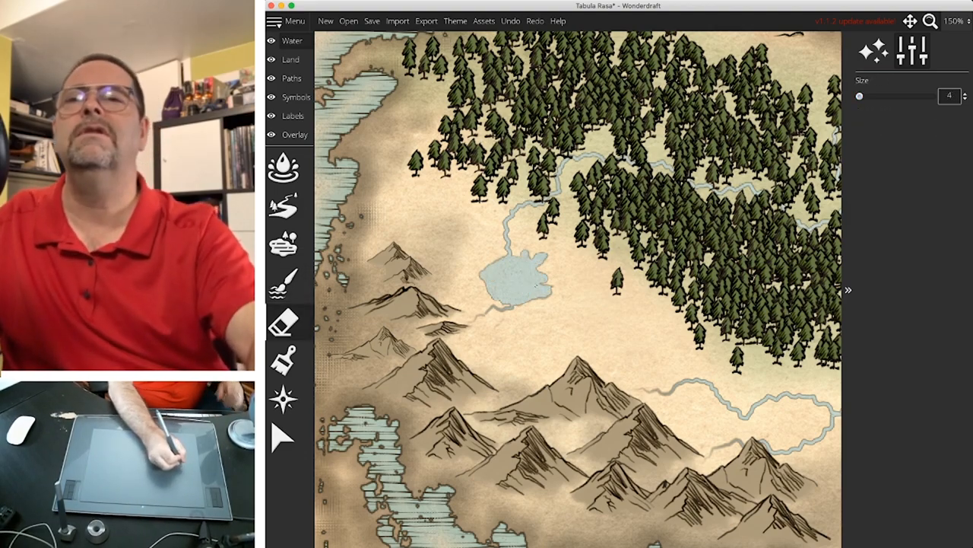
pyautogui.click(282, 360)
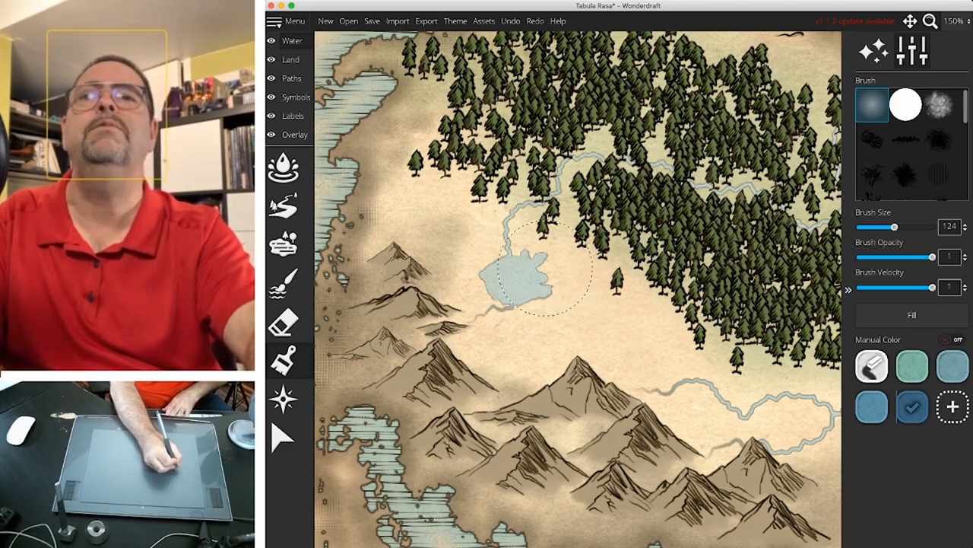
pyautogui.moveTo(896, 226); pyautogui.dragTo(876, 226)
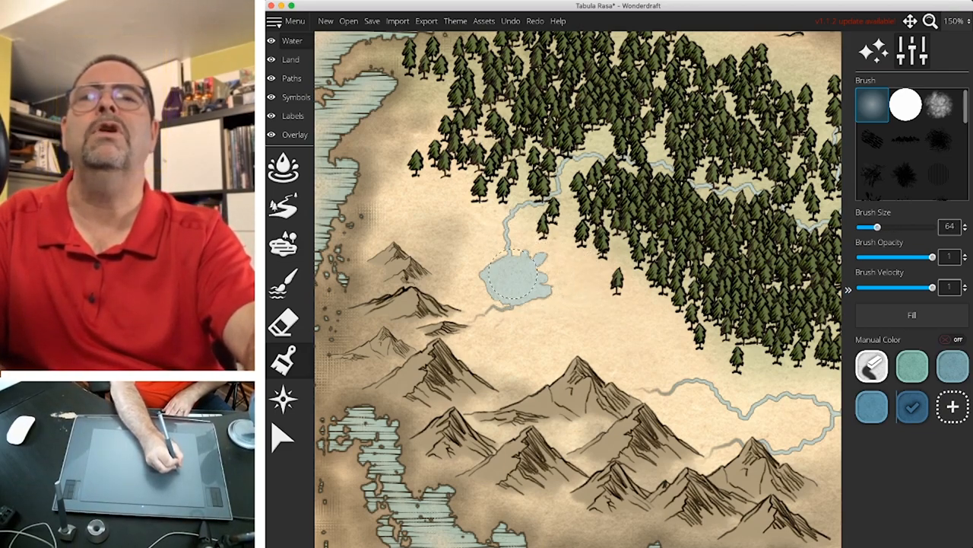
pyautogui.moveTo(879, 227); pyautogui.dragTo(866, 226)
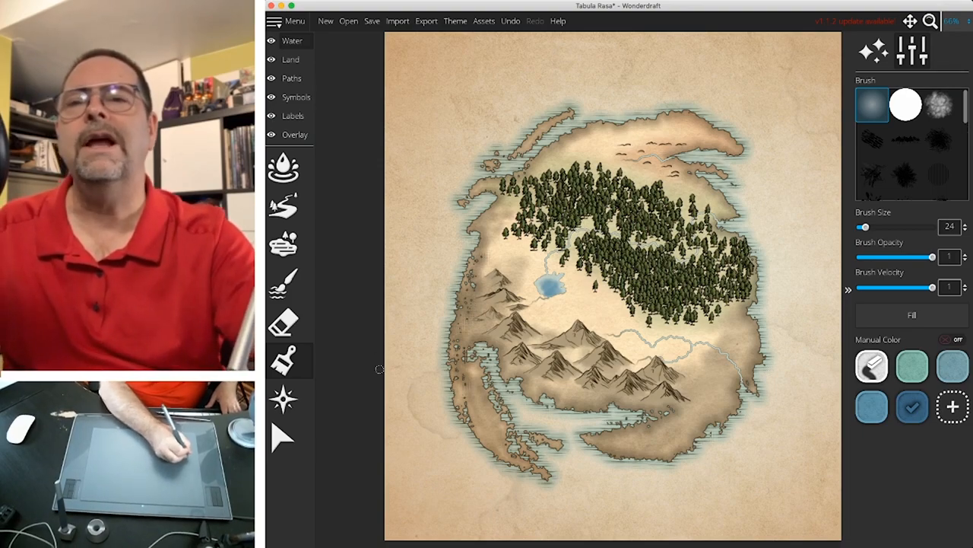
# - Place a 16-direction windrose and move its centre toward the map's top-right
pyautogui.click(283, 399)
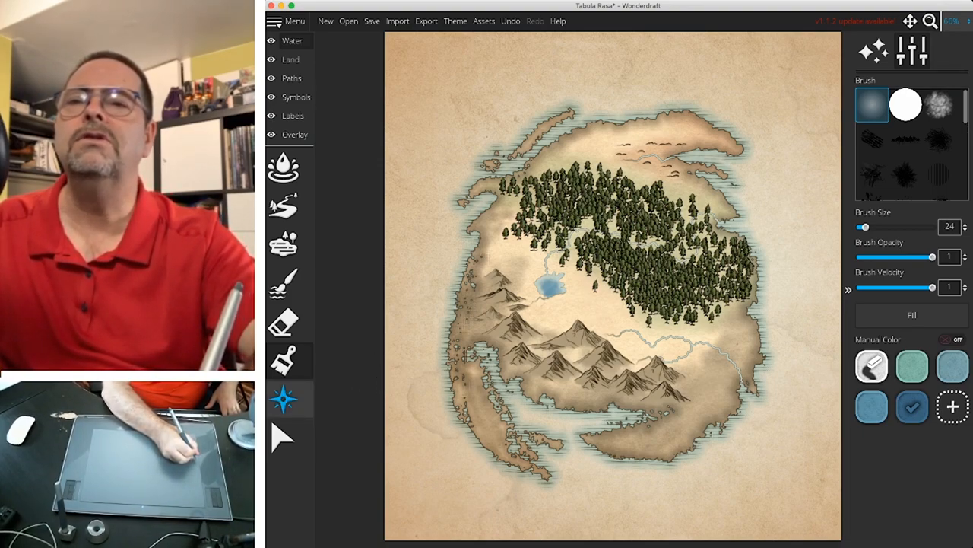
pyautogui.moveTo(283, 398)
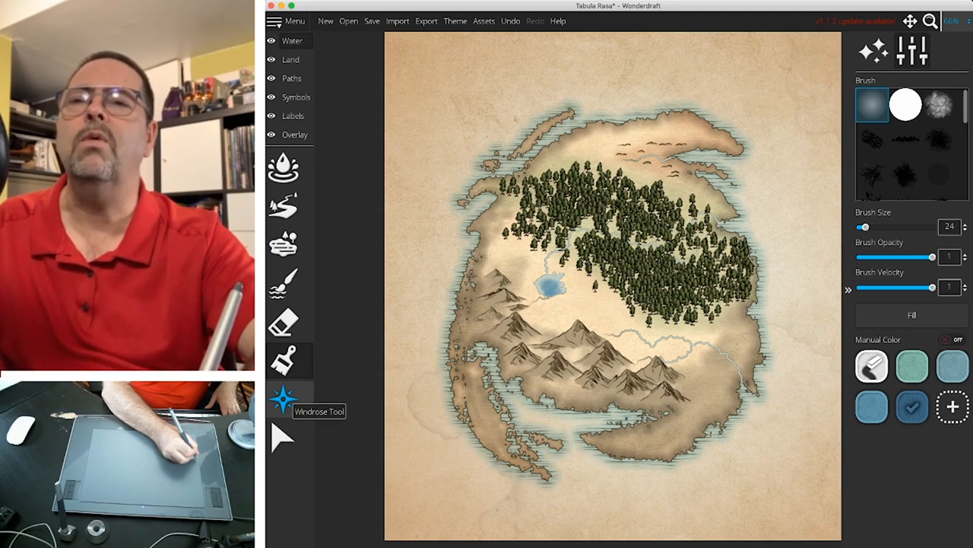
pyautogui.click(283, 399)
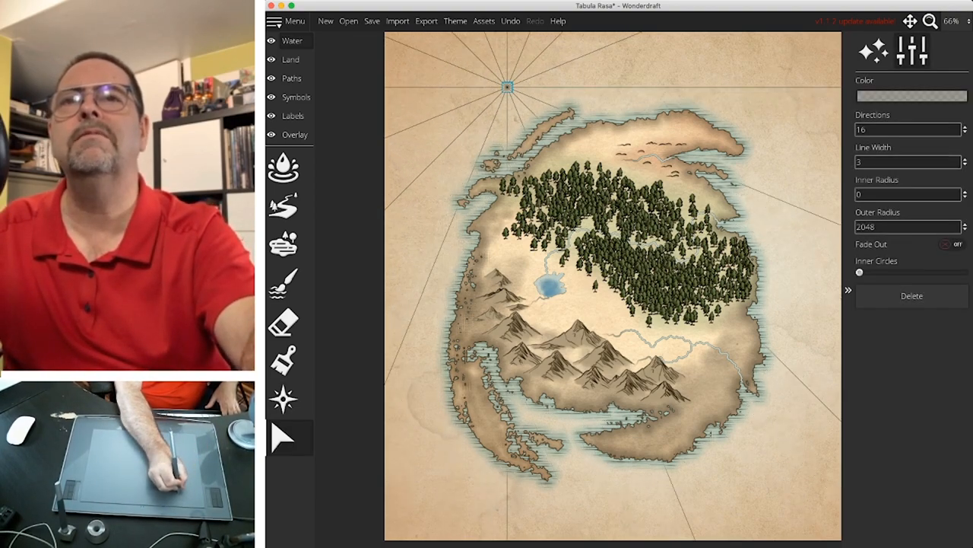
pyautogui.moveTo(507, 86); pyautogui.dragTo(764, 97)
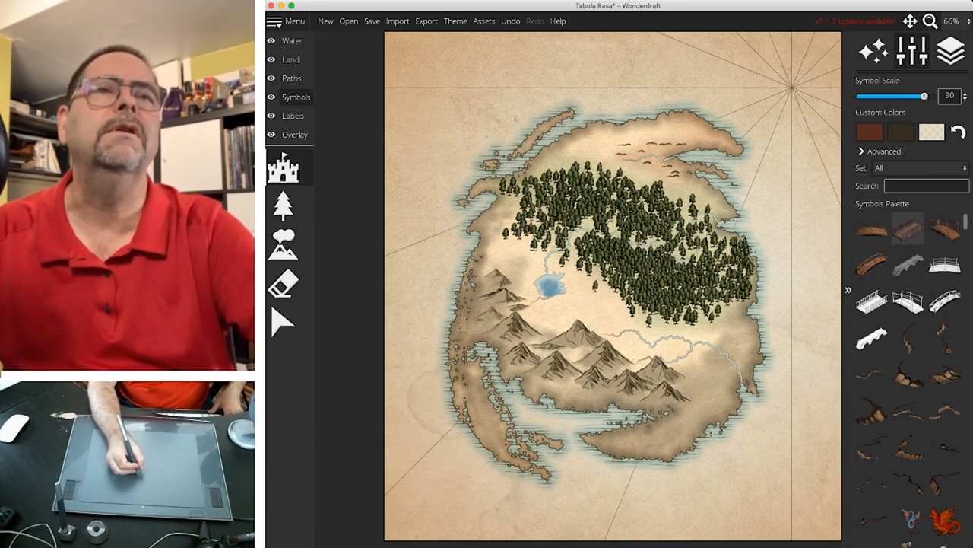
# - Pick a castle symbol, shrink symbol scale to about 10–15, and stamp it beside the lake
pyautogui.scroll(-3)
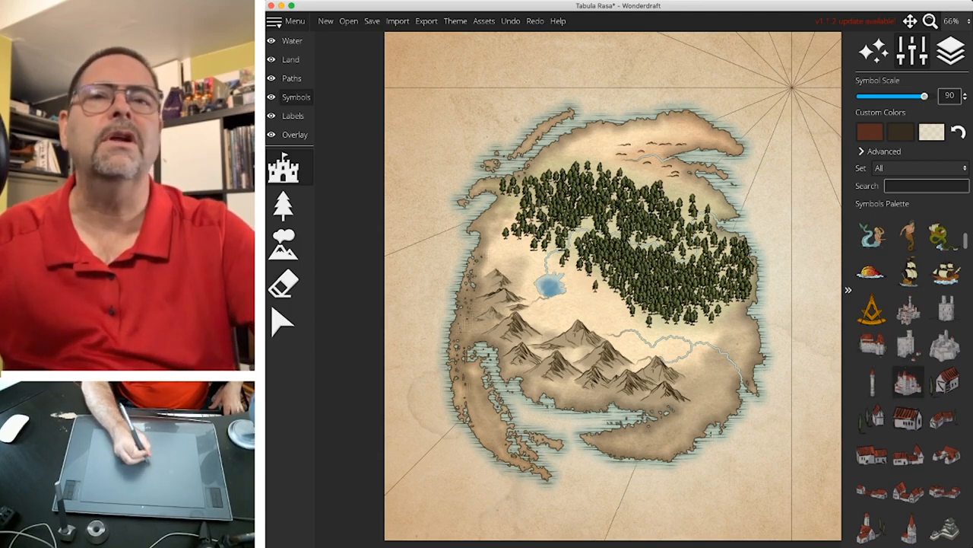
pyautogui.click(594, 285)
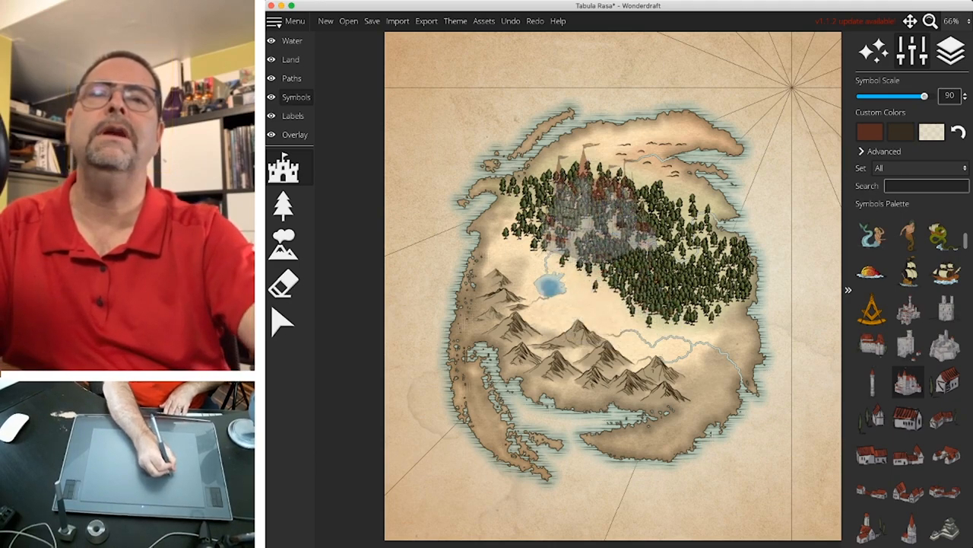
pyautogui.click(535, 21)
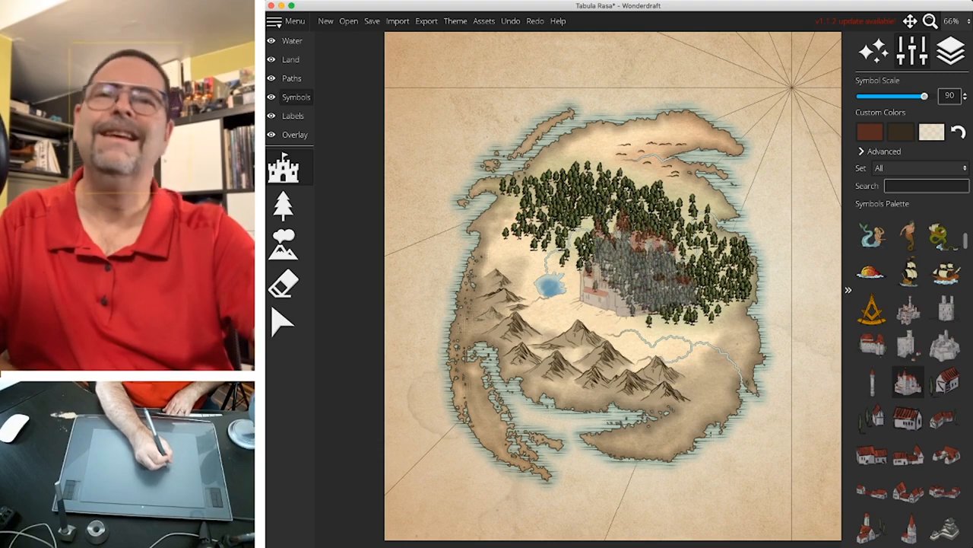
pyautogui.moveTo(924, 96); pyautogui.dragTo(865, 96)
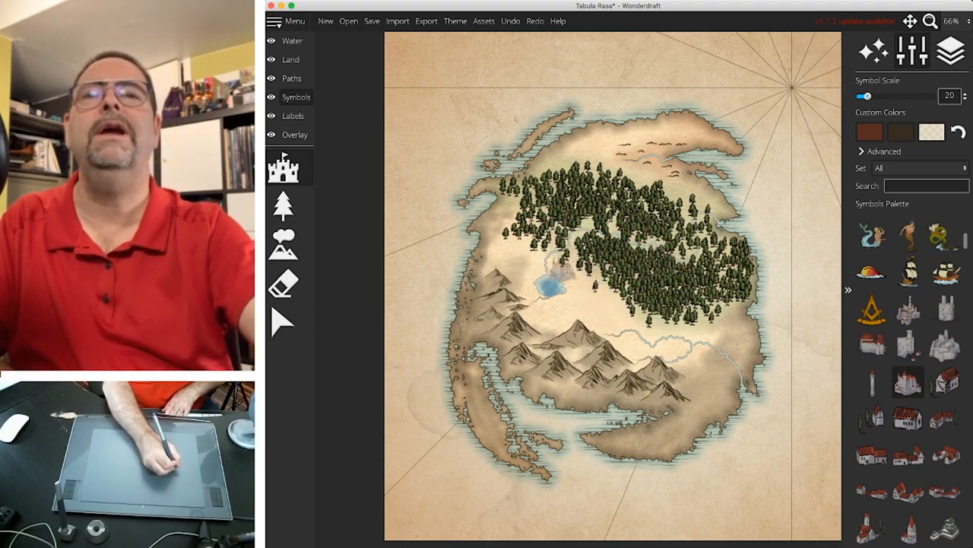
pyautogui.moveTo(867, 95); pyautogui.dragTo(860, 96)
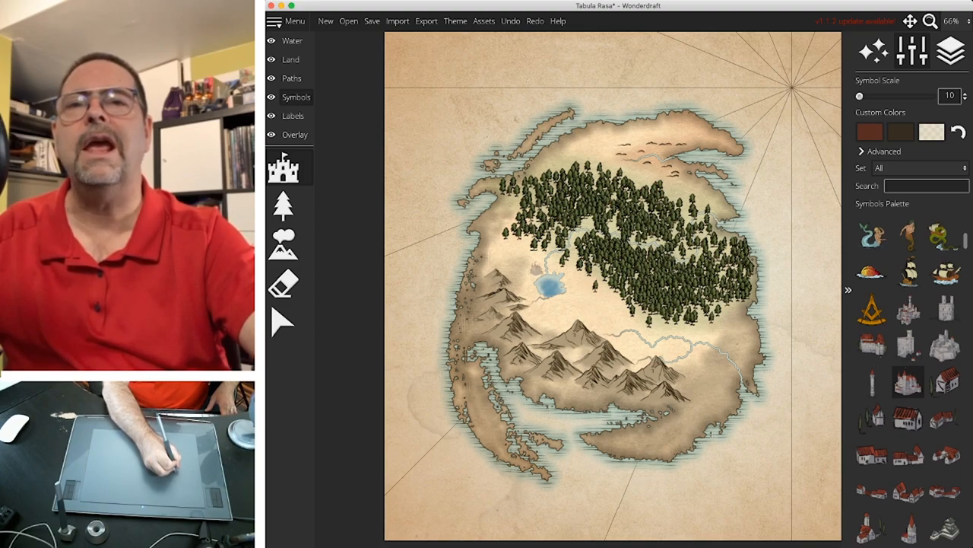
pyautogui.moveTo(861, 95); pyautogui.dragTo(868, 96)
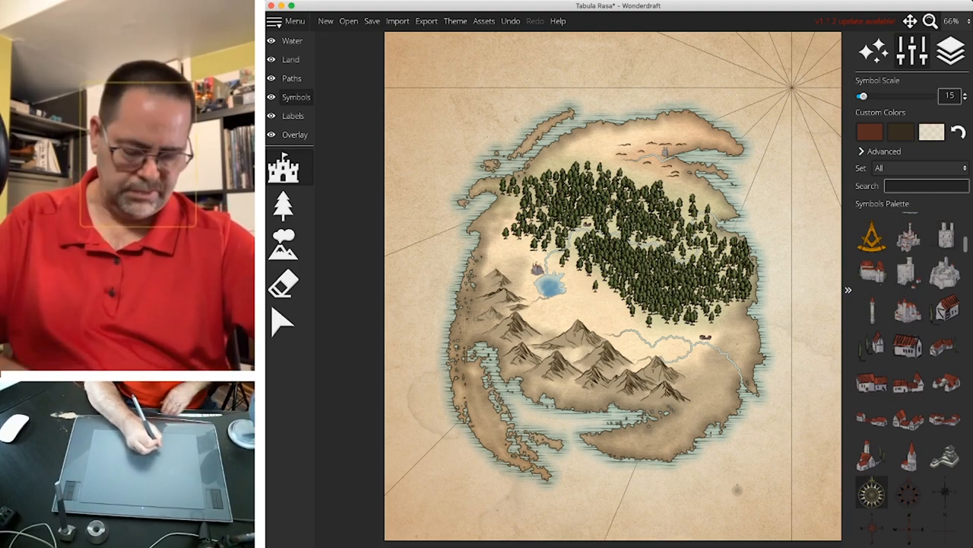
pyautogui.moveTo(862, 96); pyautogui.dragTo(908, 96)
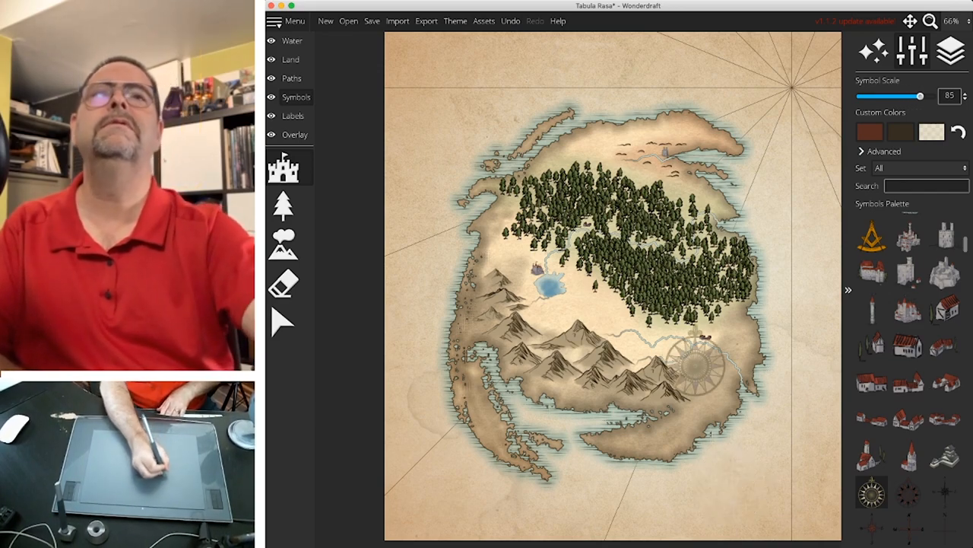
pyautogui.moveTo(696, 365); pyautogui.dragTo(612, 99)
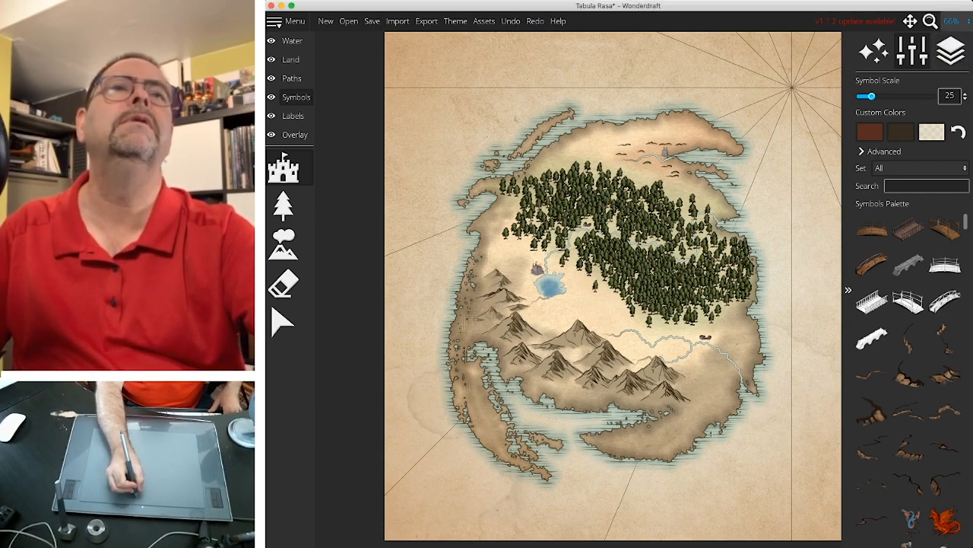
# - Zoom to 125% and stamp a small building symbol in the forest
pyautogui.click(958, 20)
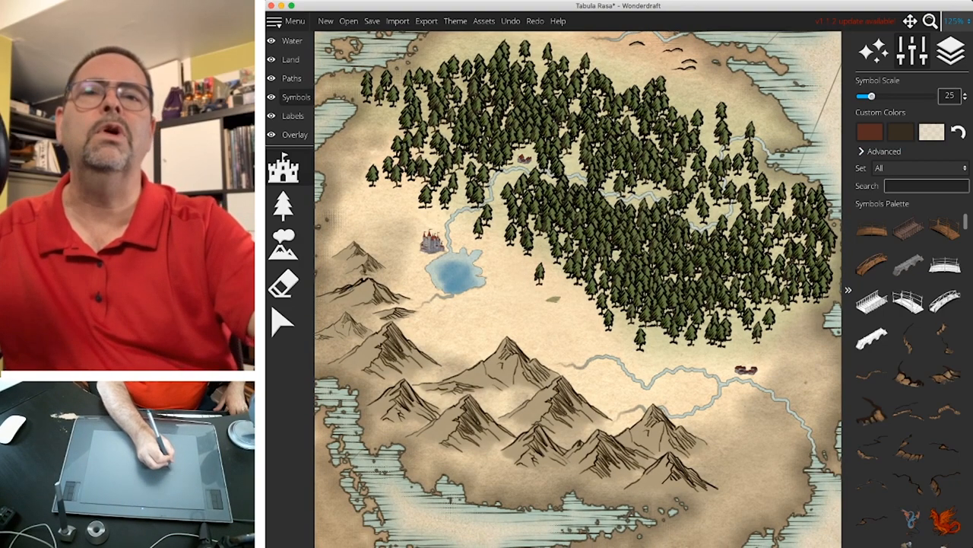
pyautogui.click(282, 206)
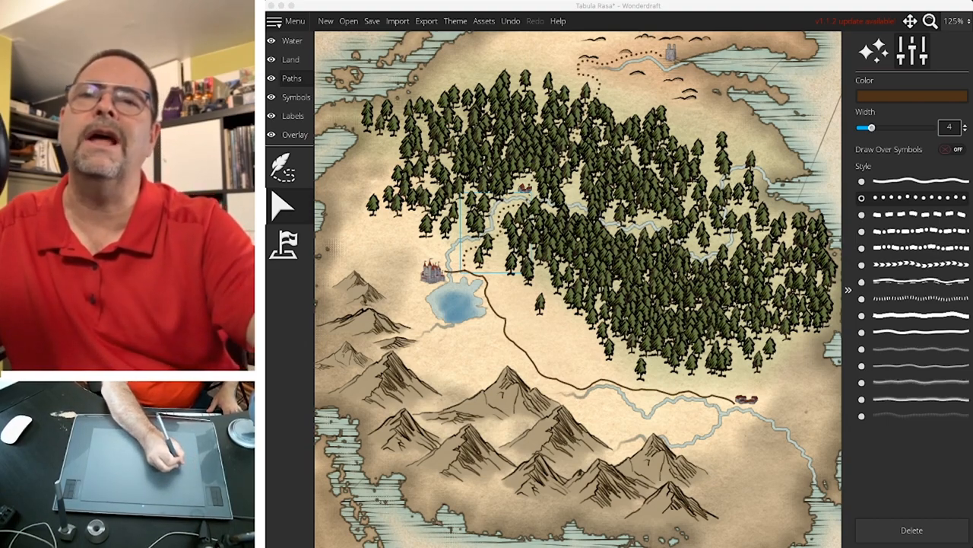
pyautogui.moveTo(449, 273); pyautogui.dragTo(726, 400)
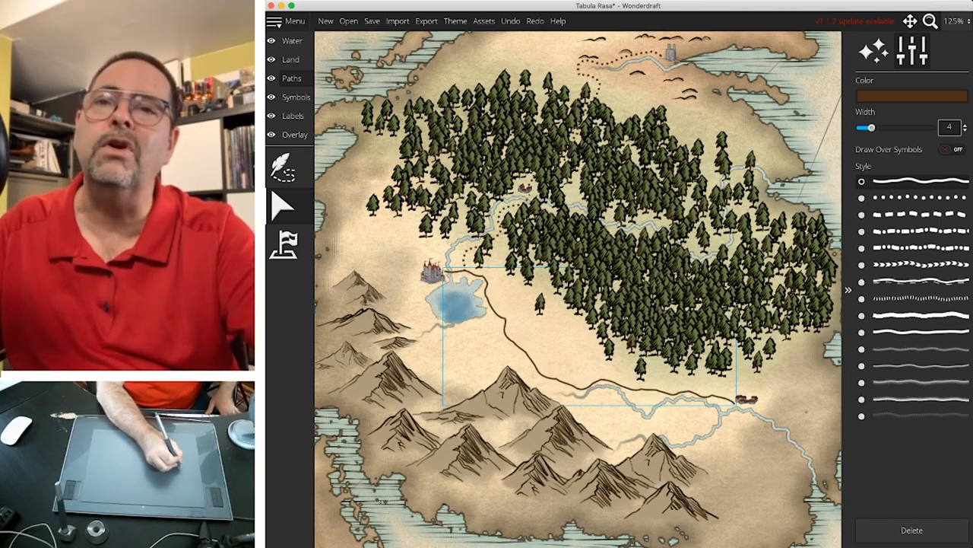
pyautogui.moveTo(449, 270); pyautogui.dragTo(734, 400)
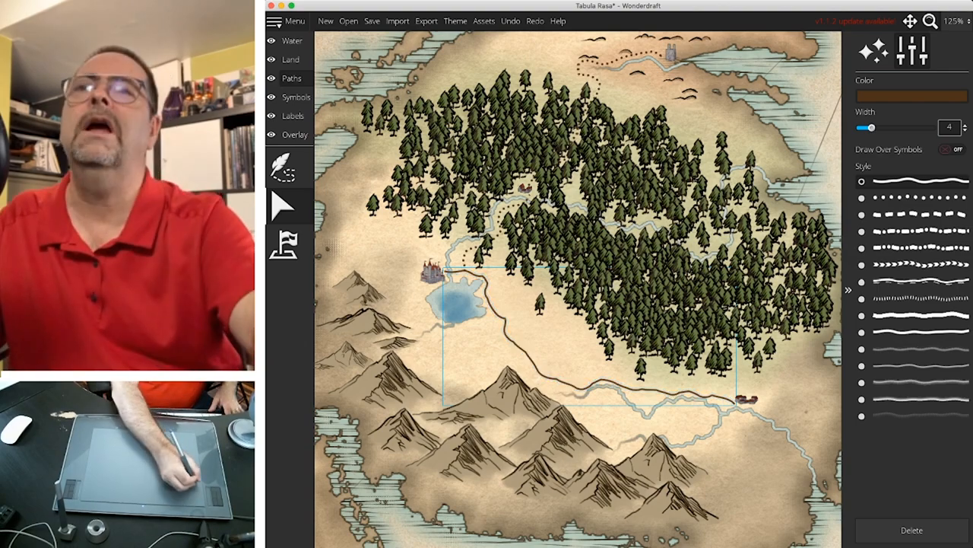
# - Choose the Tree tool and pick a pine to scatter lone trees across the plains
pyautogui.click(912, 51)
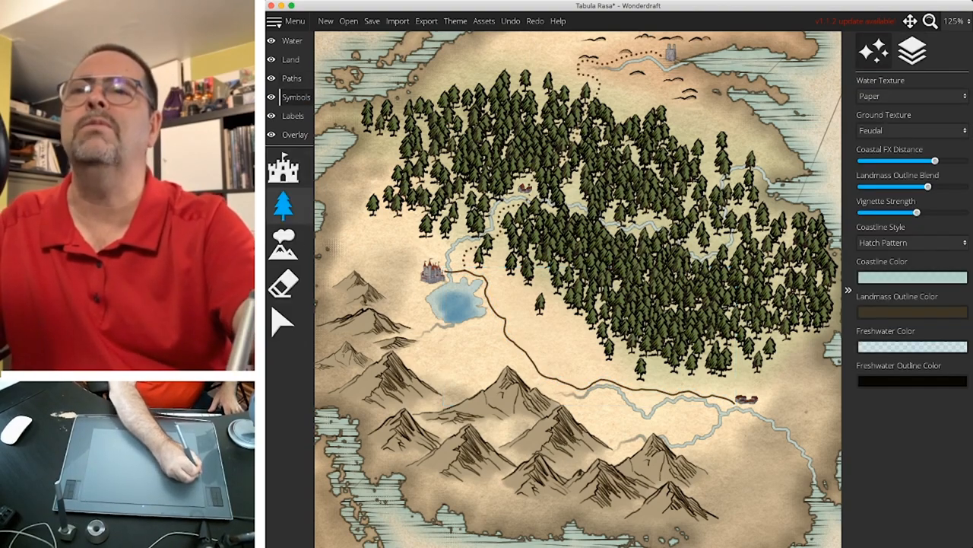
pyautogui.click(283, 206)
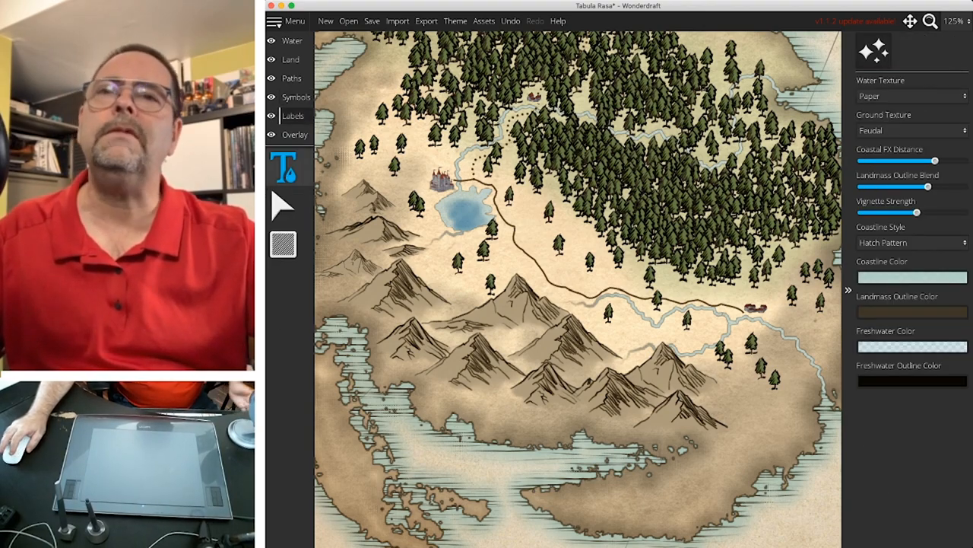
pyautogui.moveTo(283, 166)
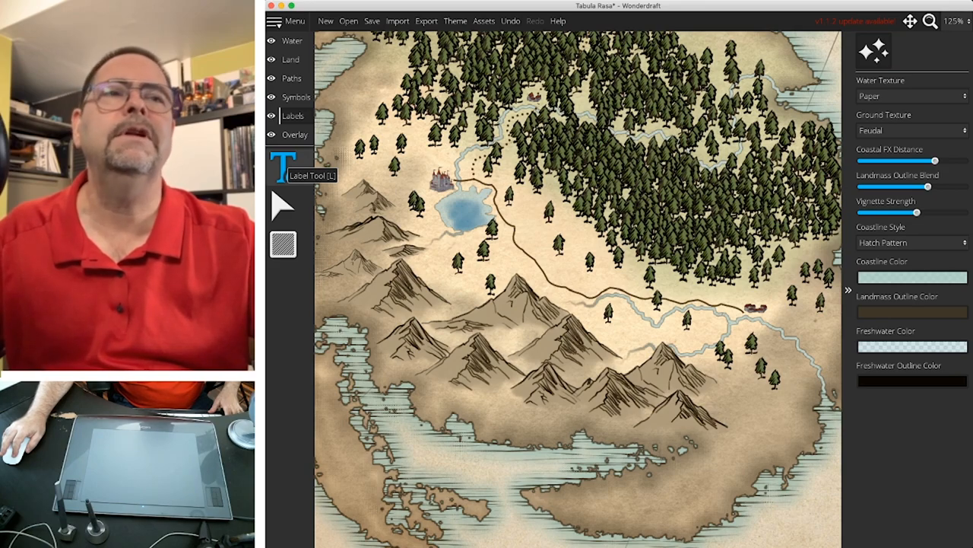
# - Label the lakeside castle Corün, then place a new label over the forest
pyautogui.click(282, 166)
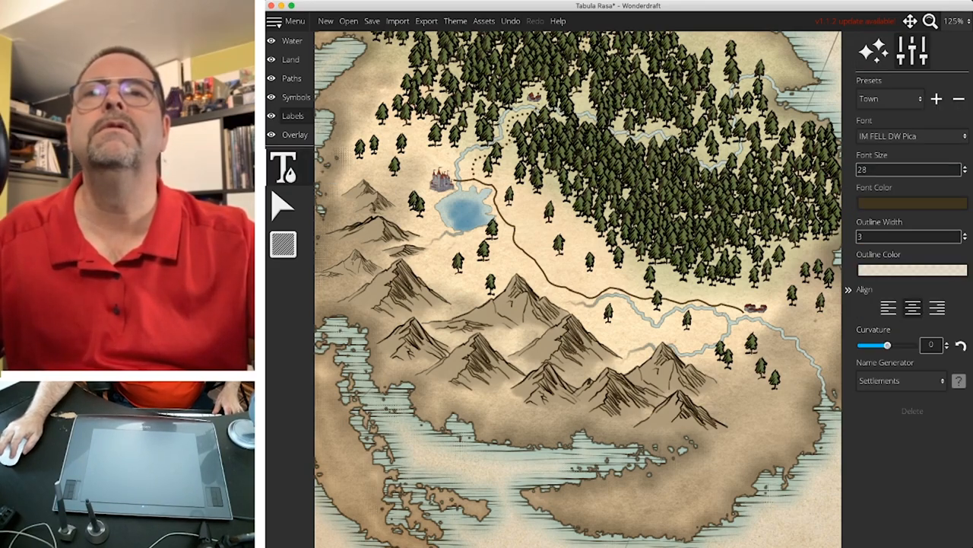
pyautogui.click(415, 159)
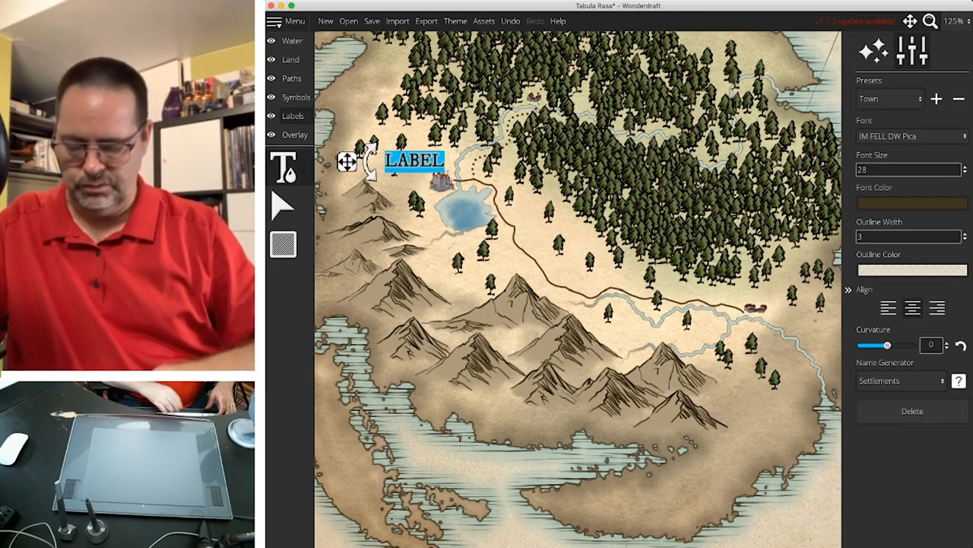
pyautogui.write('Cor')
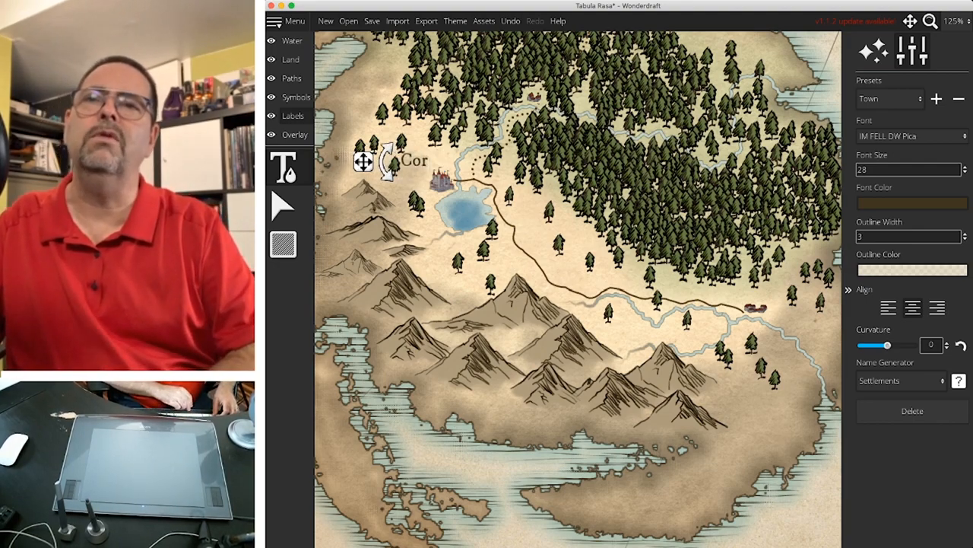
pyautogui.write('ün')
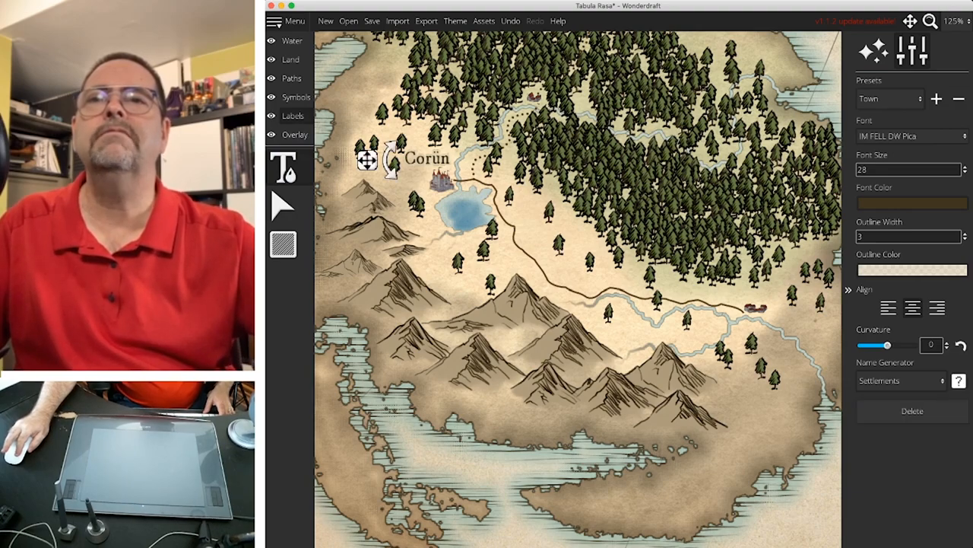
pyautogui.doubleClick(428, 158)
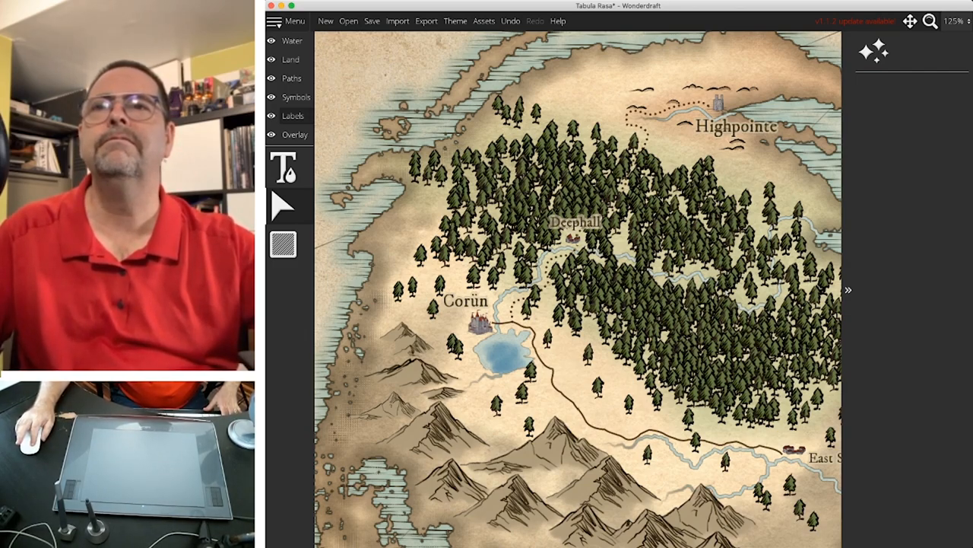
pyautogui.click(296, 96)
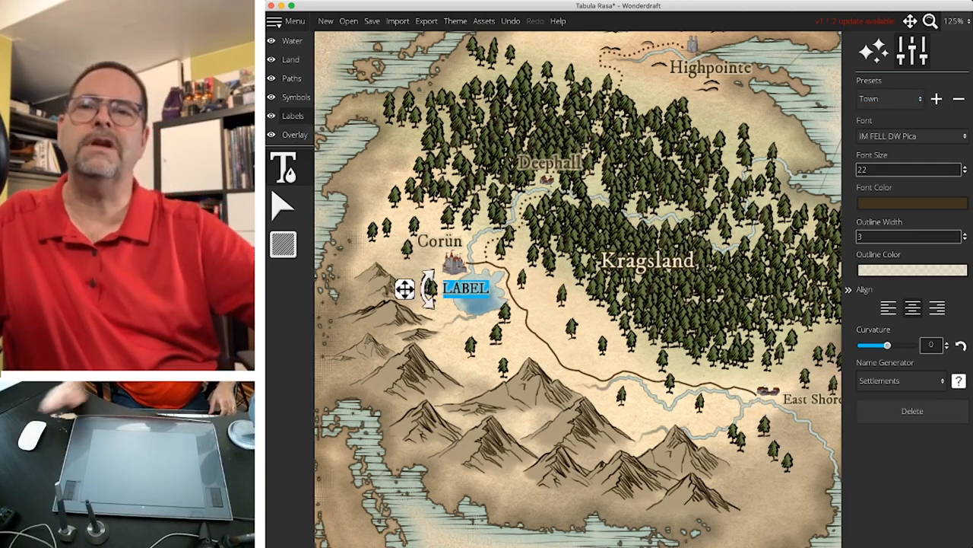
# - Name the lake label Timeless Lake and apply the Water label preset
pyautogui.write('Timeless Lake')
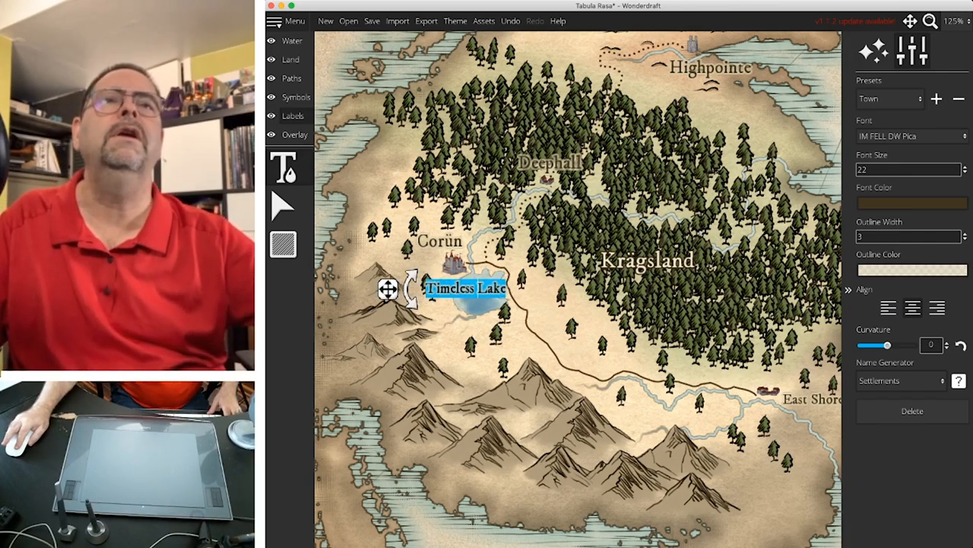
pyautogui.click(890, 98)
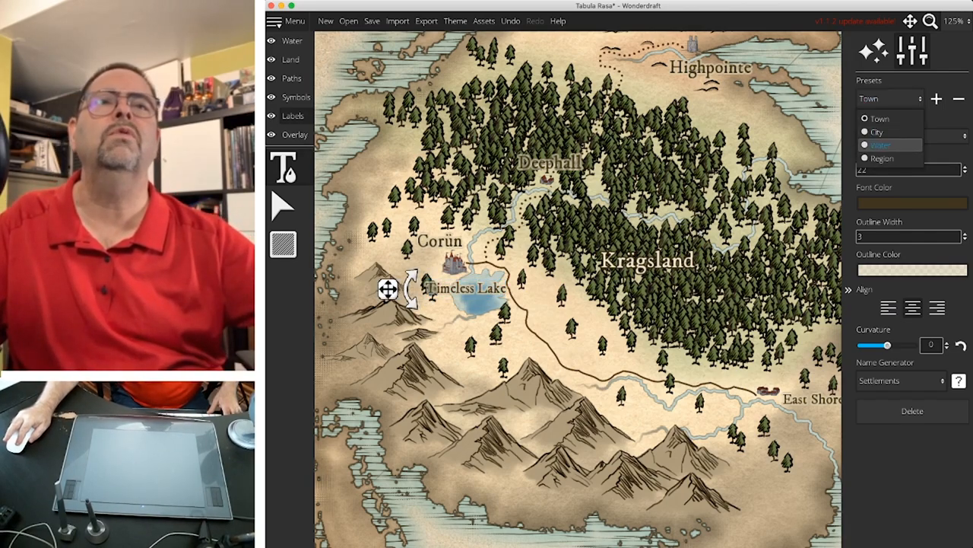
pyautogui.click(881, 145)
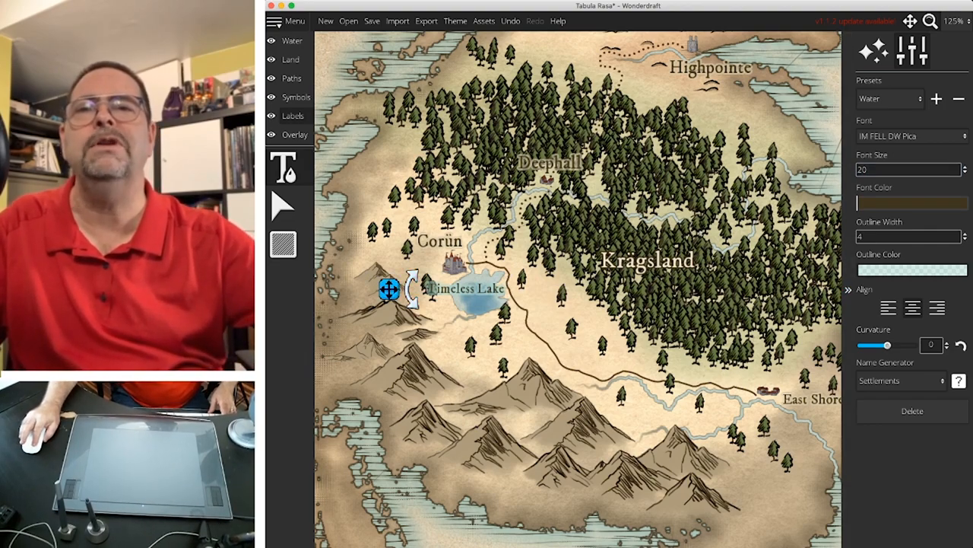
pyautogui.scroll(-3)
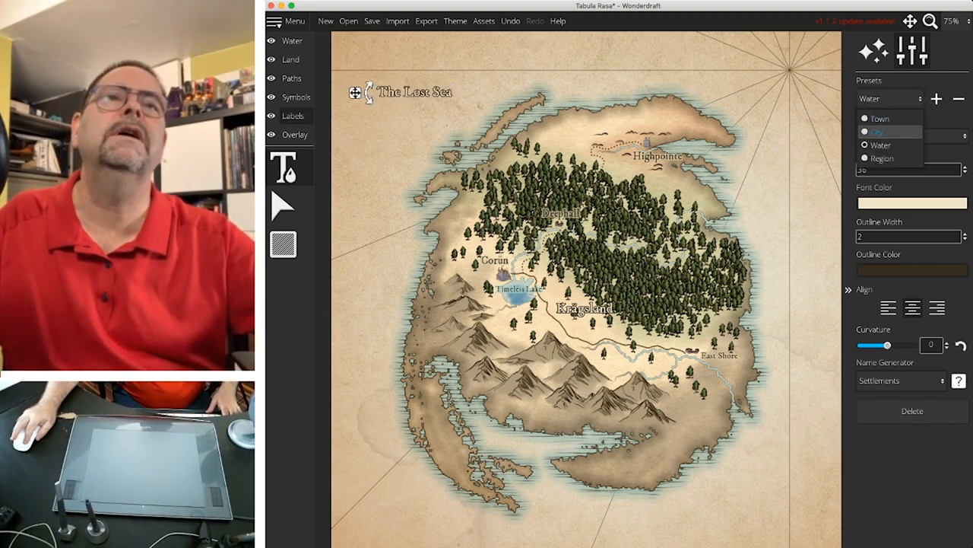
# - Set The Lost Sea to size 55 and add a curved Southern Bight label
pyautogui.click(881, 145)
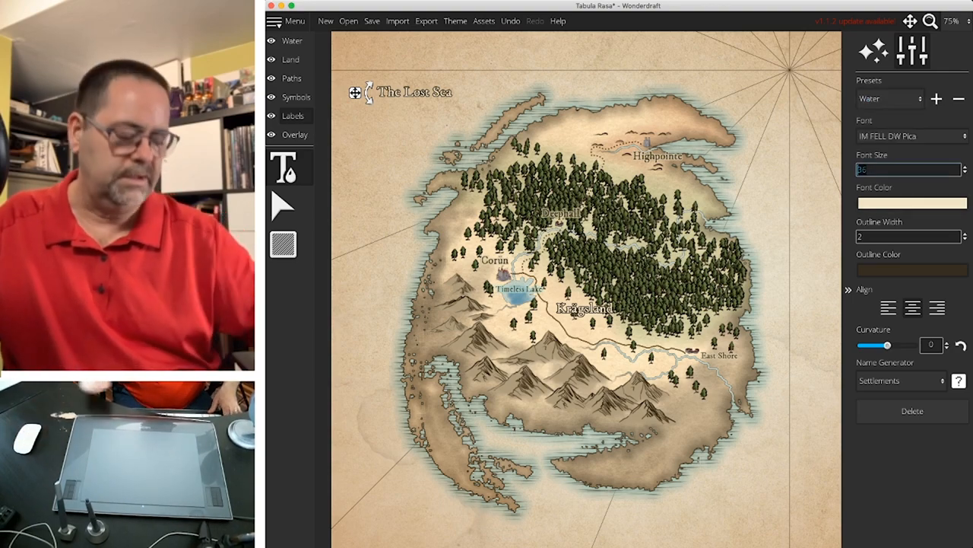
pyautogui.click(487, 445)
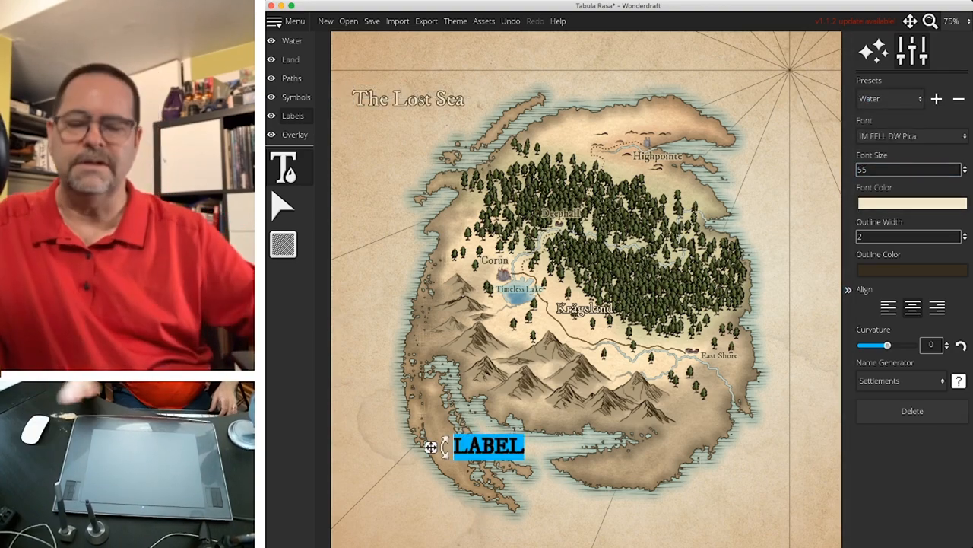
pyautogui.write('Southern Bight')
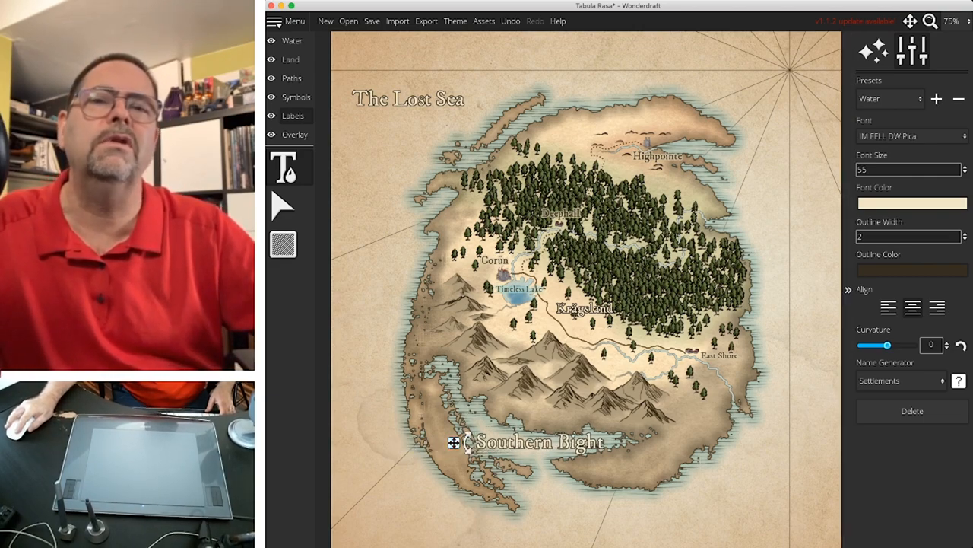
pyautogui.moveTo(890, 345); pyautogui.dragTo(882, 345)
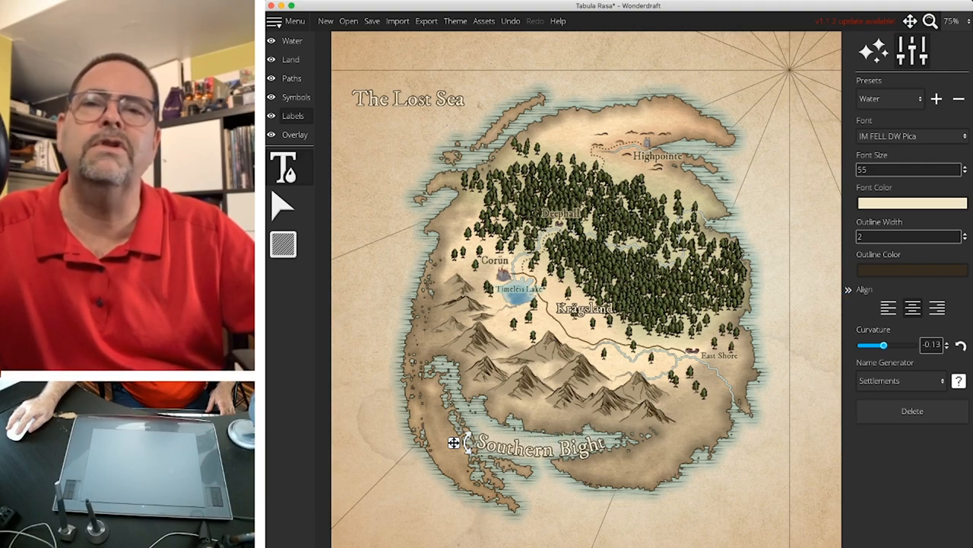
pyautogui.click(905, 169)
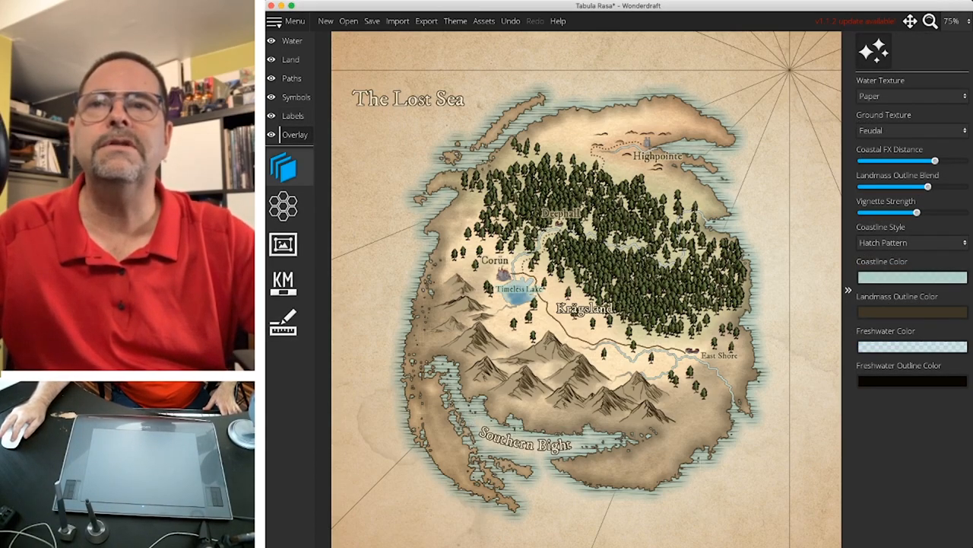
# - Overlay a Pointed Hex grid on the map with Size 36 and Line Width 3
pyautogui.click(289, 206)
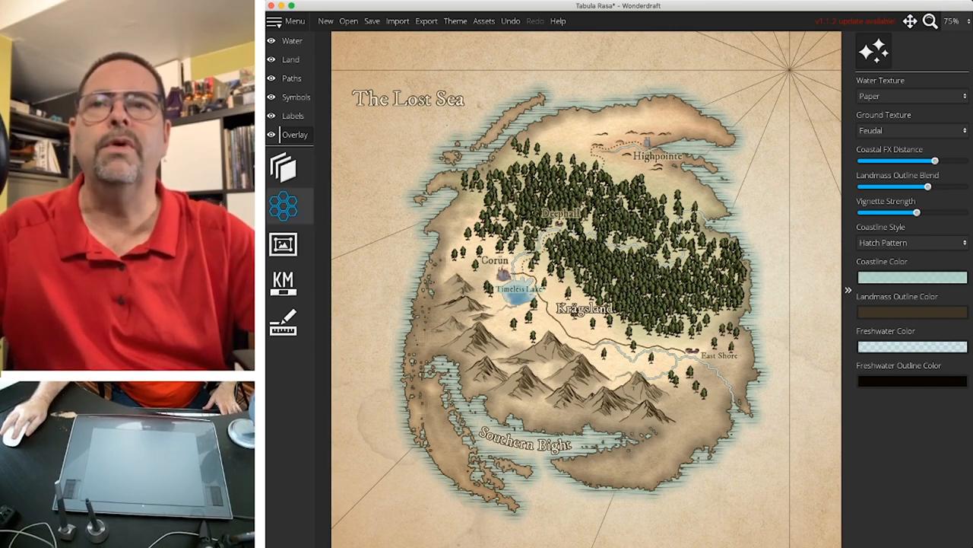
pyautogui.moveTo(290, 206)
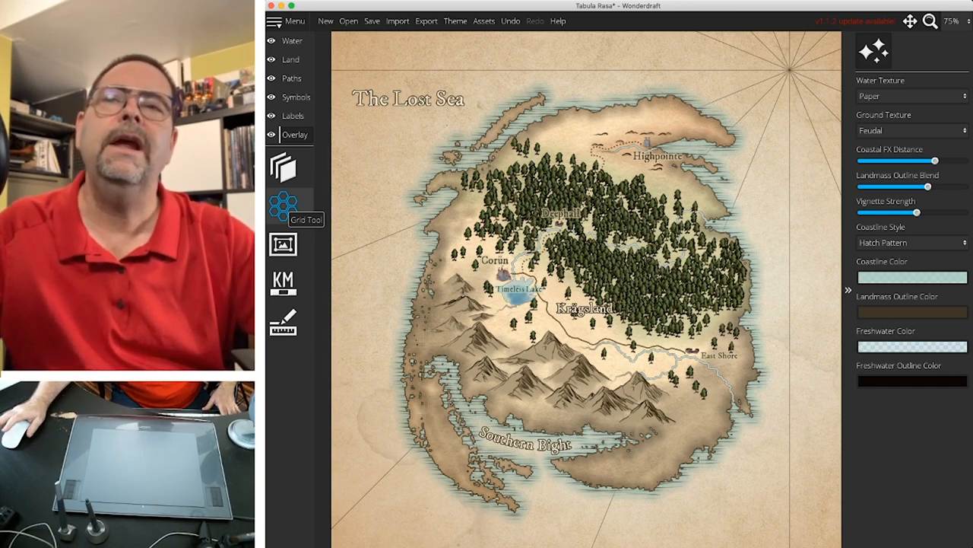
pyautogui.click(283, 205)
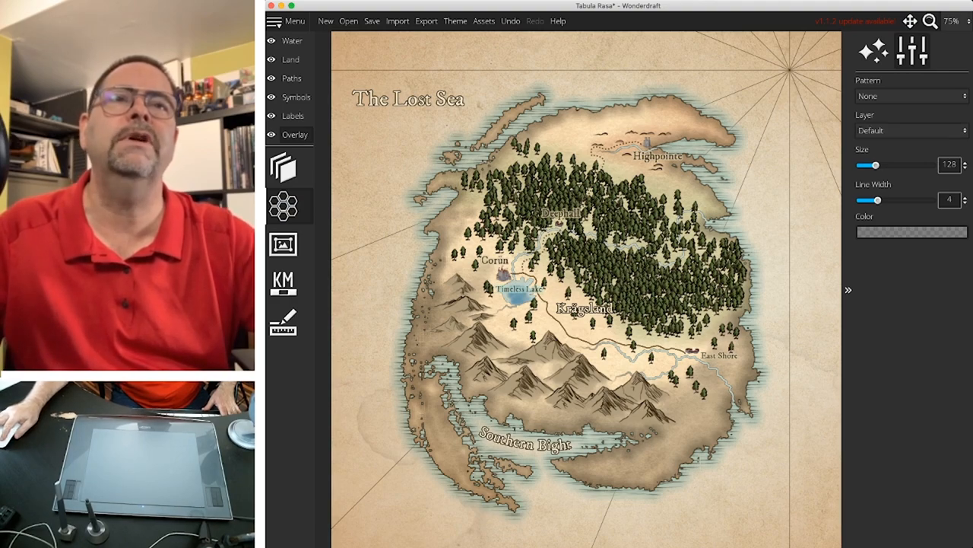
pyautogui.click(909, 96)
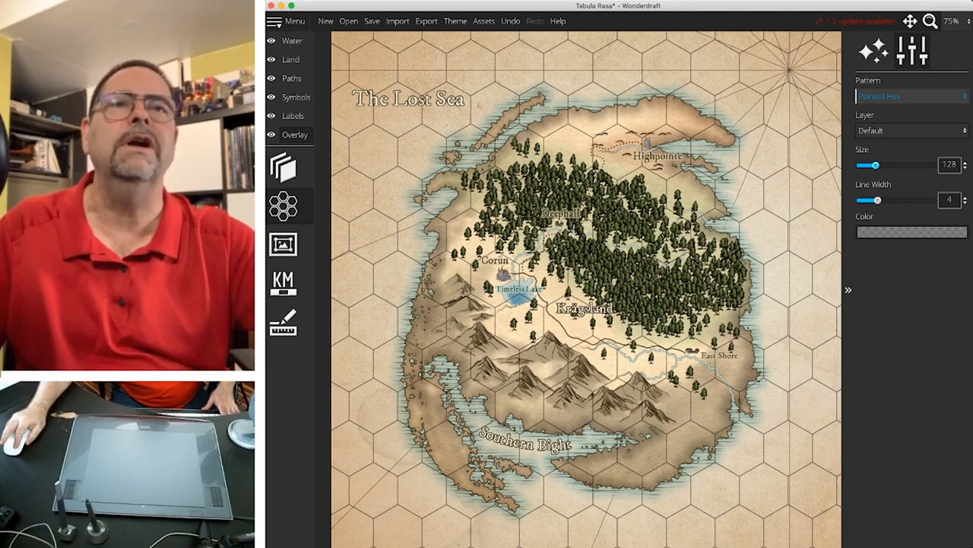
pyautogui.moveTo(883, 165); pyautogui.dragTo(867, 165)
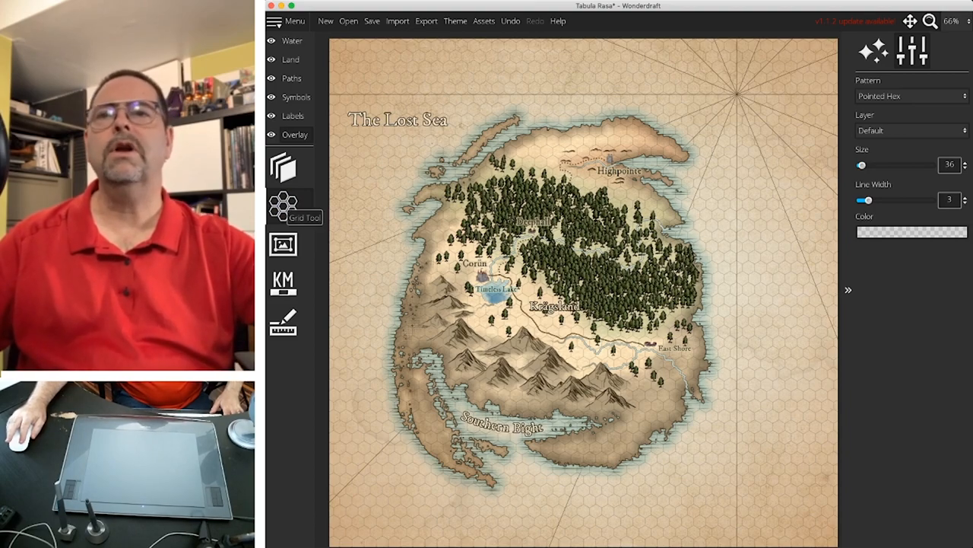
# - Enable the map frame and choose the simple thin-line frame style
pyautogui.click(282, 244)
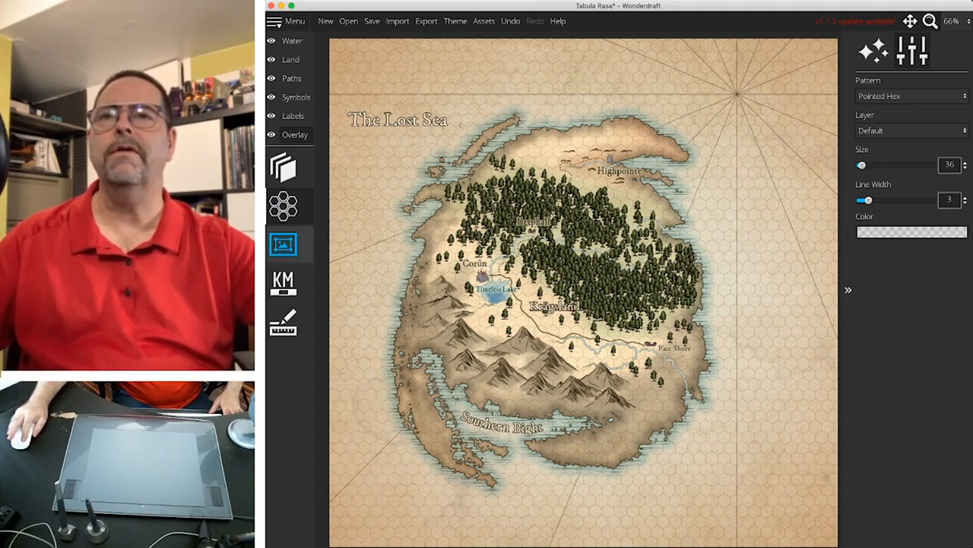
pyautogui.click(911, 51)
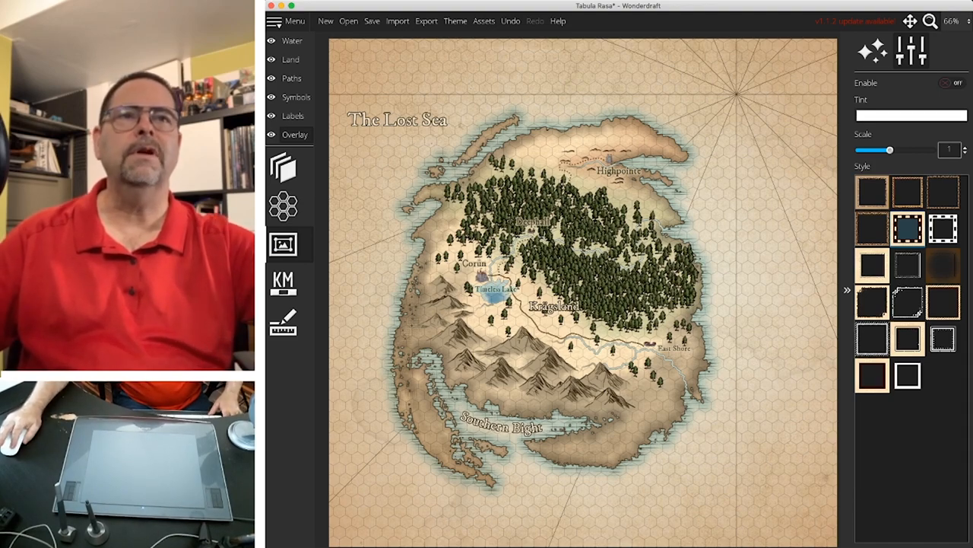
pyautogui.click(952, 82)
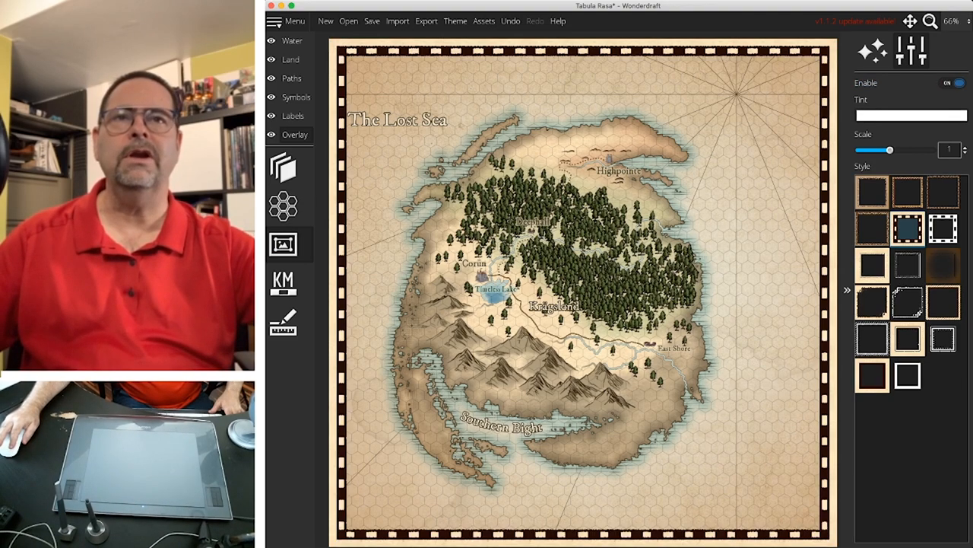
pyautogui.click(872, 192)
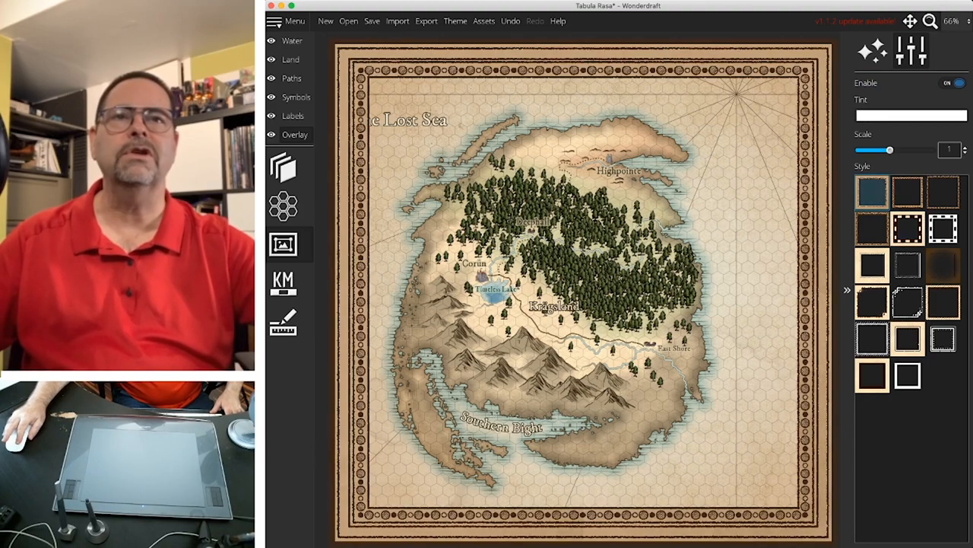
pyautogui.click(907, 193)
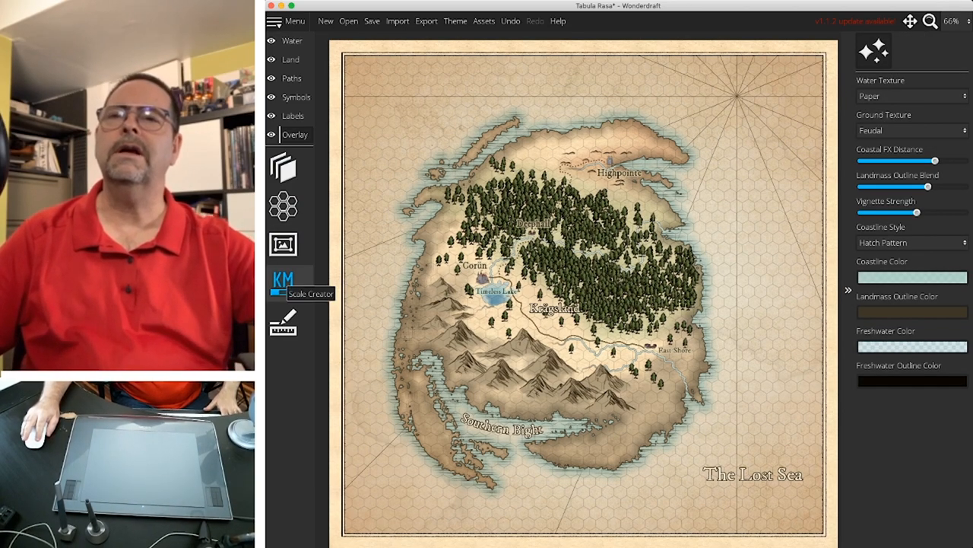
# - Create a Miles scale bar with 100 segment distance at the lower left
pyautogui.click(283, 280)
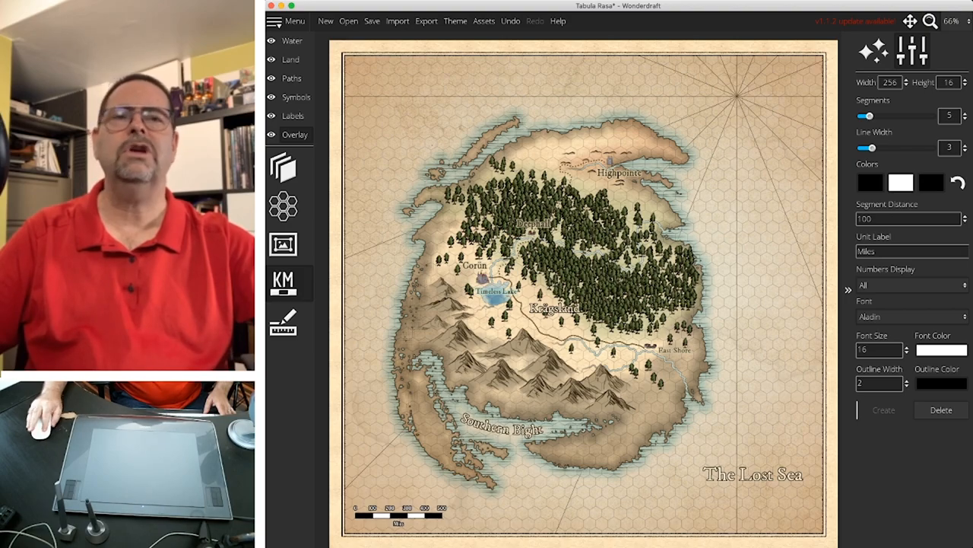
pyautogui.click(909, 285)
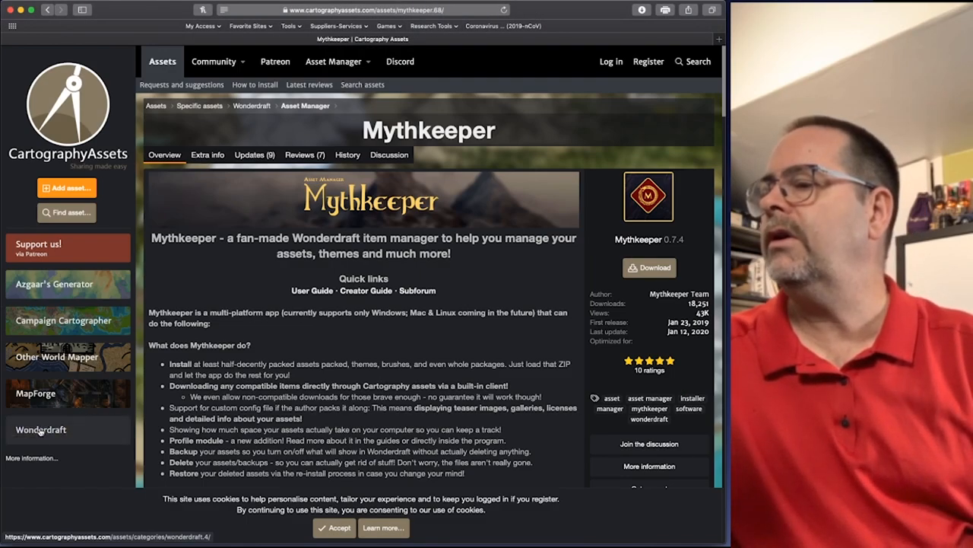
# - Browse the Wonderdraft, Custom Boxes and Custom Paths categories, ending on Asset Manager
pyautogui.click(40, 429)
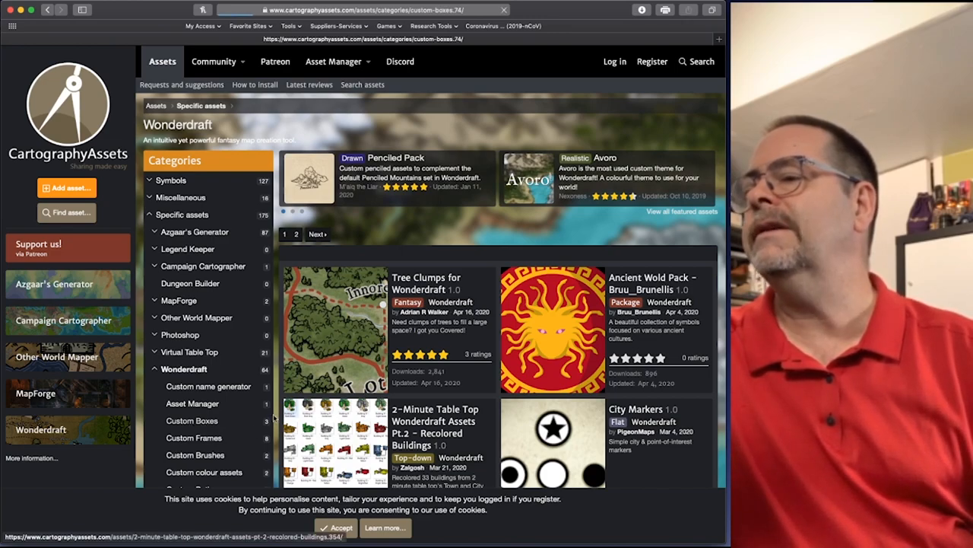
pyautogui.click(192, 420)
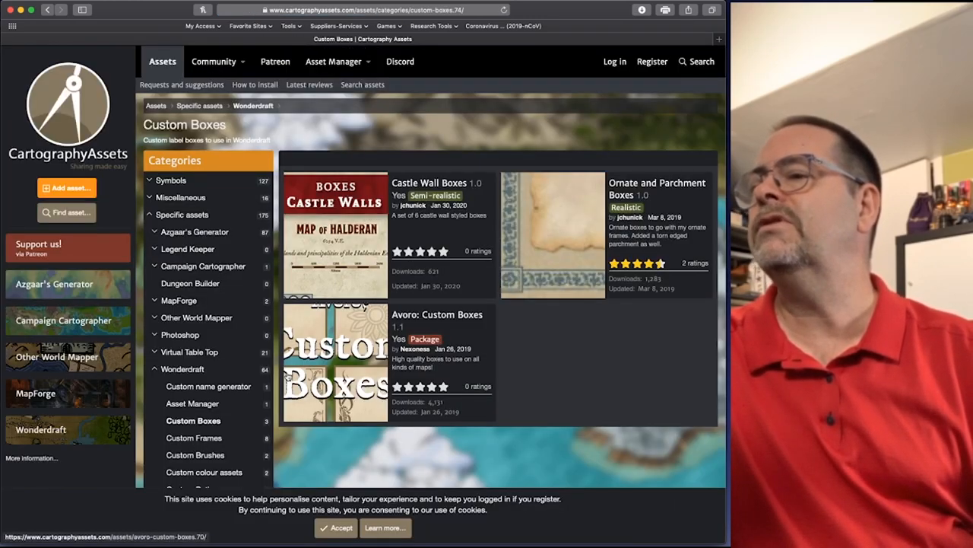
pyautogui.scroll(-3)
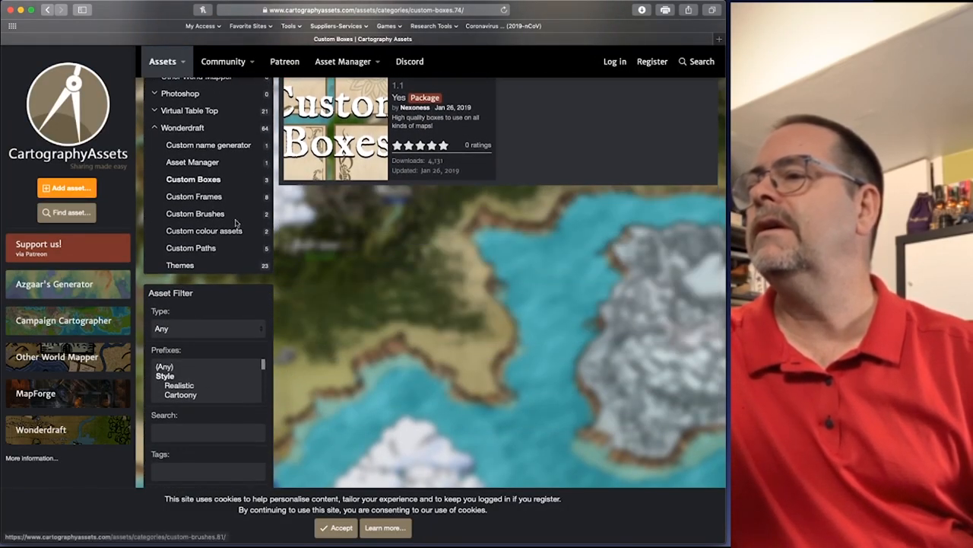
pyautogui.scroll(3)
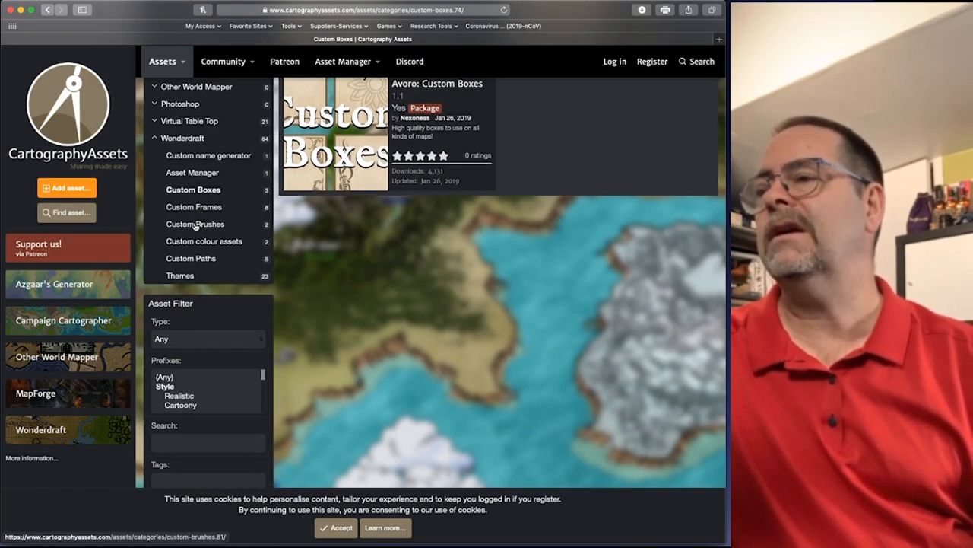
pyautogui.scroll(3)
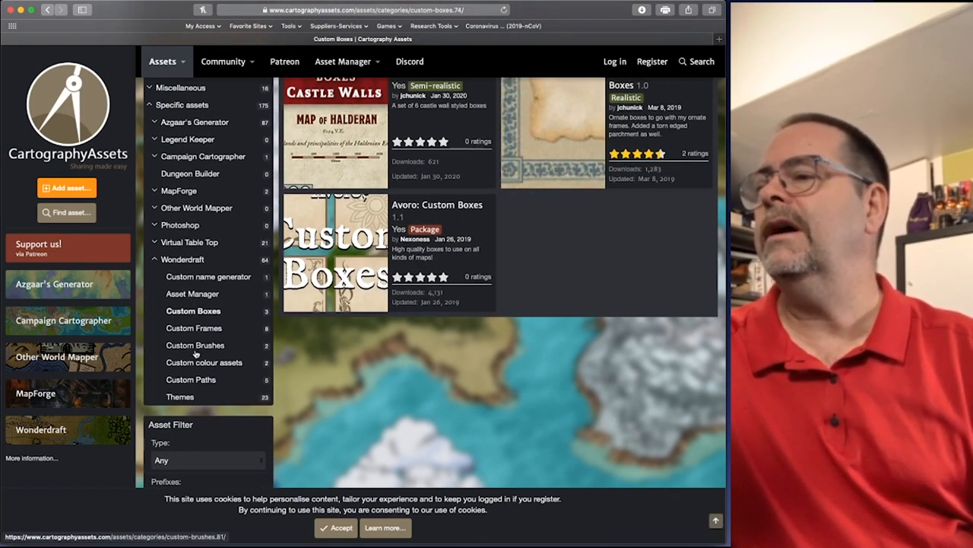
pyautogui.click(191, 378)
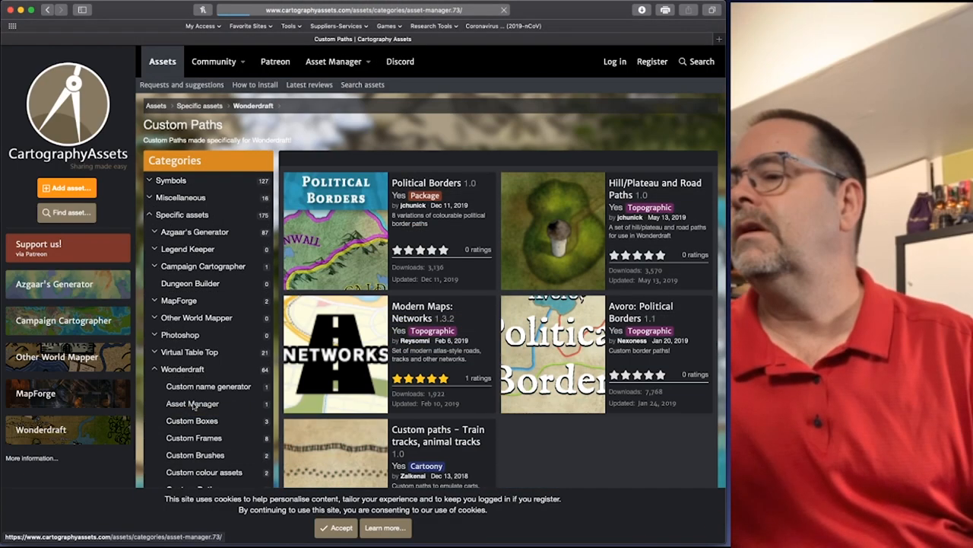
pyautogui.click(193, 403)
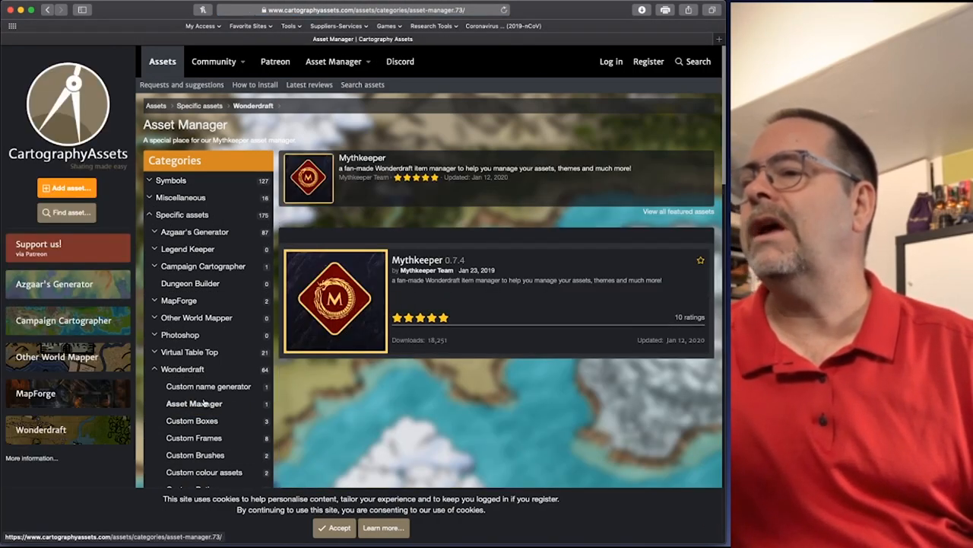